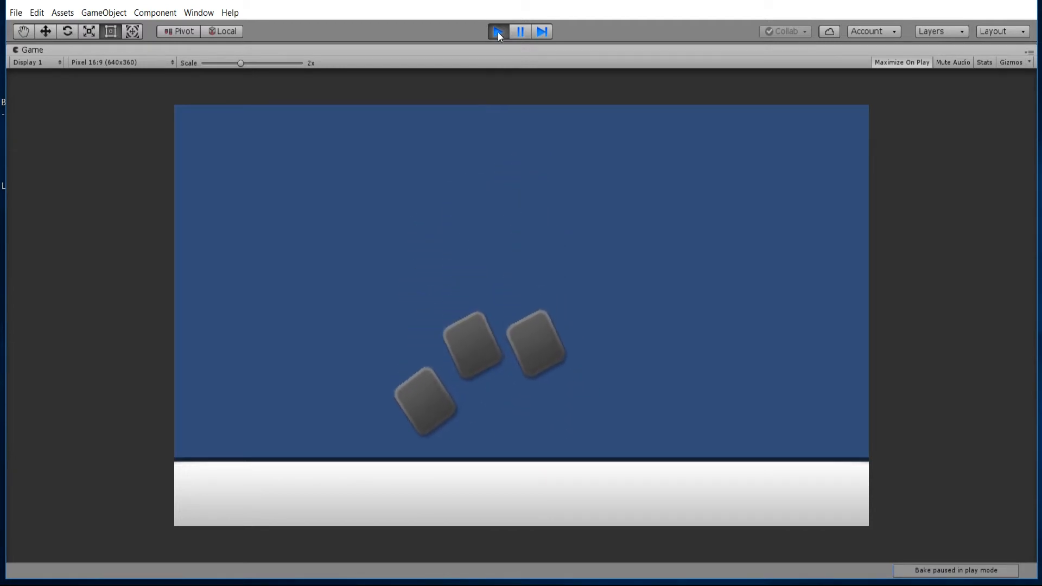
- Stop play mode and show BigBadEnemy's components down to its Spawner script
click(497, 32)
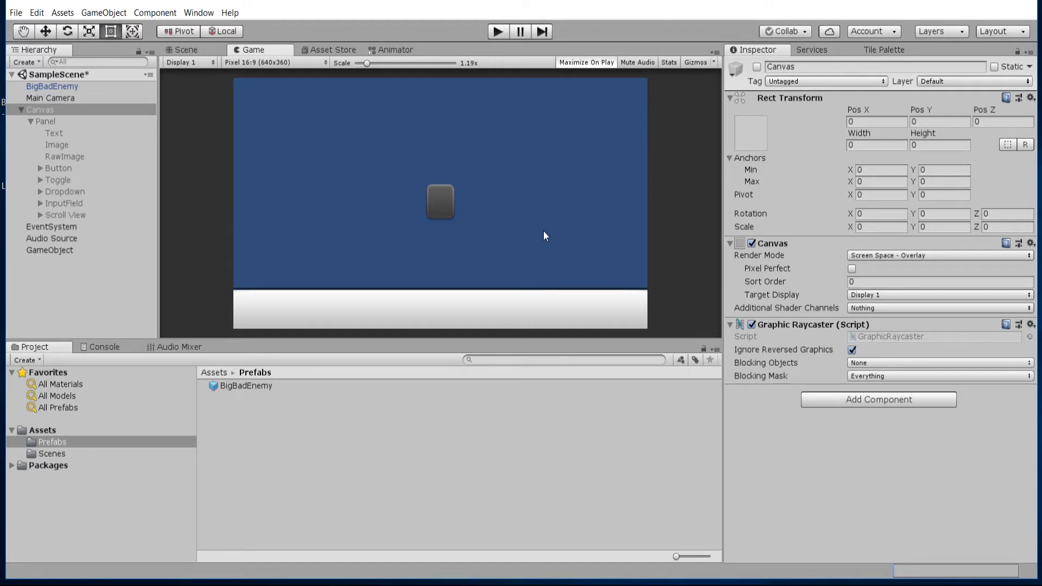
mouse_move(464, 205)
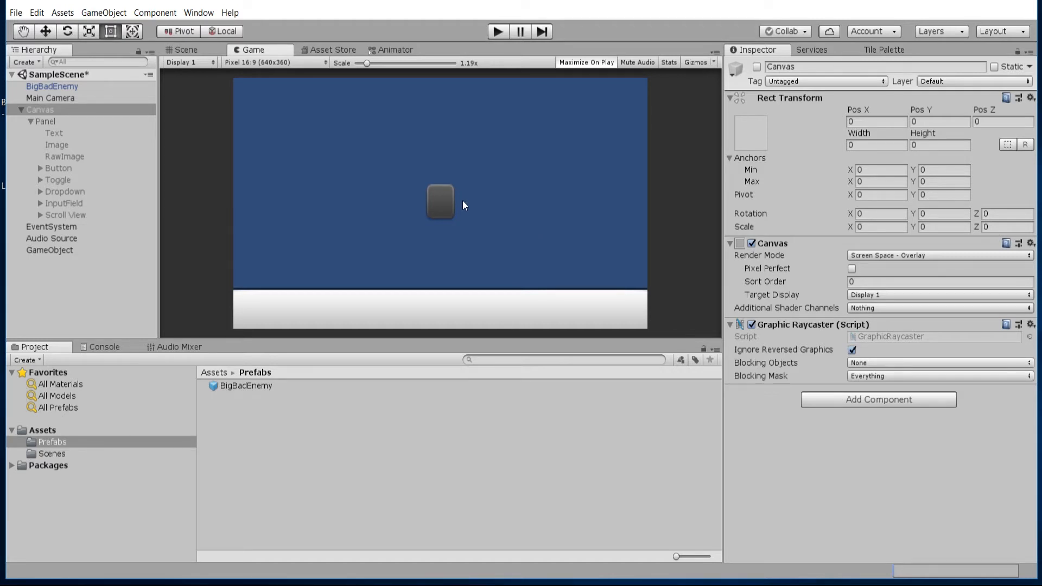
mouse_move(445, 199)
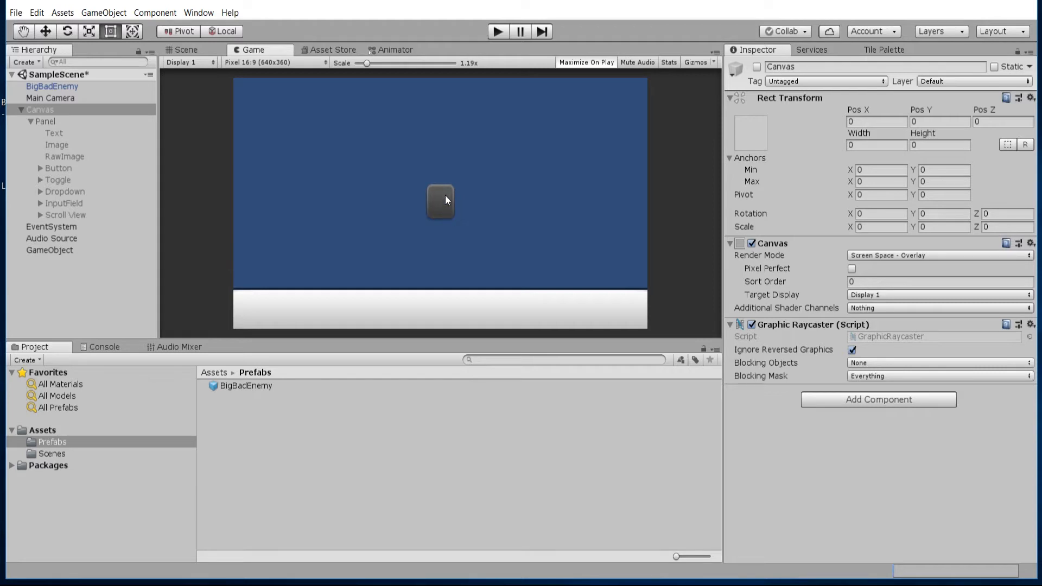
mouse_move(437, 202)
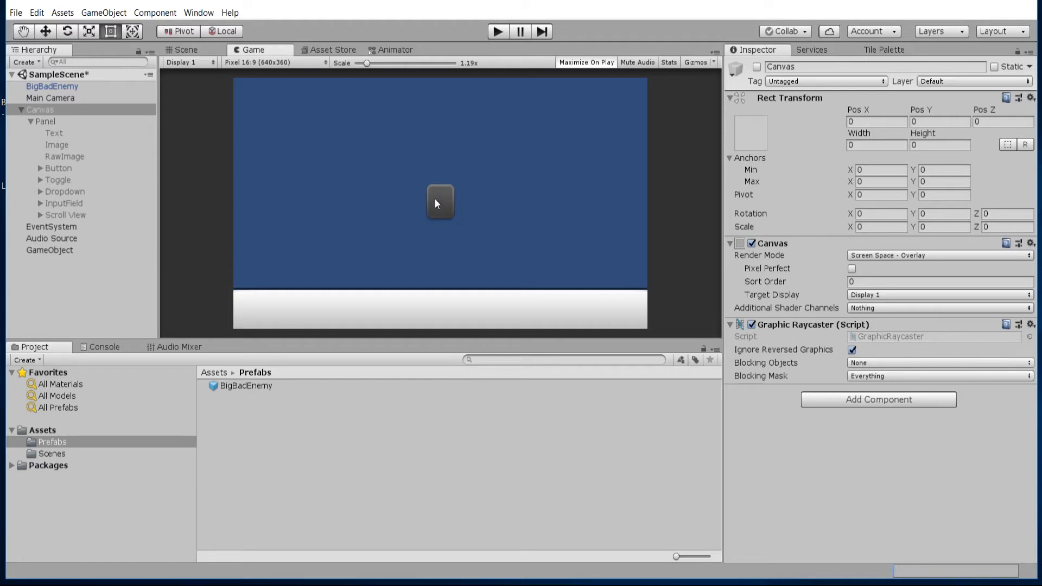
mouse_move(80, 100)
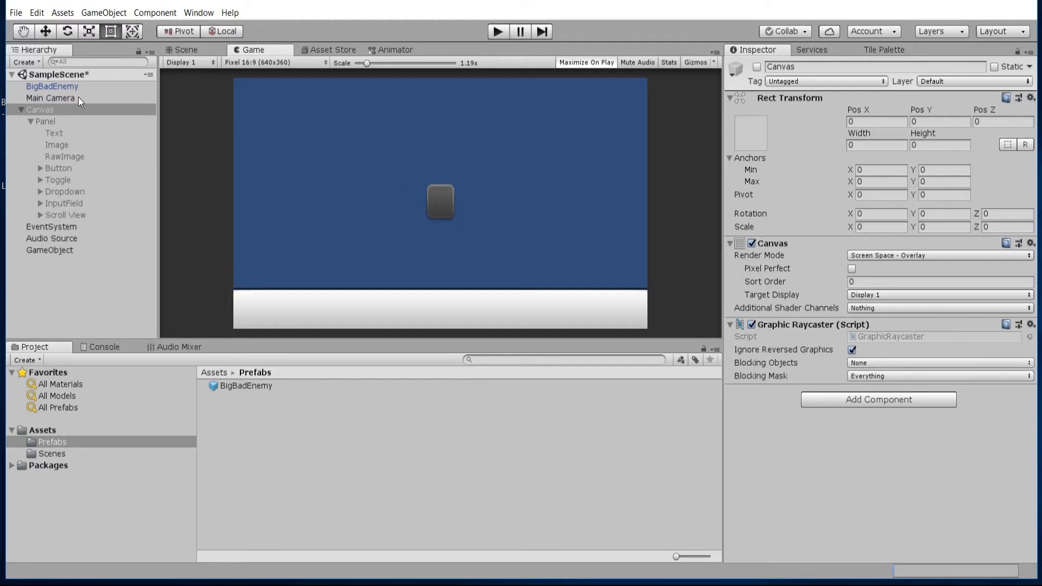
click(52, 87)
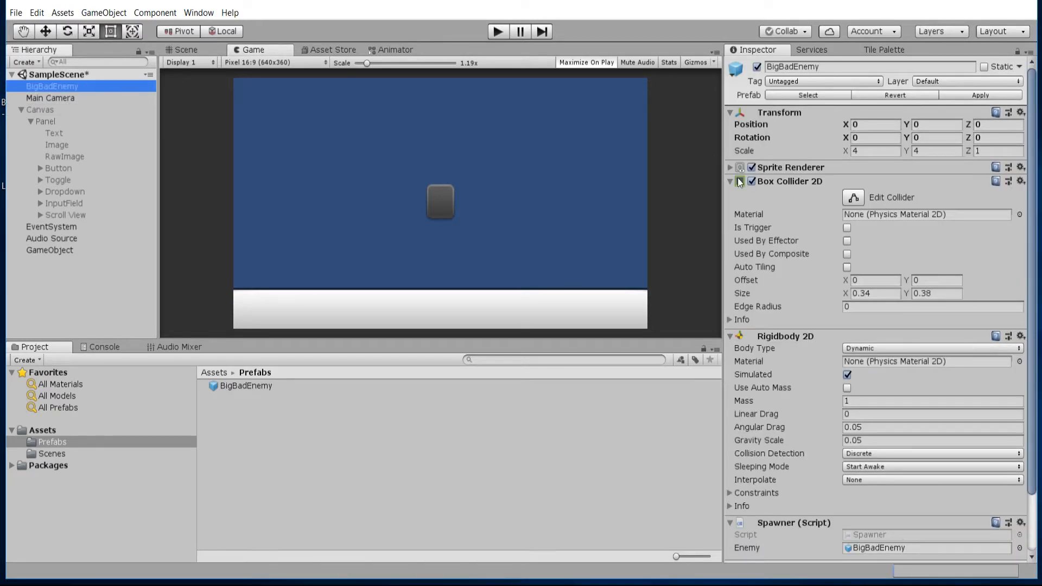
scroll(down, 3)
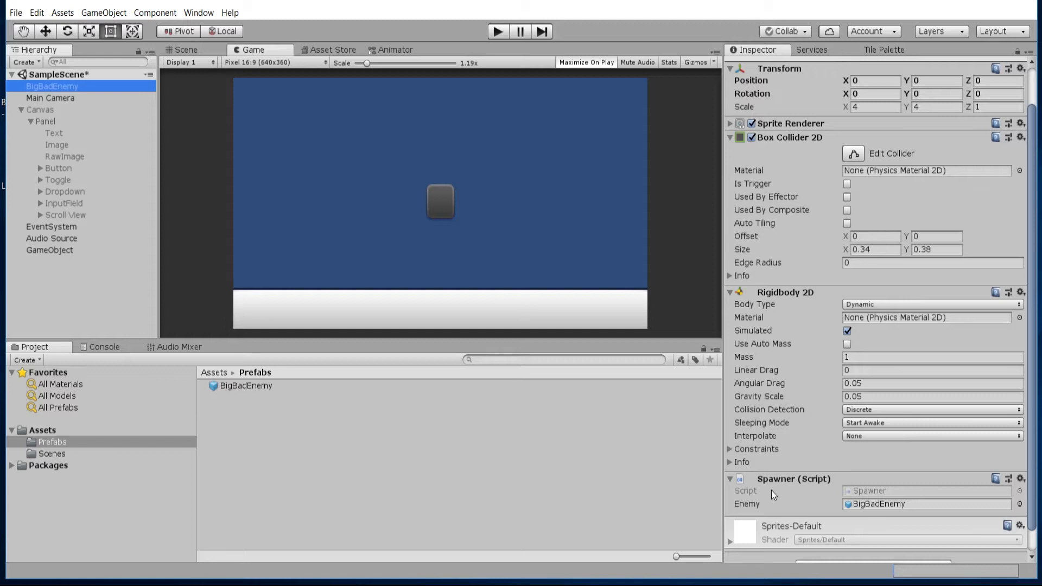
mouse_move(799, 482)
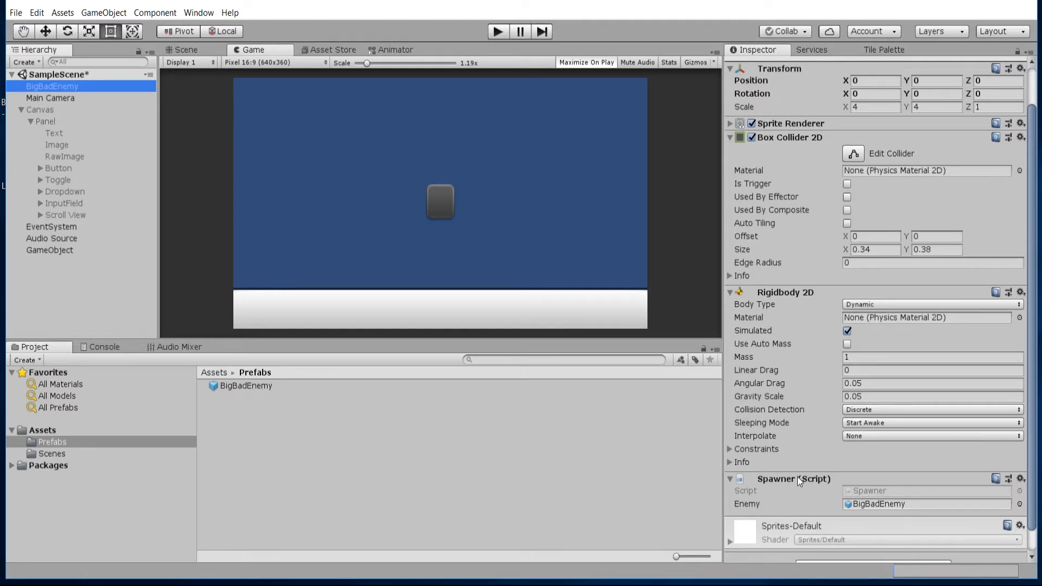
mouse_move(471, 206)
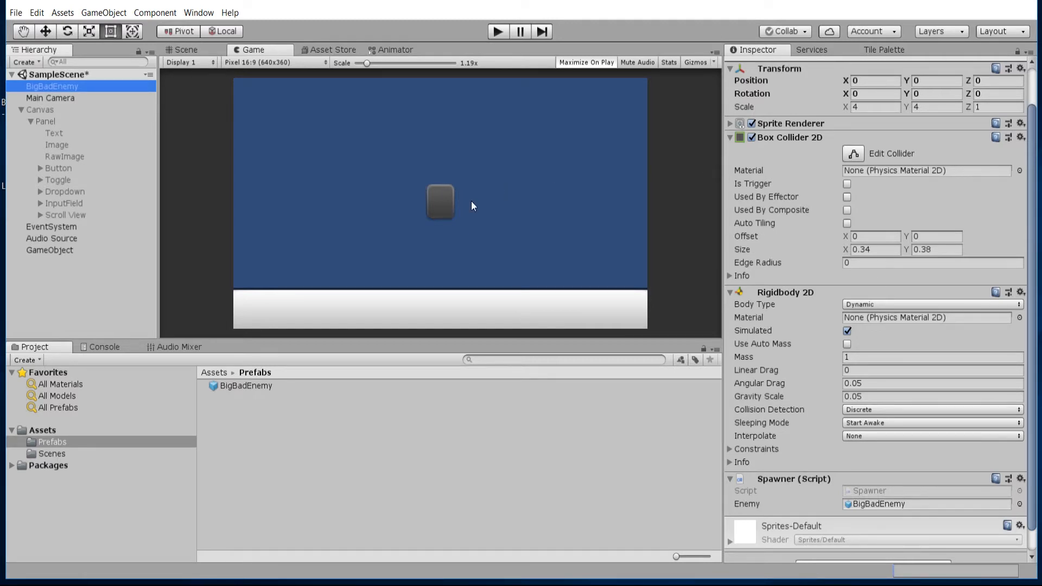
mouse_move(441, 201)
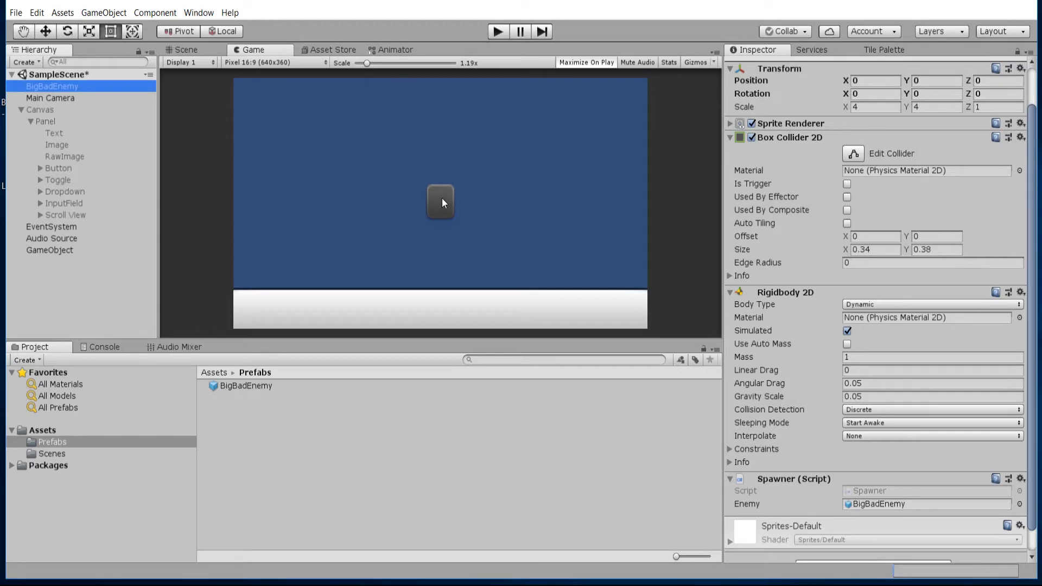
- Rename the GameObject holding the Deletion Zone script to DeletionZone
click(50, 226)
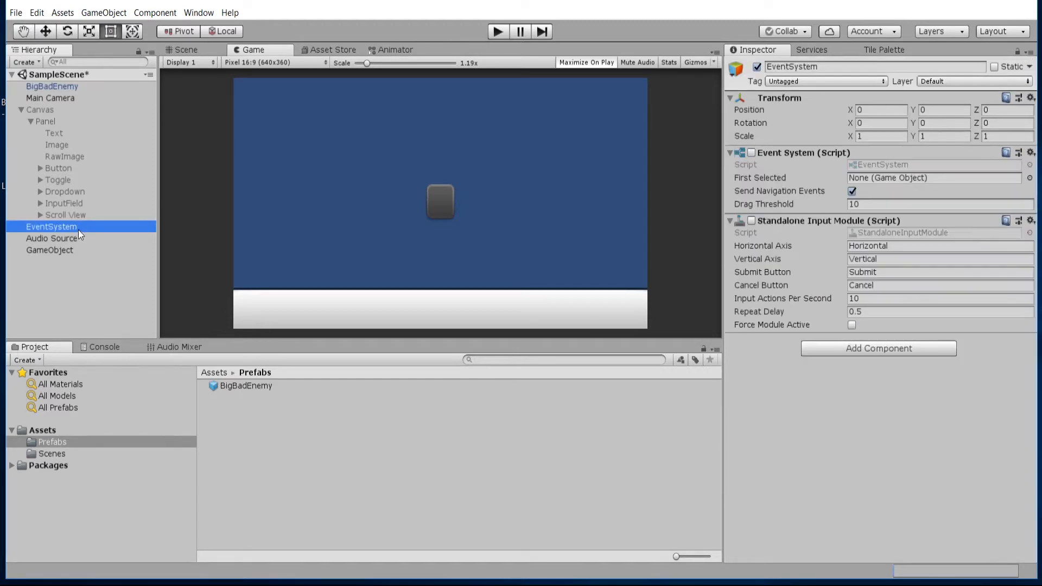
click(50, 249)
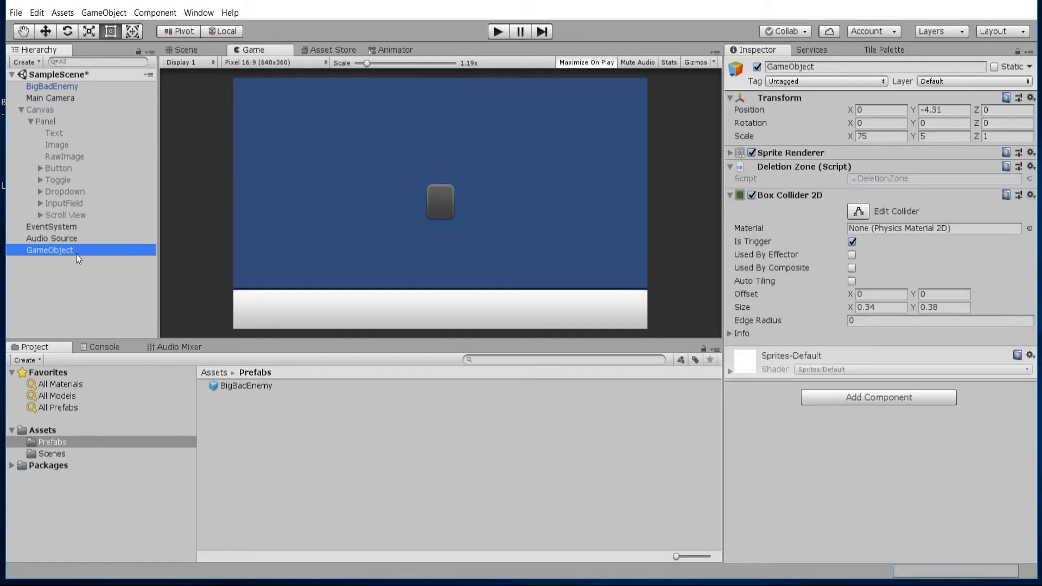
double_click(50, 250)
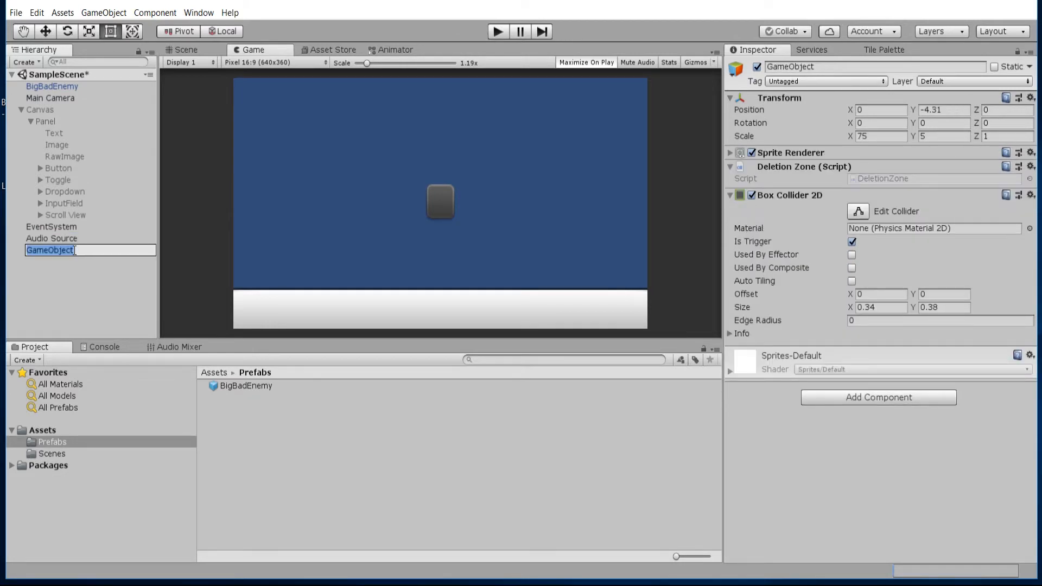
text(DeletionZone)
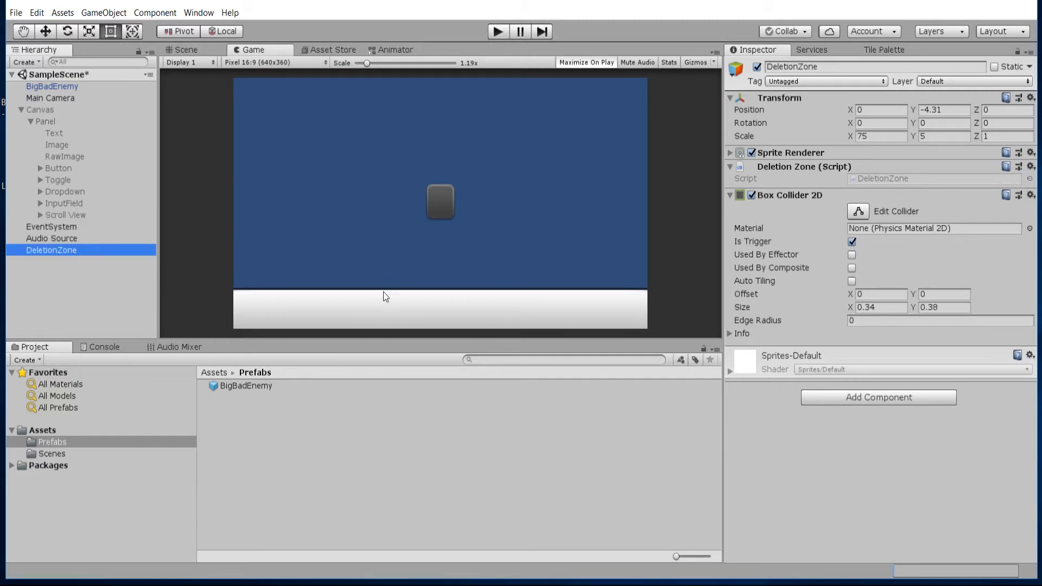
mouse_move(233, 300)
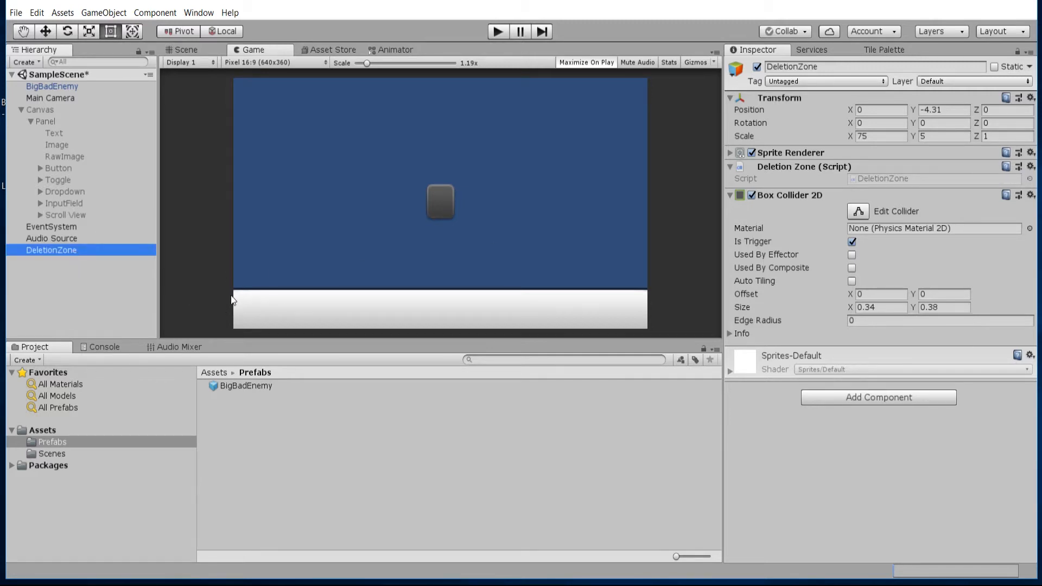
mouse_move(219, 298)
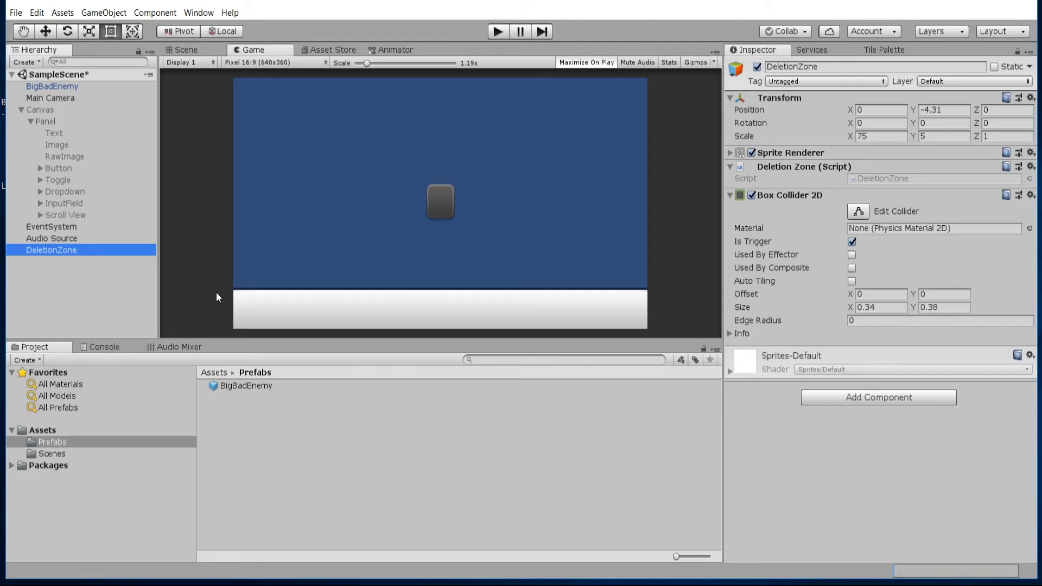
mouse_move(769, 240)
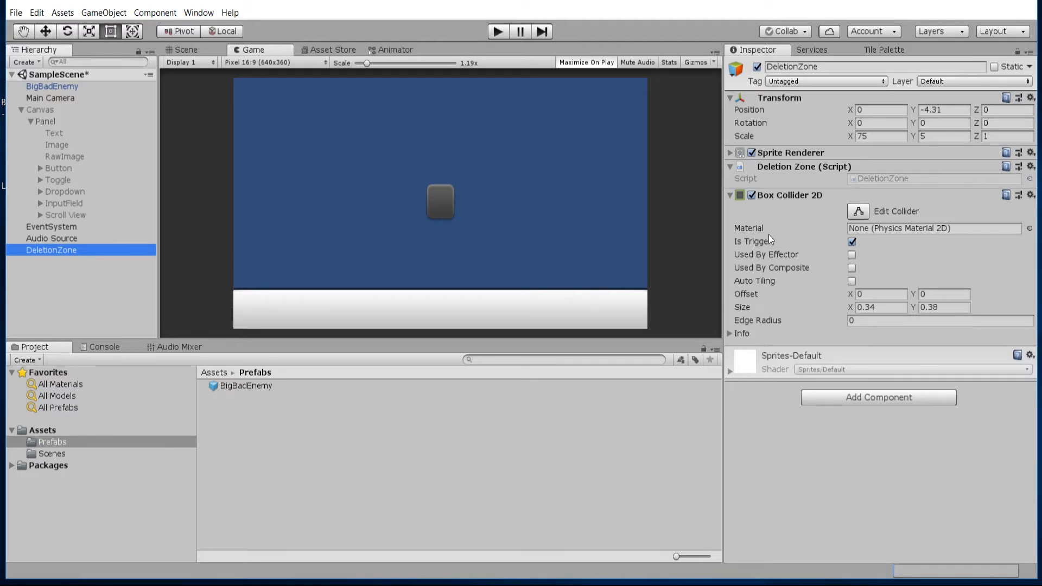
mouse_move(257, 282)
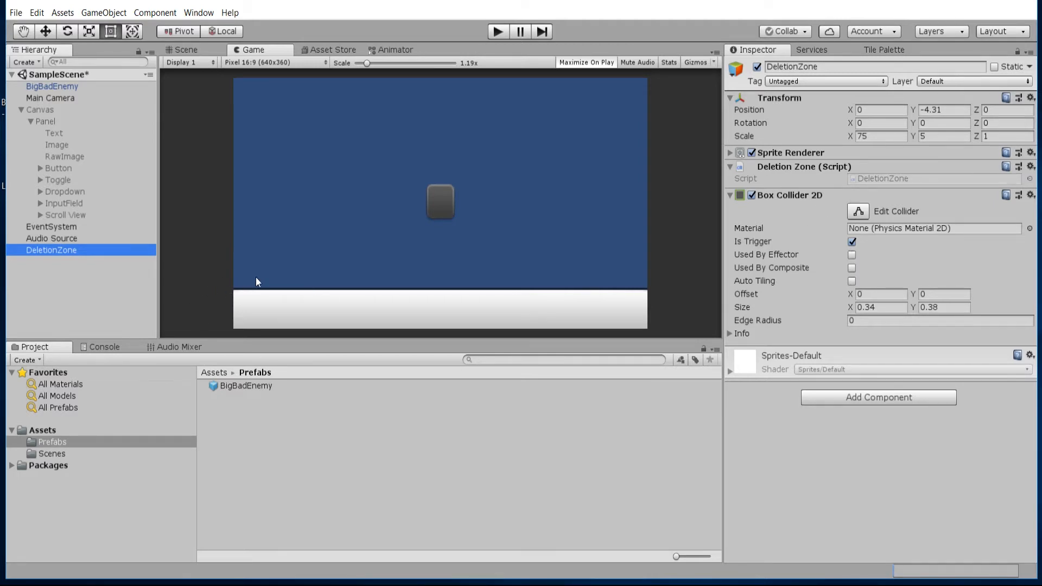
- Switch to the Scene view and compare the Button's settings with the Toggle's
click(186, 49)
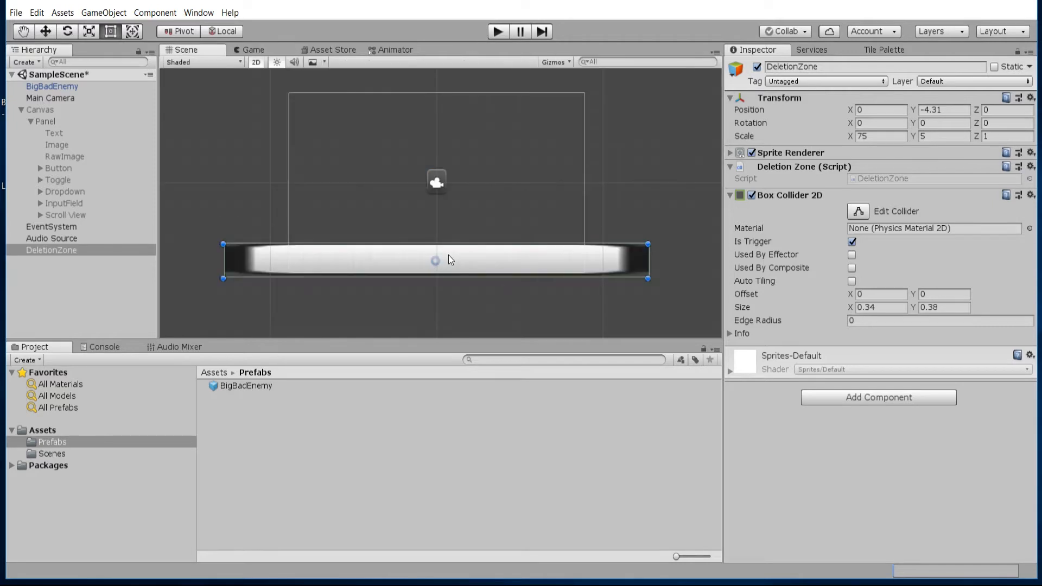
mouse_move(450, 266)
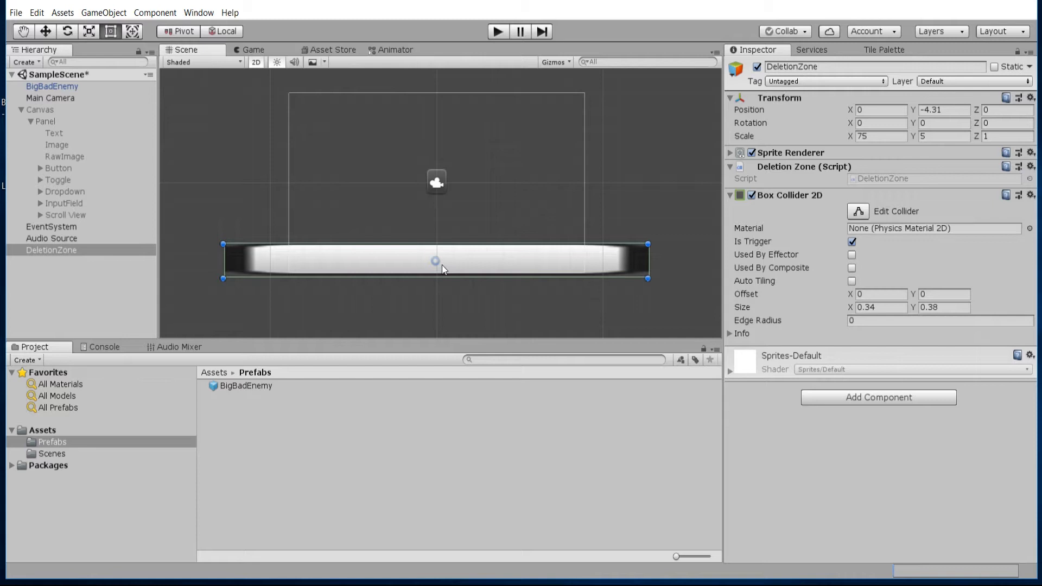
click(52, 86)
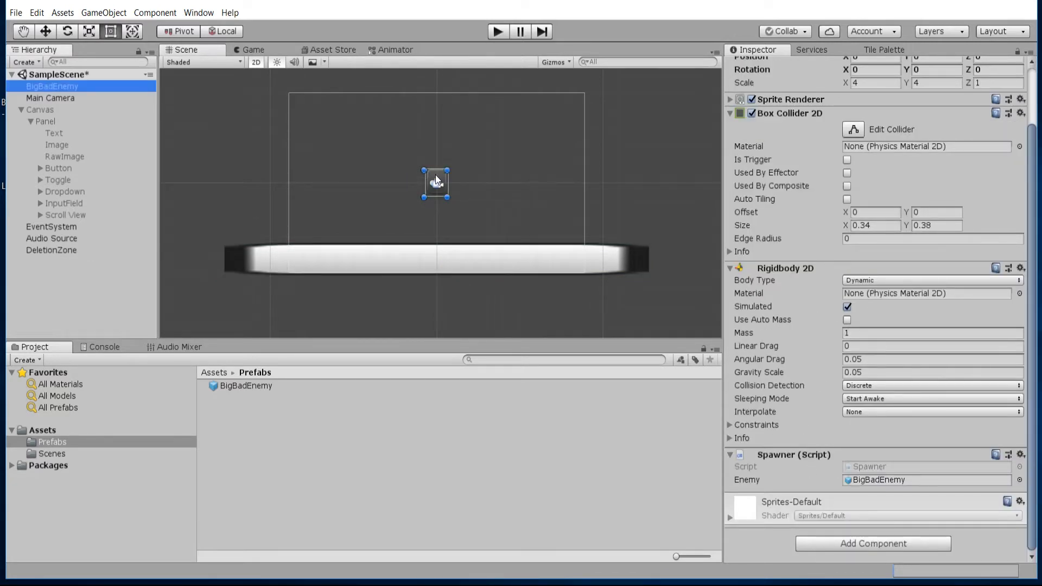
mouse_move(517, 178)
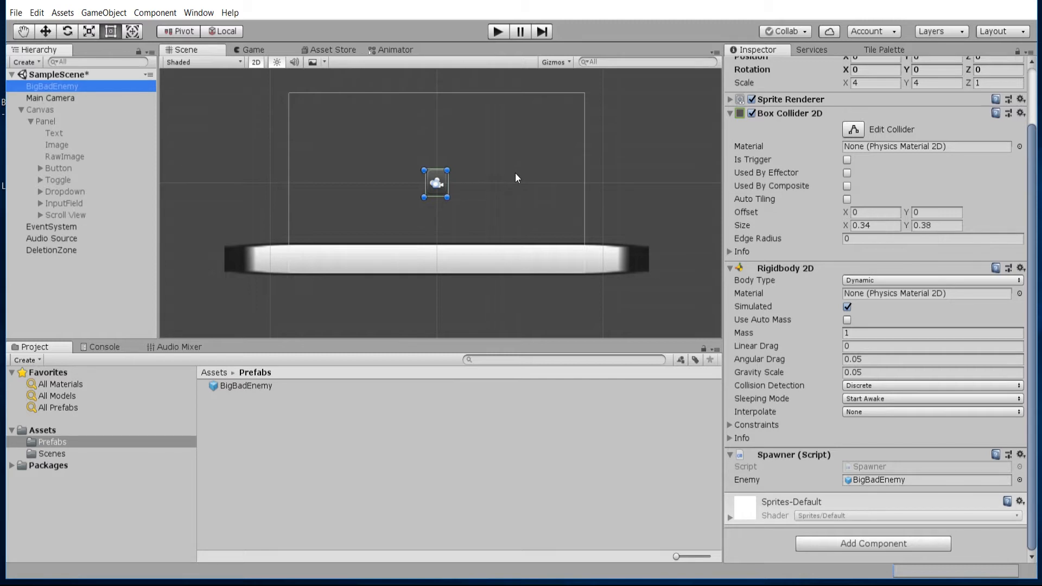
click(59, 167)
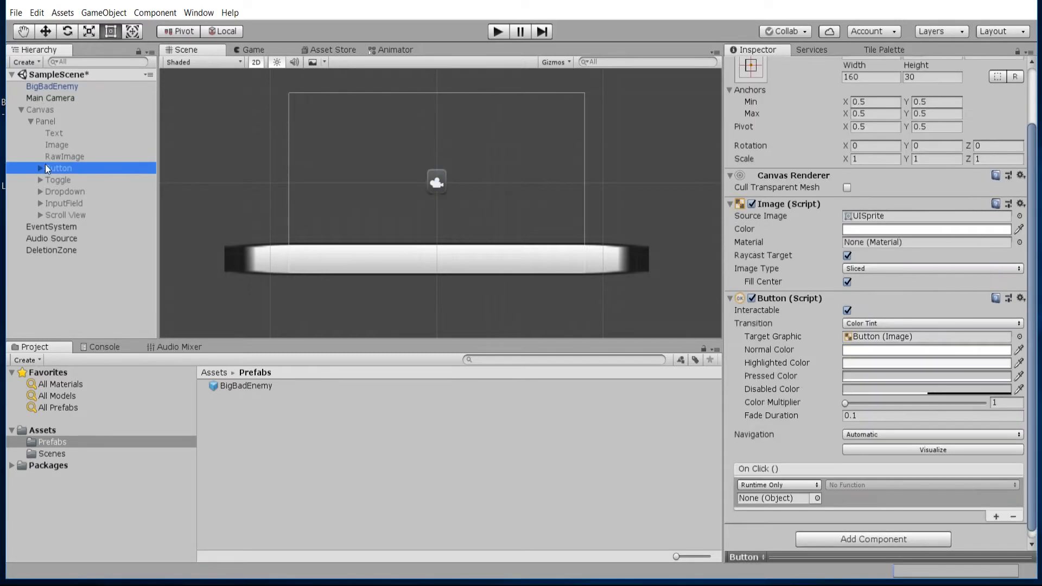
click(59, 180)
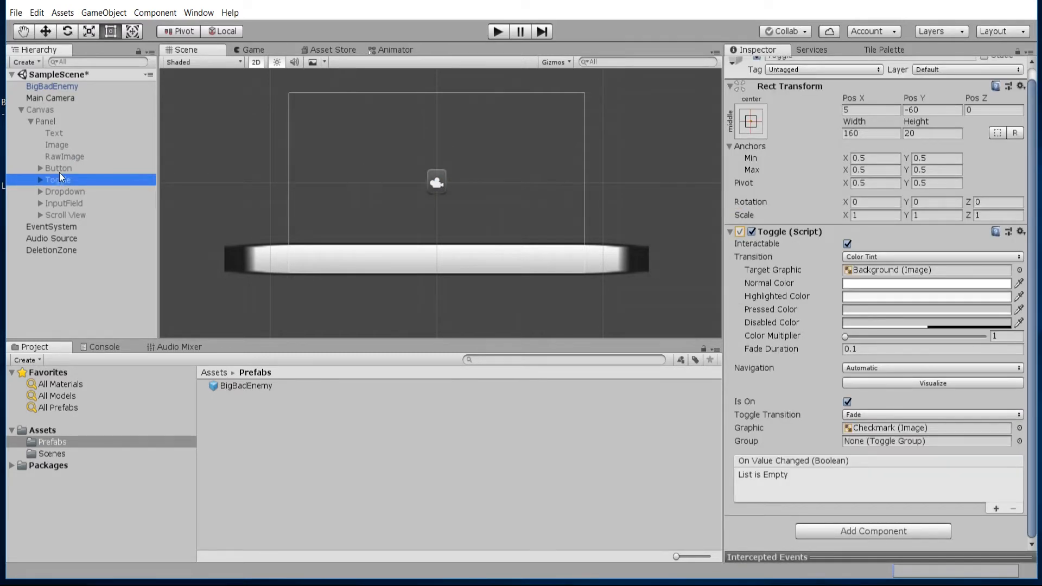
click(59, 167)
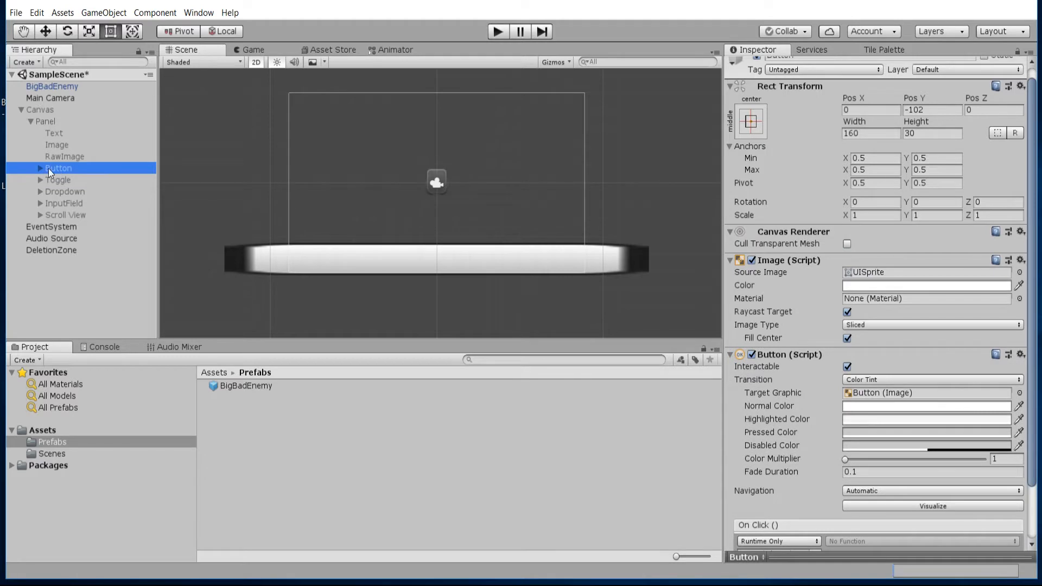
- Show the Button's On Click event list holding one empty entry
scroll(down, 3)
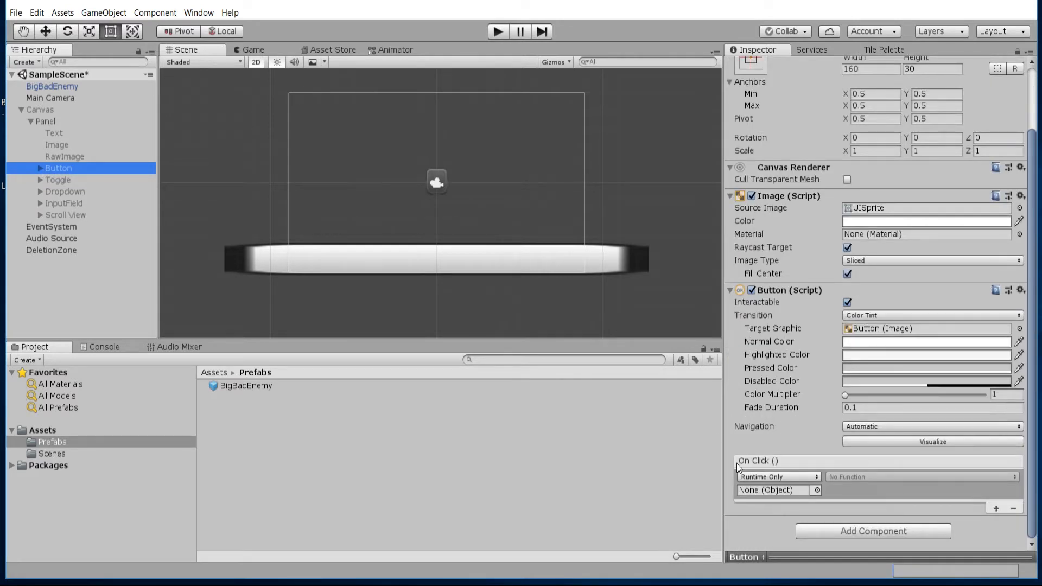
click(59, 180)
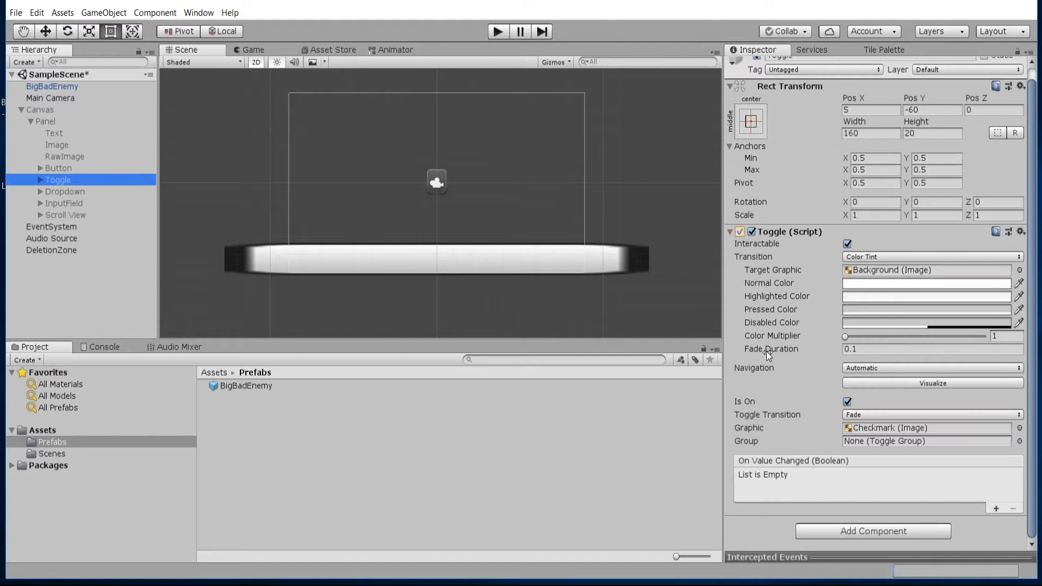
mouse_move(395, 232)
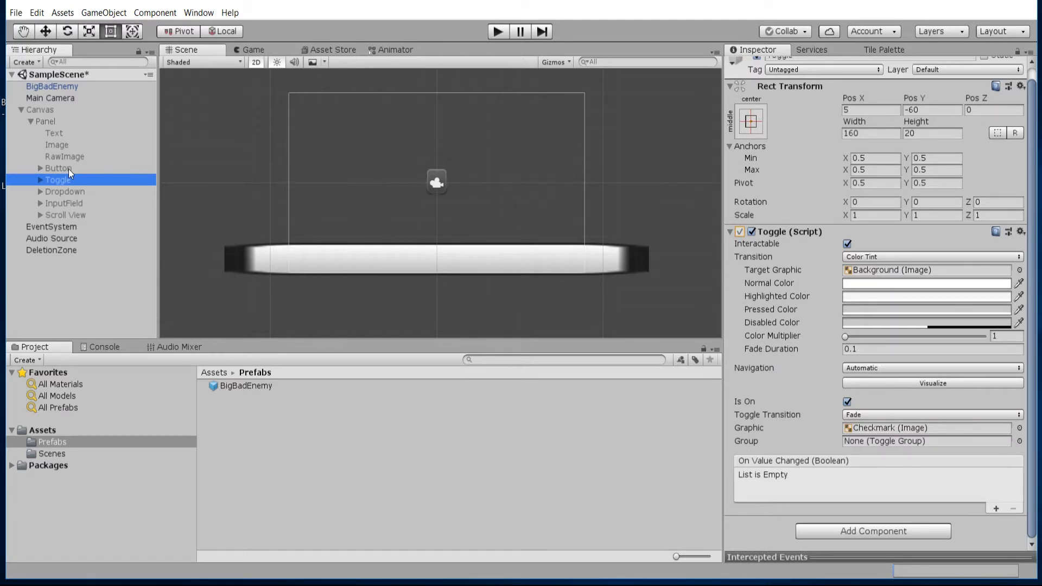
click(59, 168)
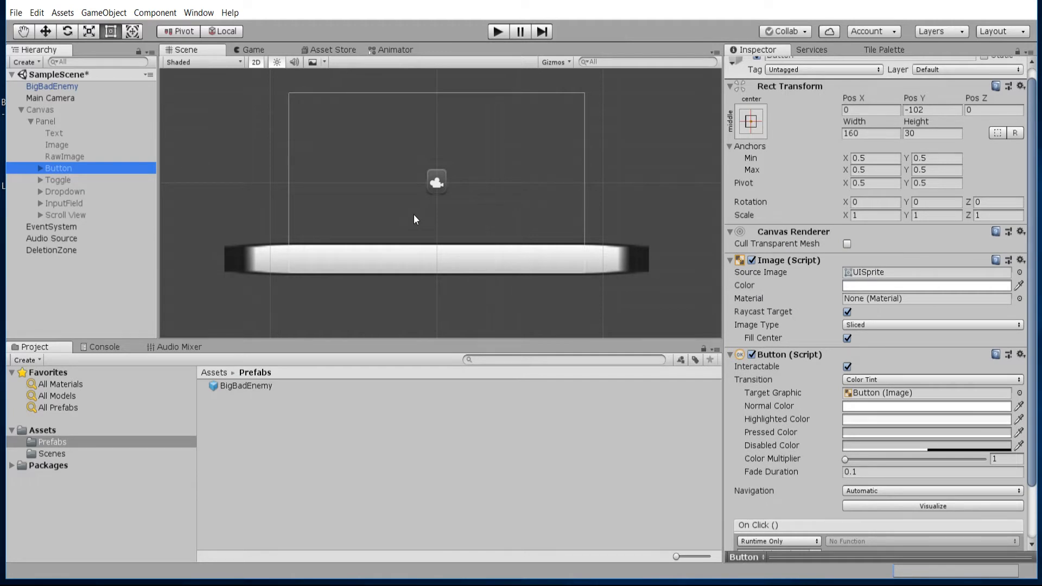
scroll(down, 3)
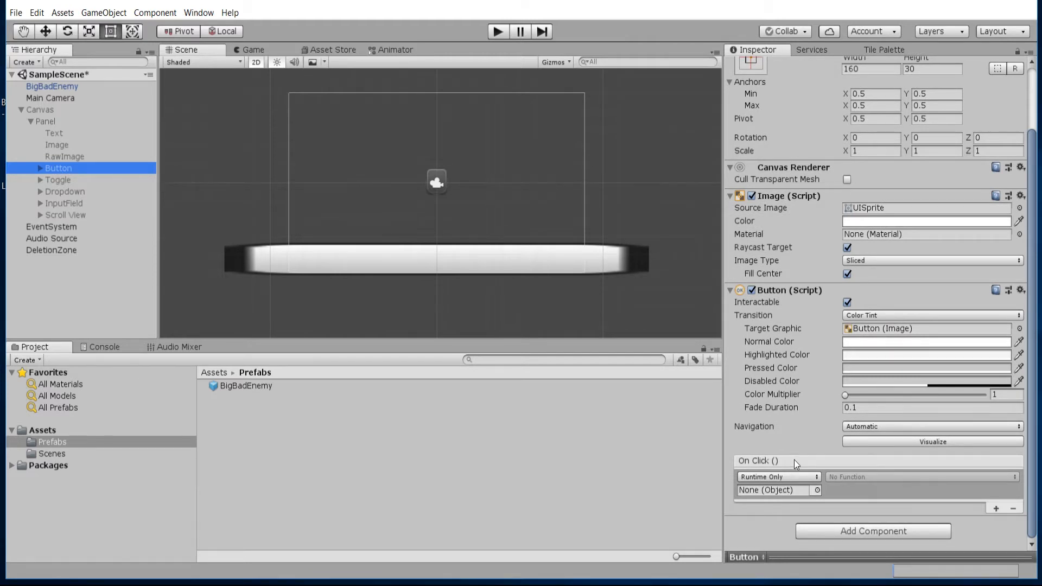
mouse_move(85, 286)
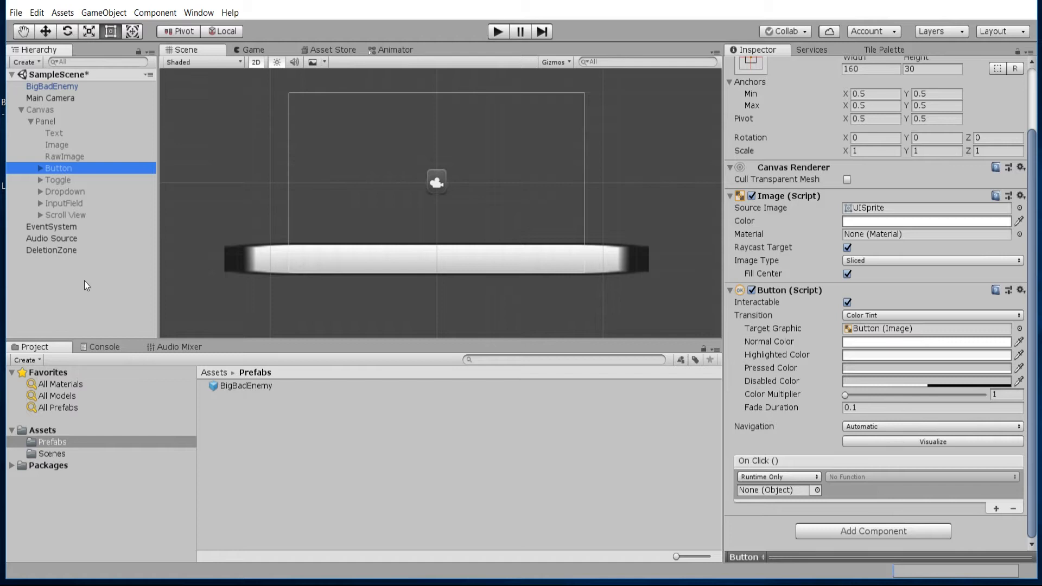
- Select DeletionZone, then show Spawner.cs's OnMouseDown method in Visual Studio
click(51, 250)
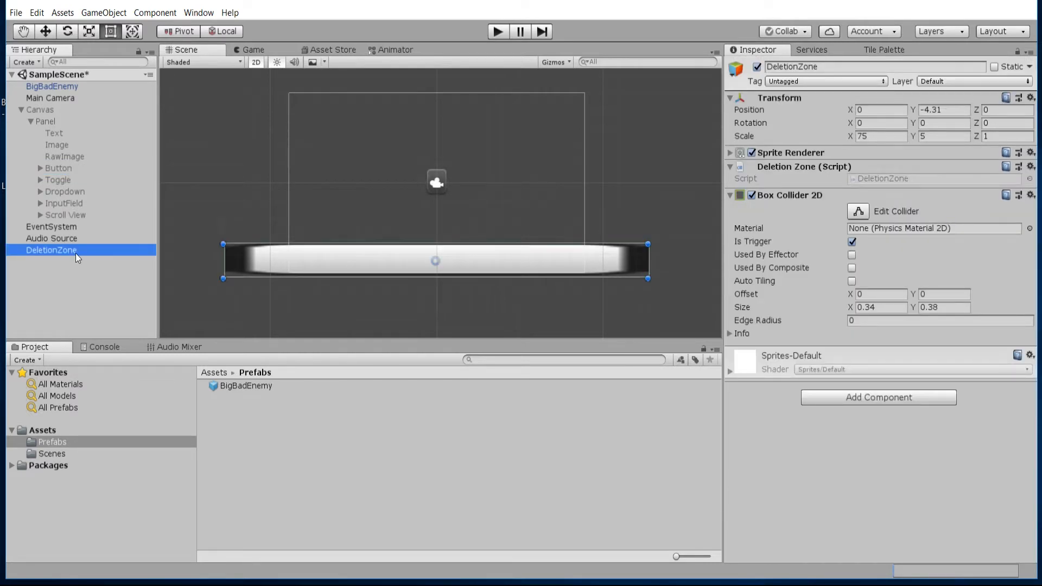
mouse_move(53, 257)
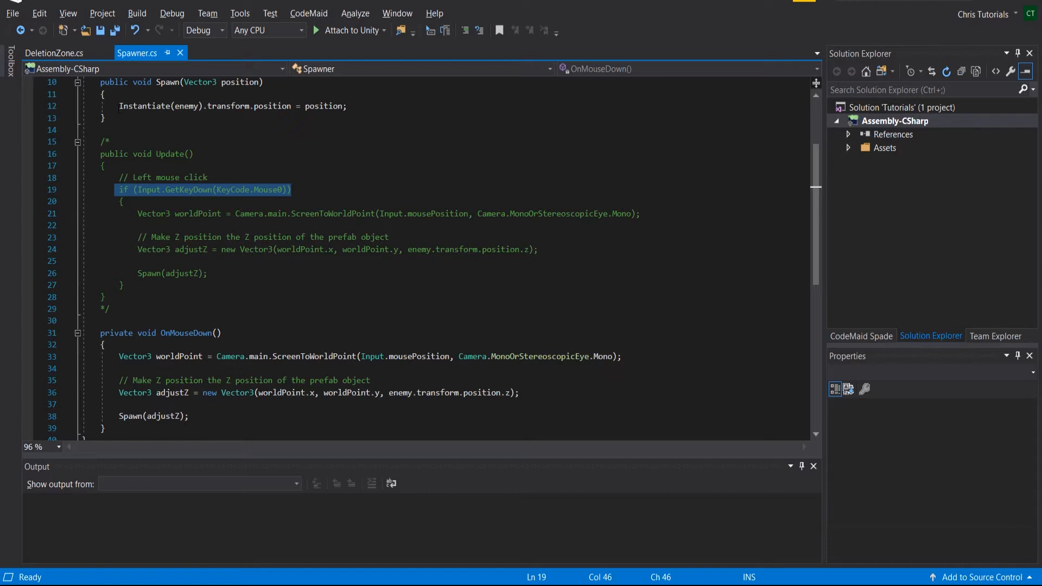
scroll(up, 3)
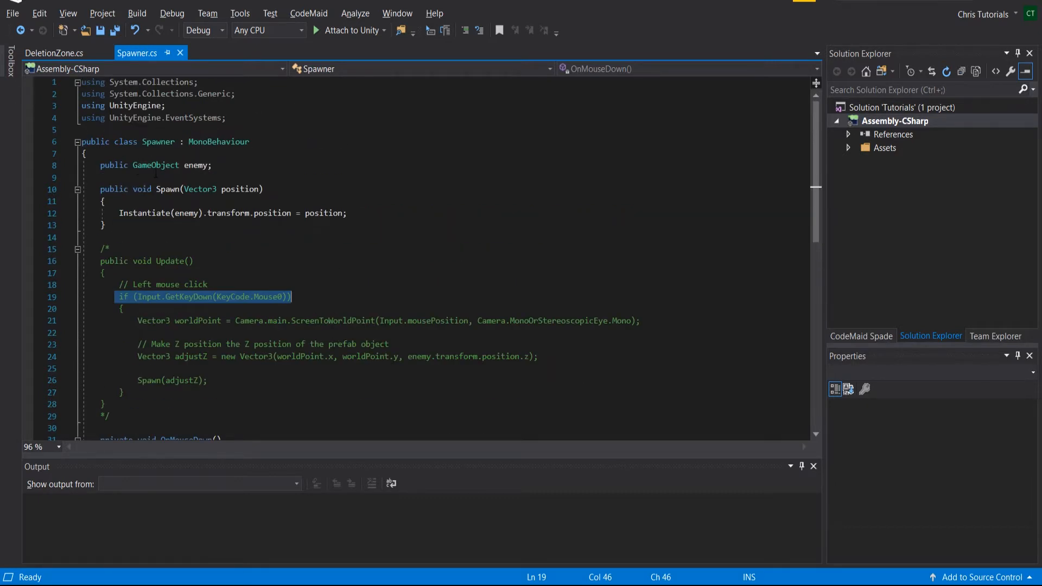
scroll(down, 3)
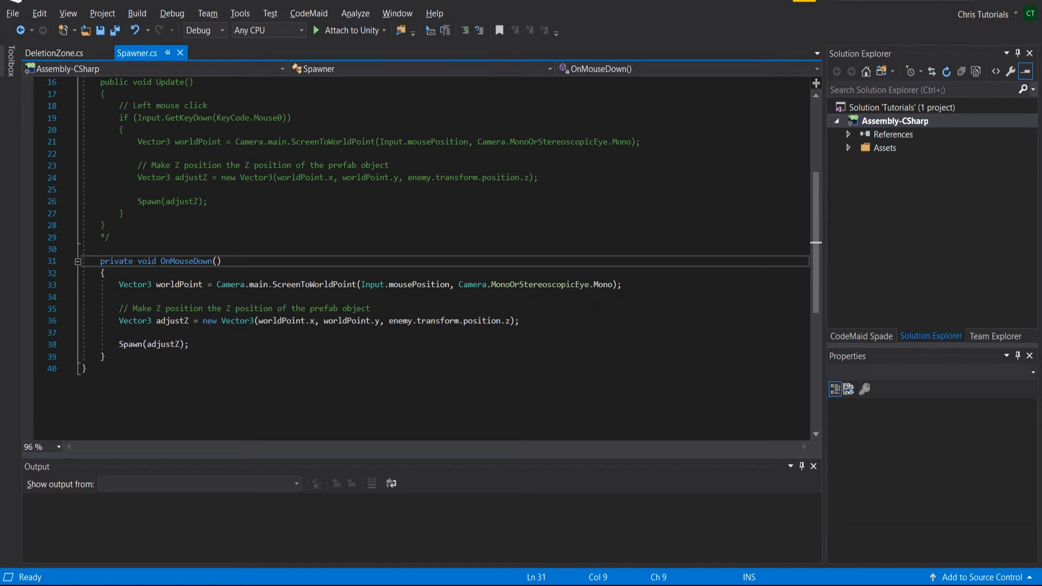
click(103, 358)
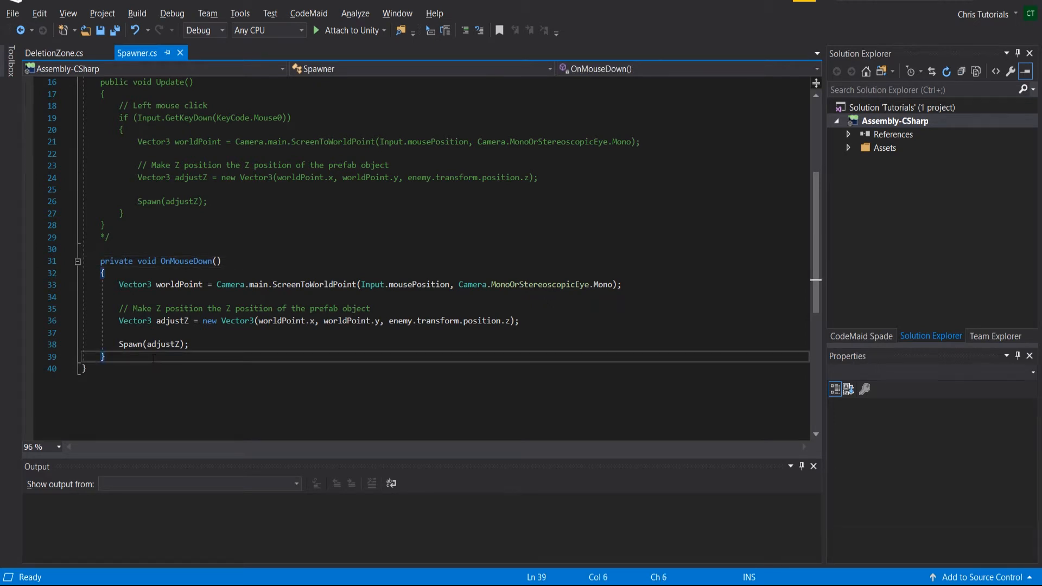
key(enter)
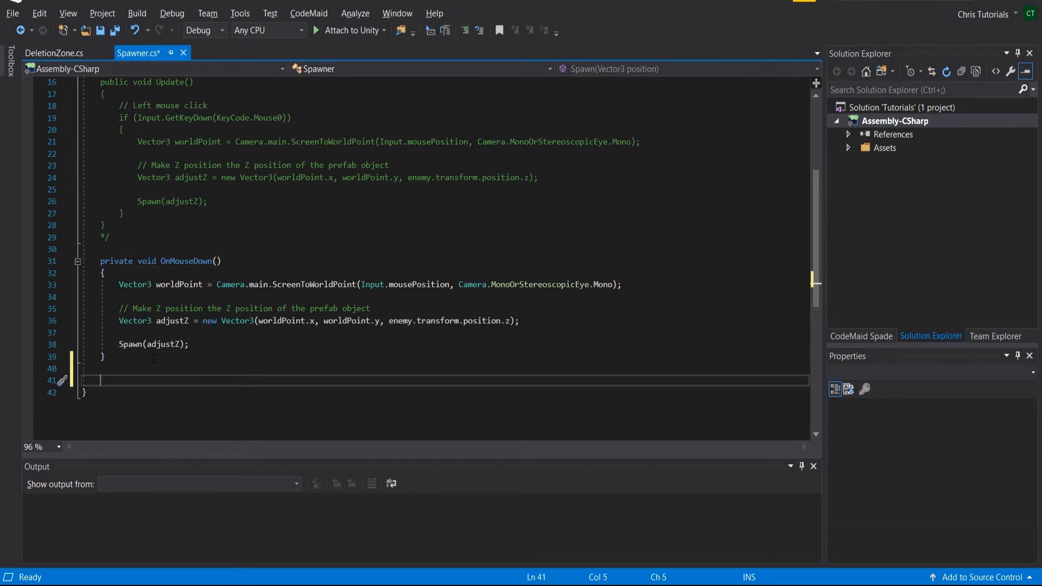
text(on)
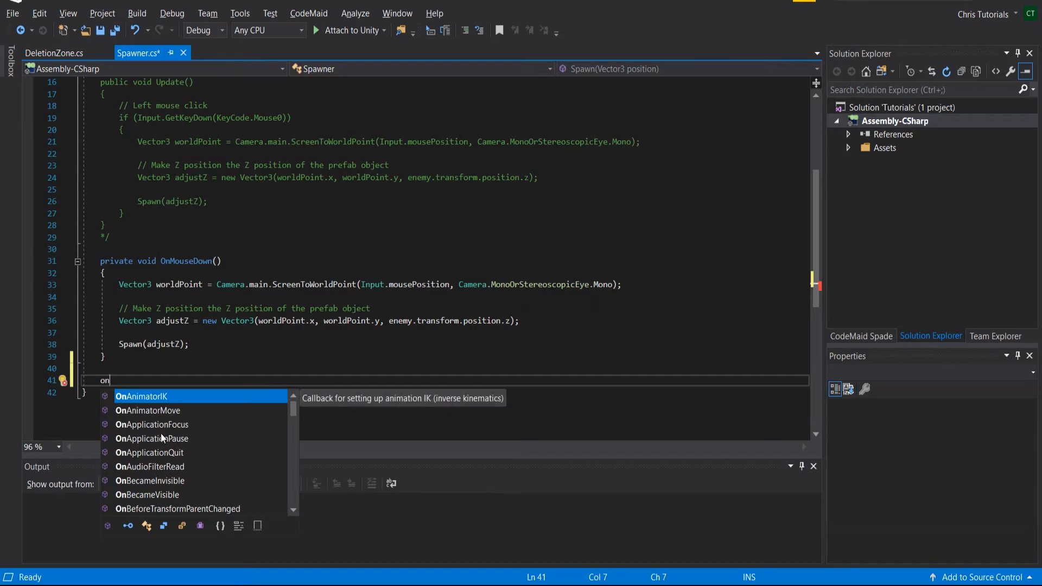
scroll(down, 3)
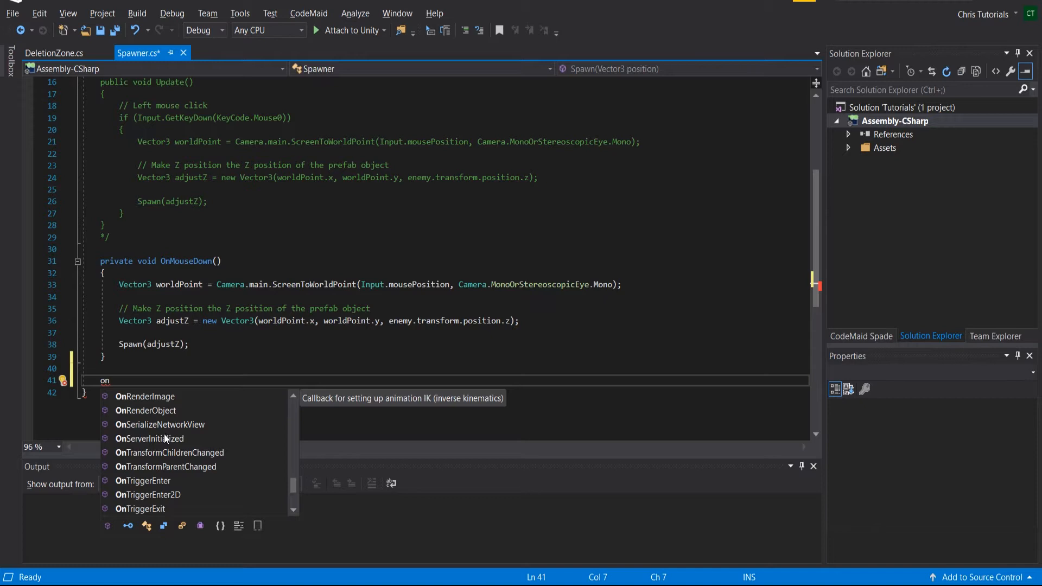
scroll(up, 3)
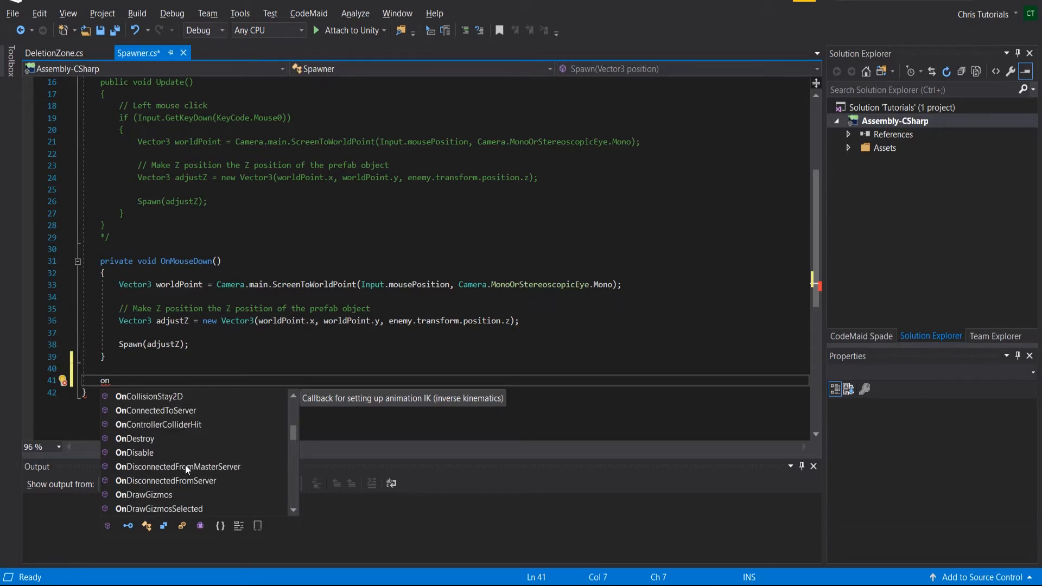
scroll(up, 3)
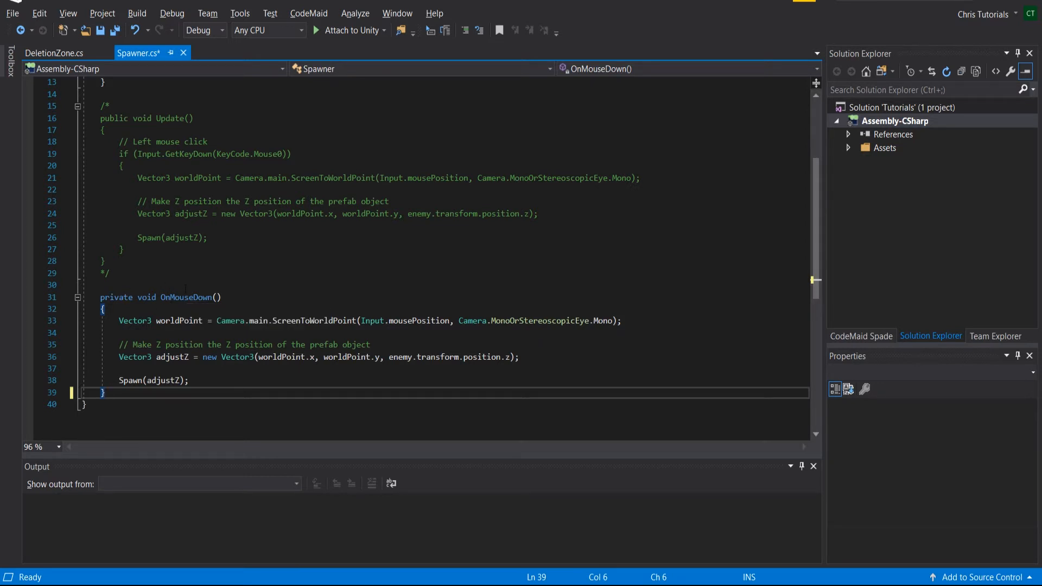
scroll(up, 3)
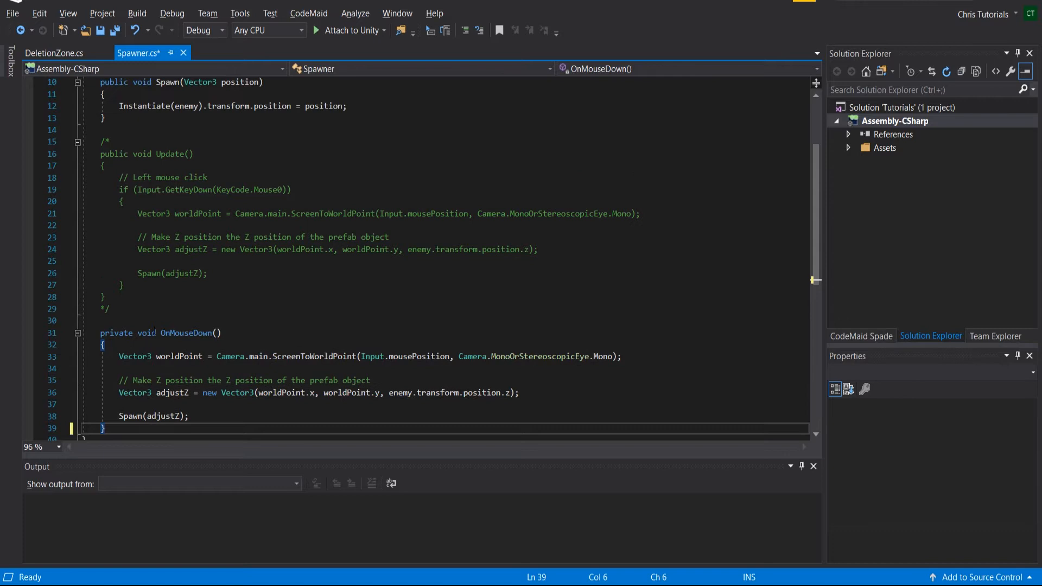
double_click(180, 332)
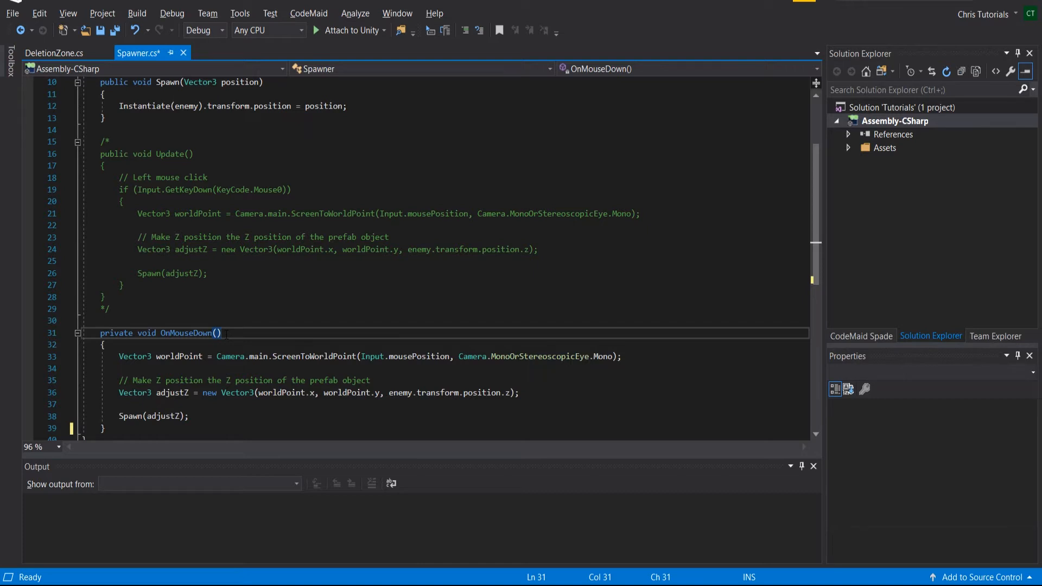
scroll(down, 3)
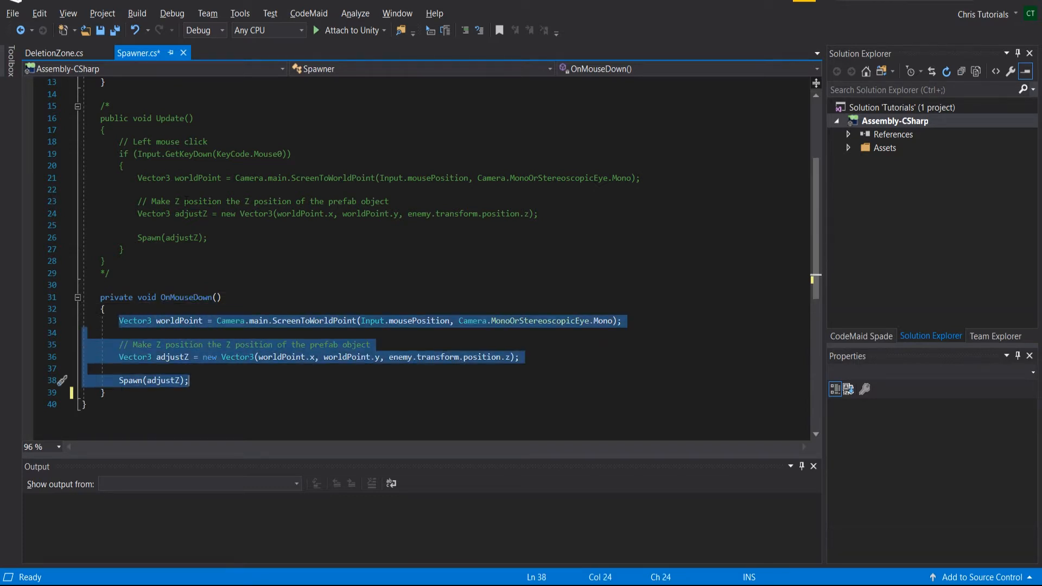
double_click(313, 321)
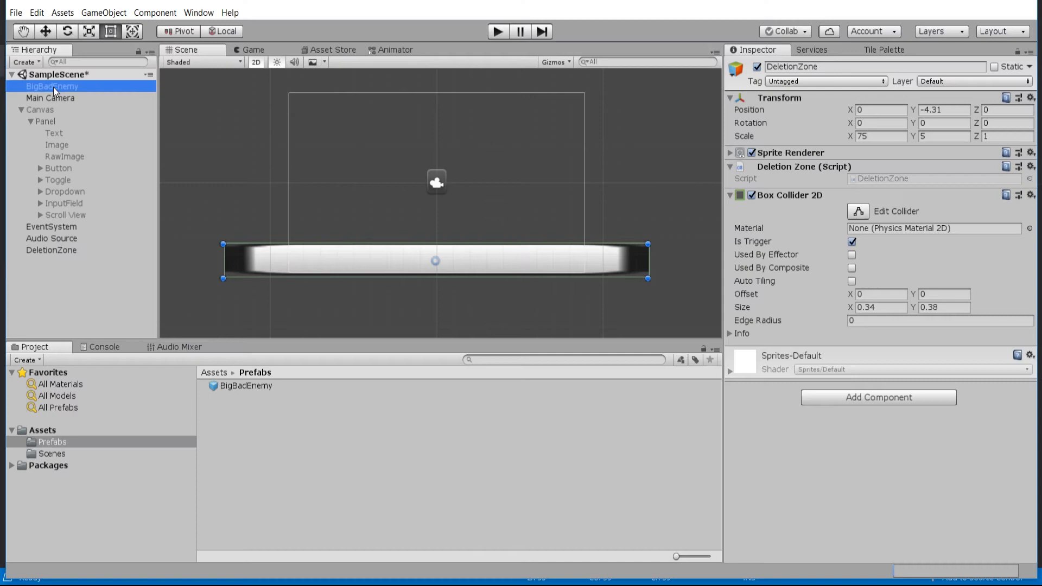
click(52, 86)
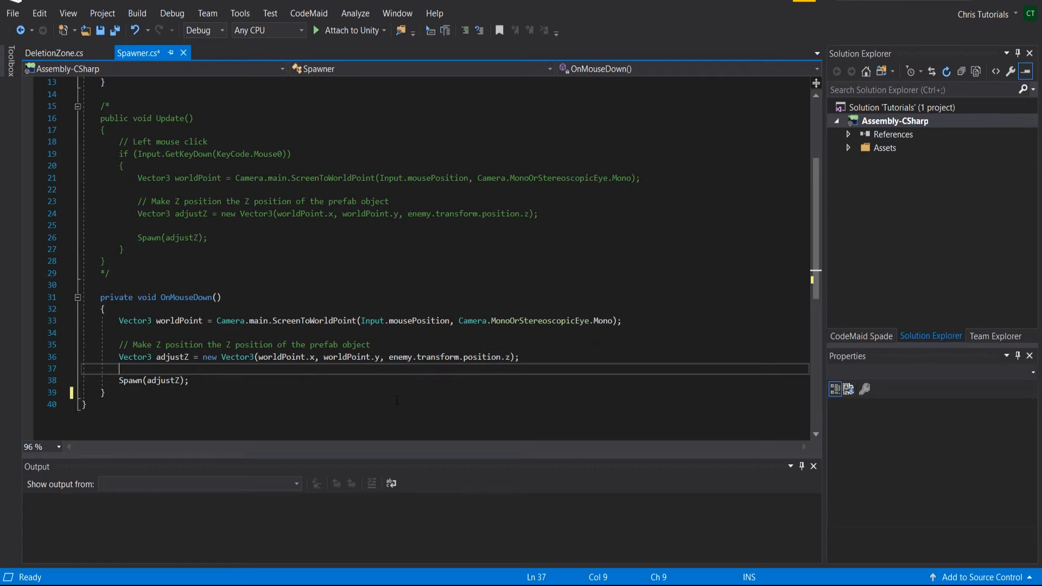
- In DeletionZone.cs, browse the OnTrigger and OnCollision callback suggestions after OnTriggerEnter2D
click(53, 52)
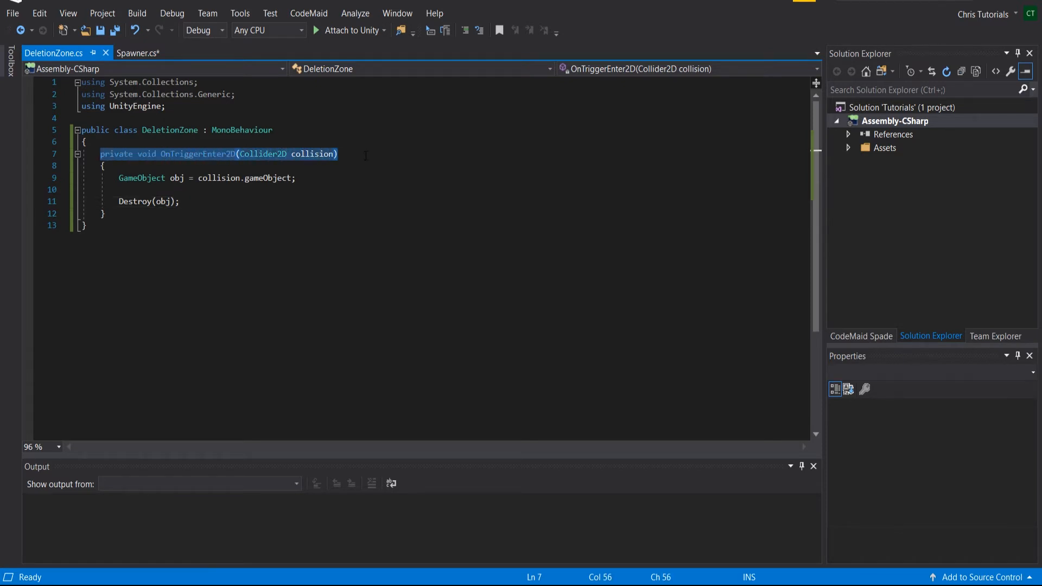
click(101, 213)
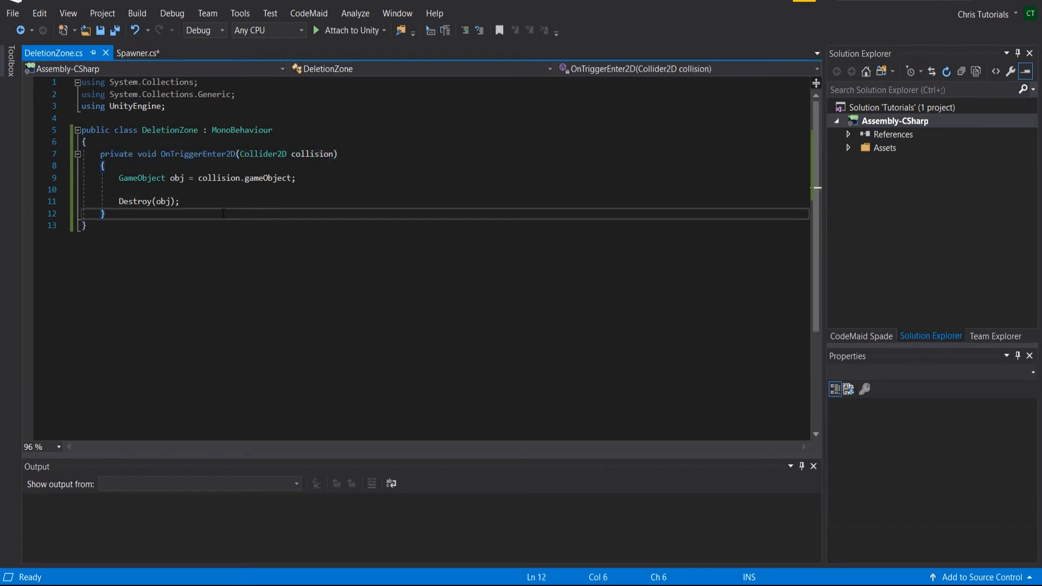
mouse_move(198, 154)
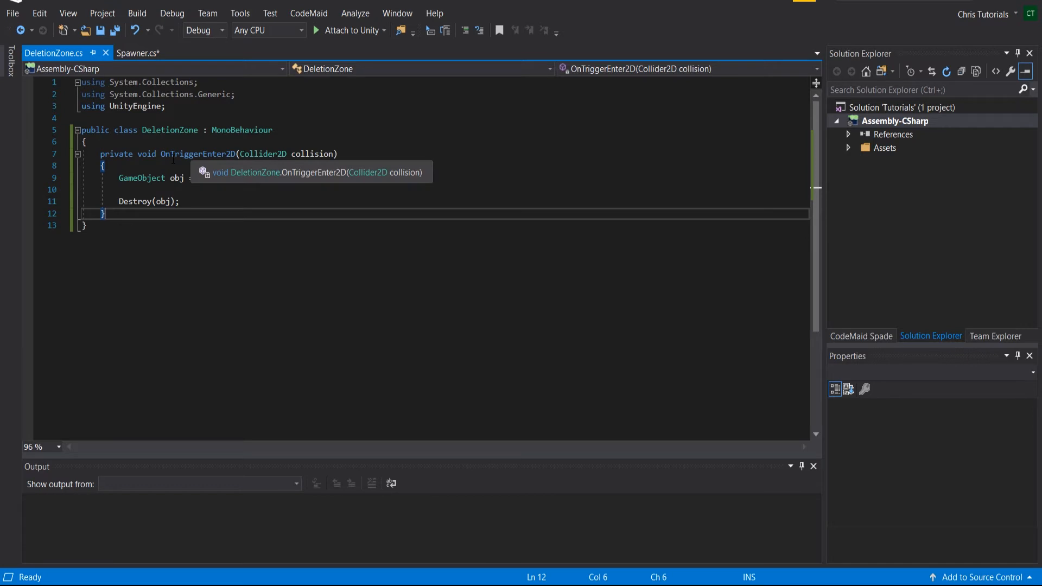
text(on)
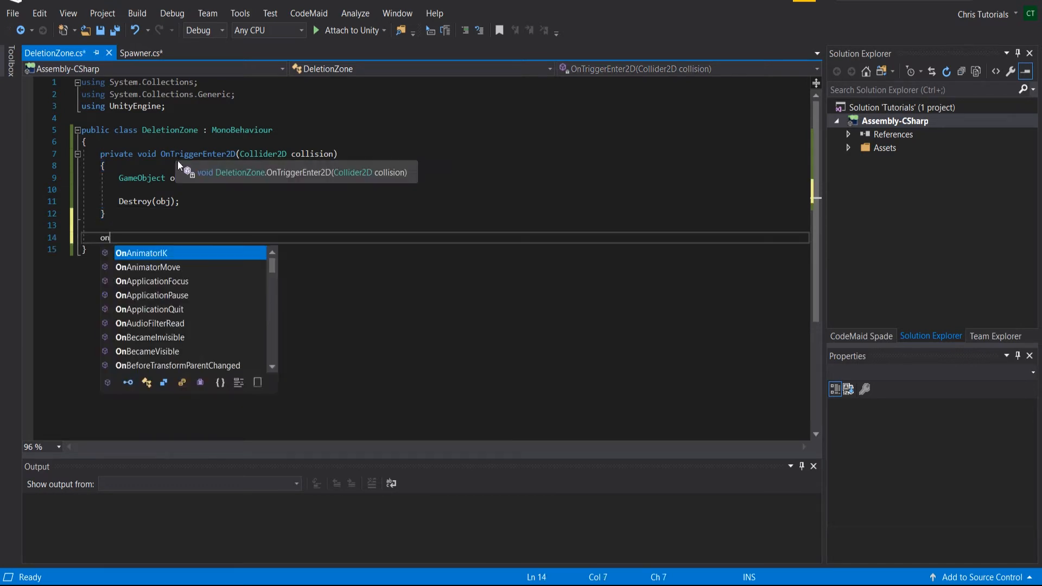
text(trigger)
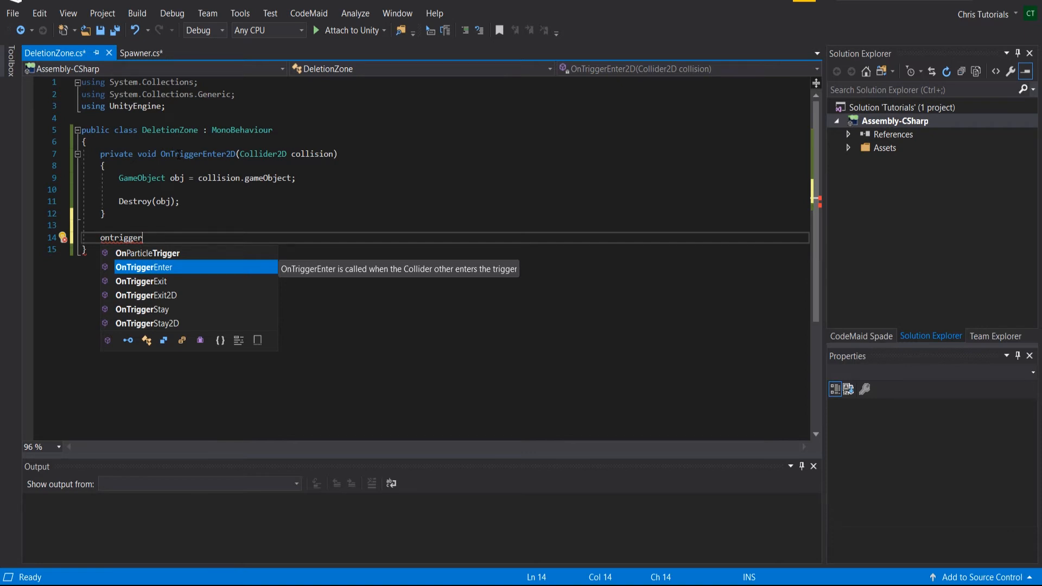
text(oncol)
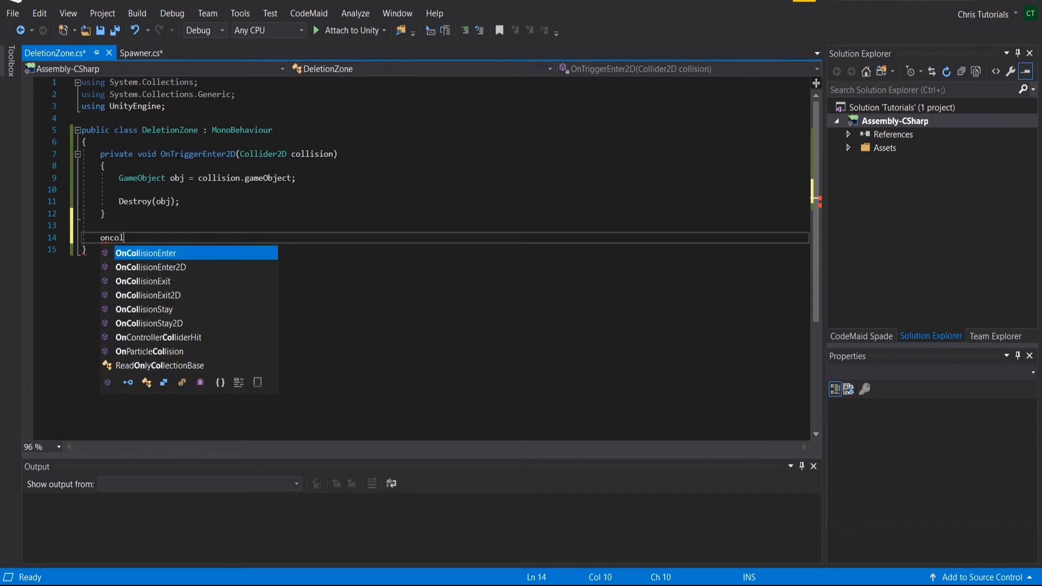
text(lision)
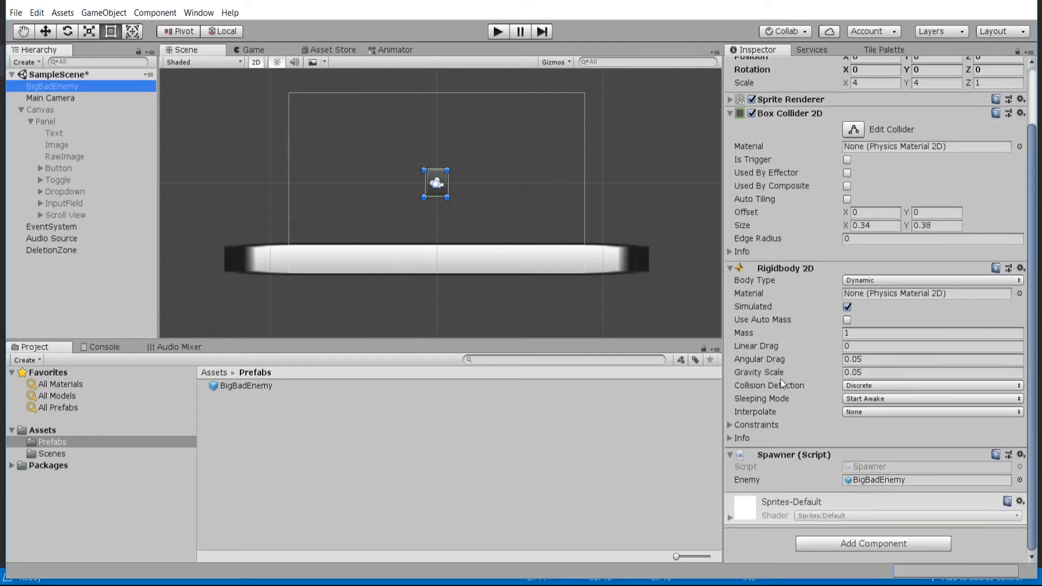
- Make DeletionZone's Box Collider 2D no longer a trigger
click(52, 249)
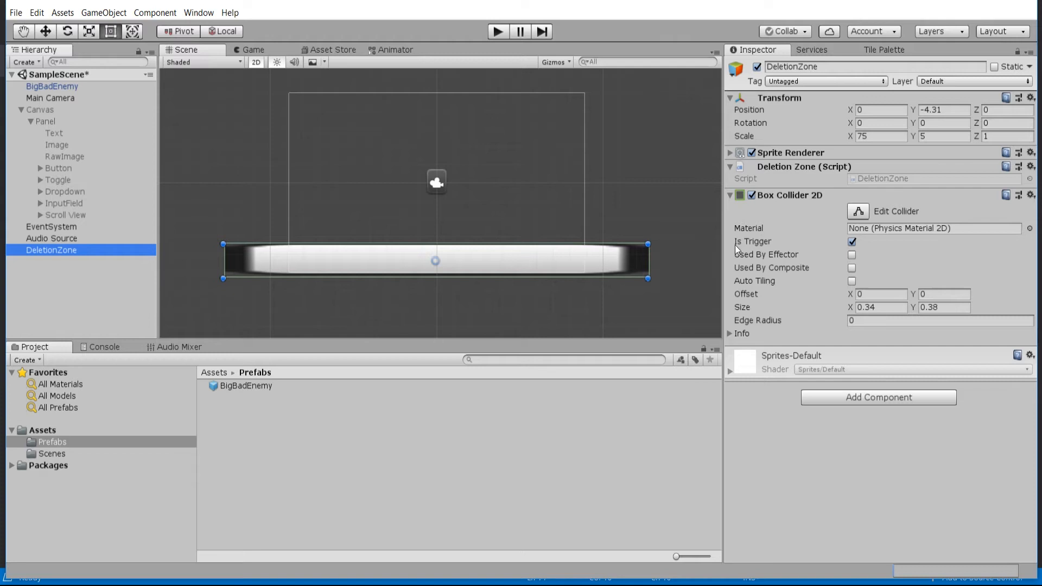
mouse_move(753, 241)
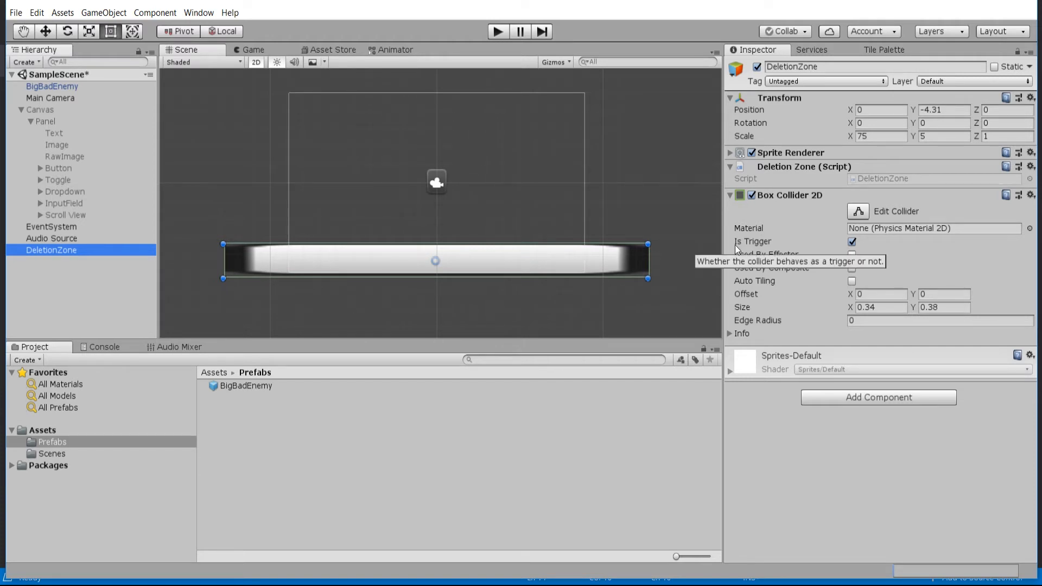
mouse_move(502, 198)
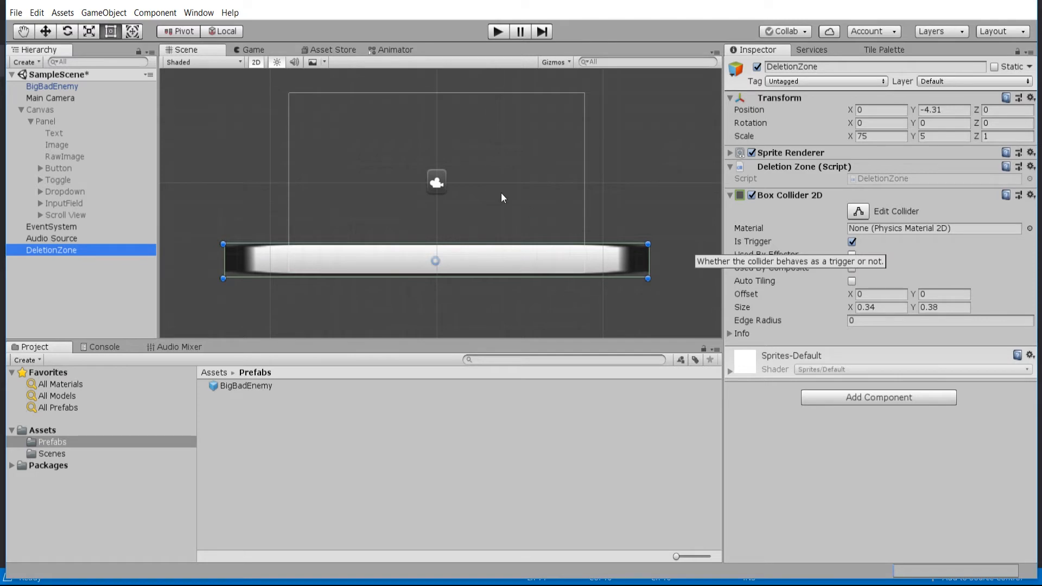
mouse_move(440, 268)
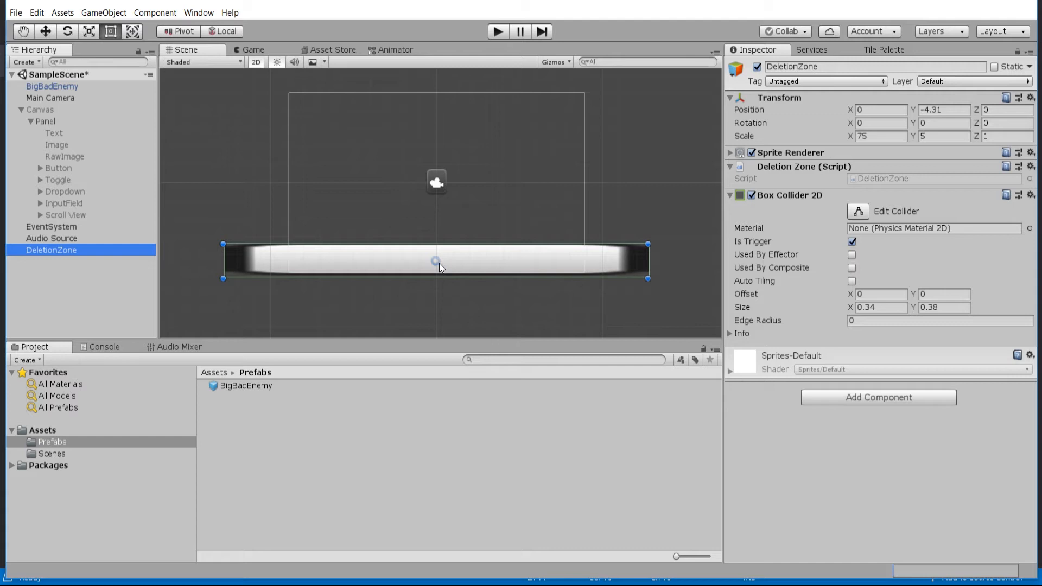
click(852, 241)
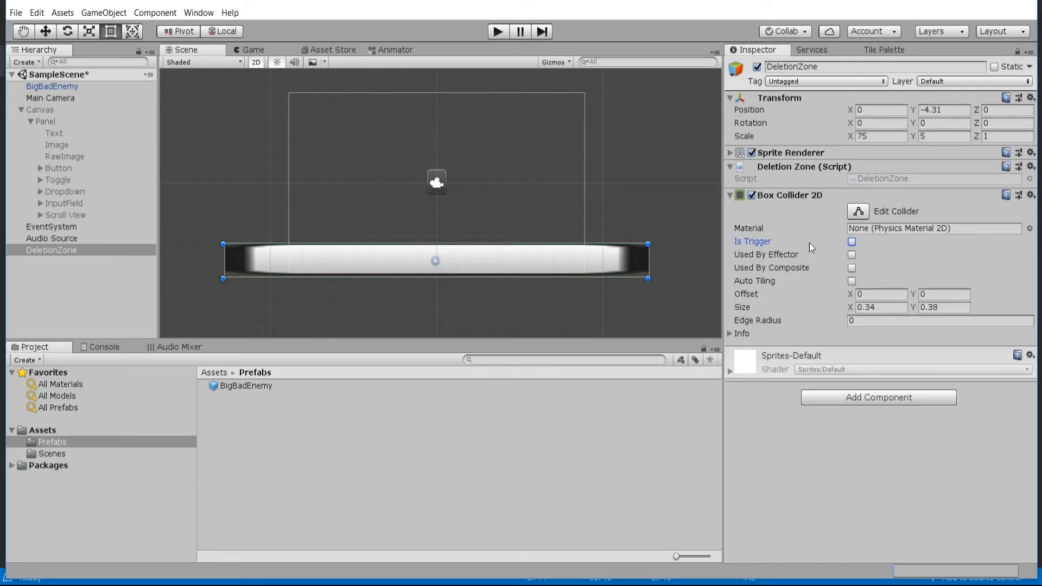
mouse_move(445, 221)
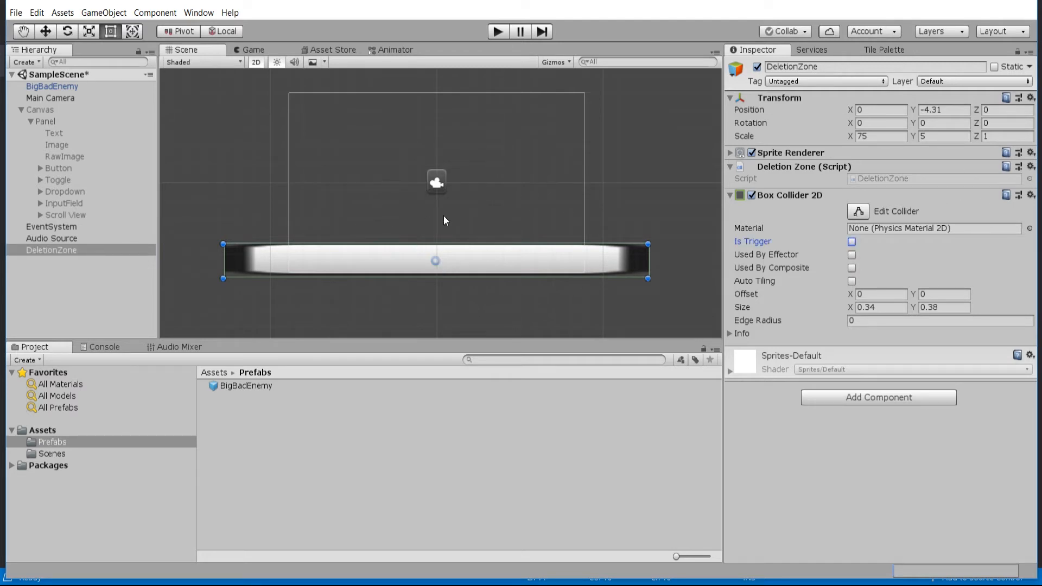
mouse_move(436, 239)
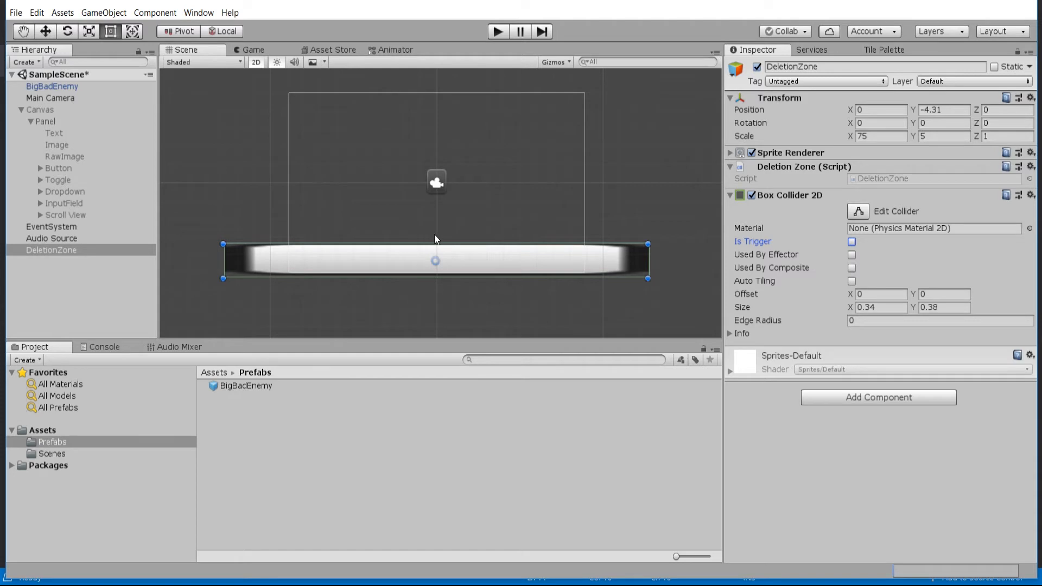
mouse_move(457, 247)
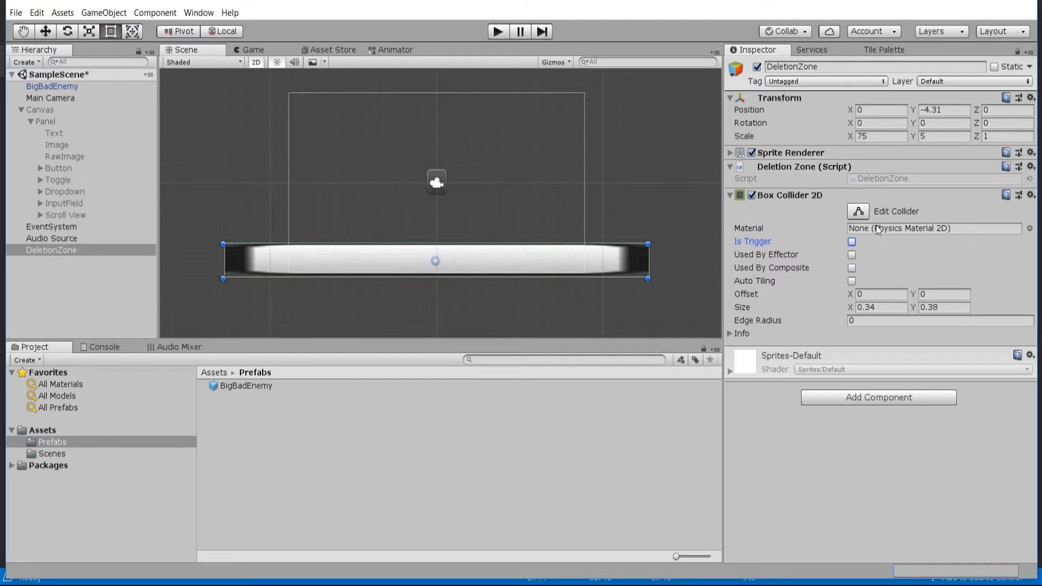
click(852, 242)
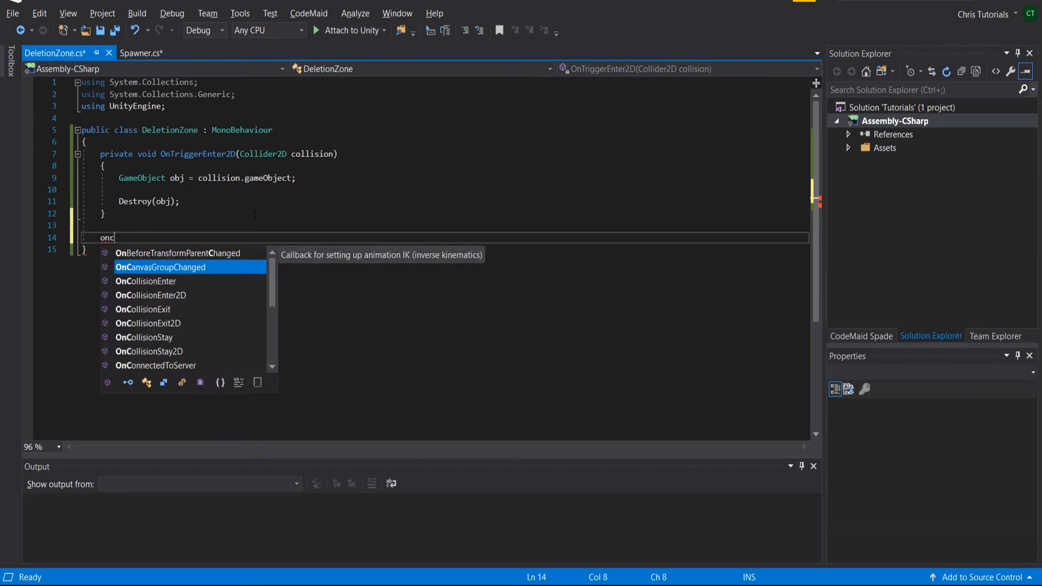
- Drop the half-typed OnCollision callback and return to Unity with the collider a trigger again
text(lli)
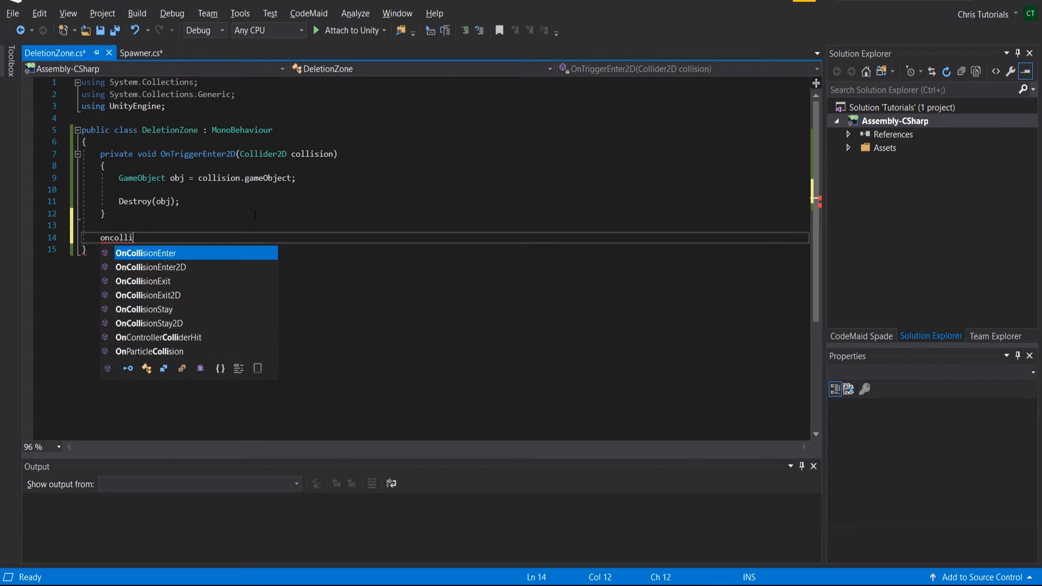
text(sion)
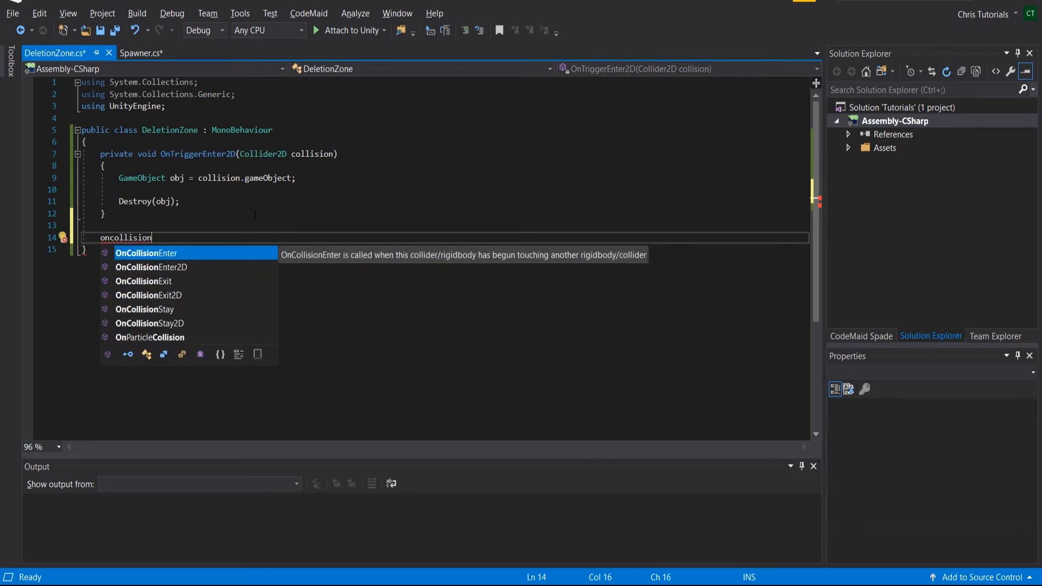
mouse_move(207, 270)
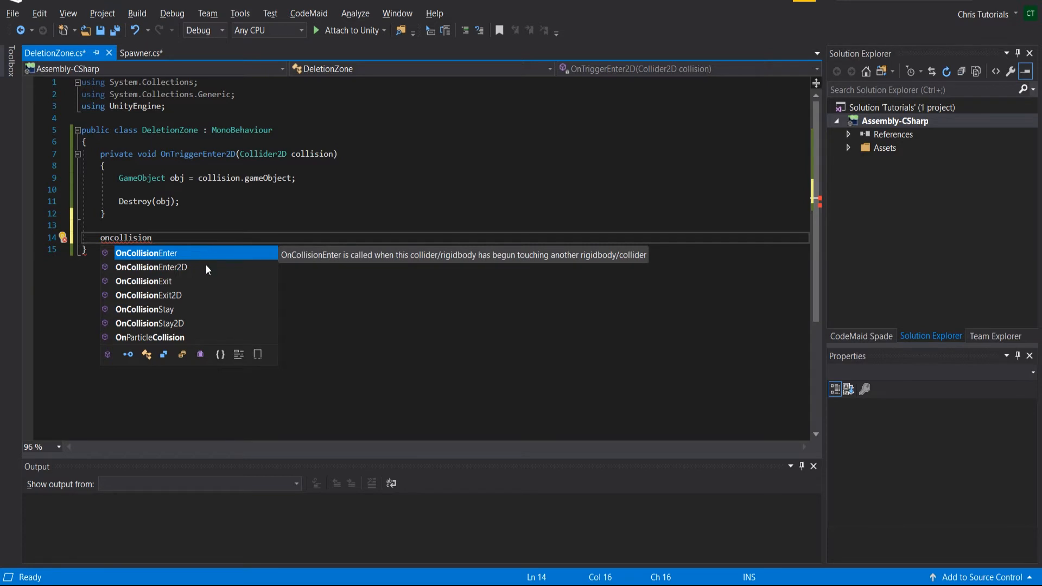
mouse_move(181, 300)
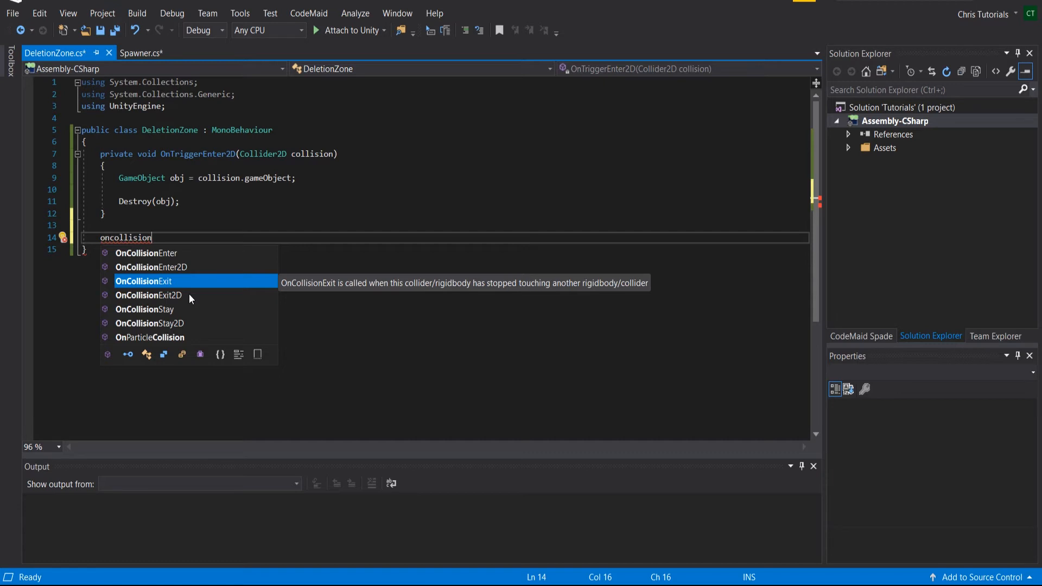
mouse_move(176, 316)
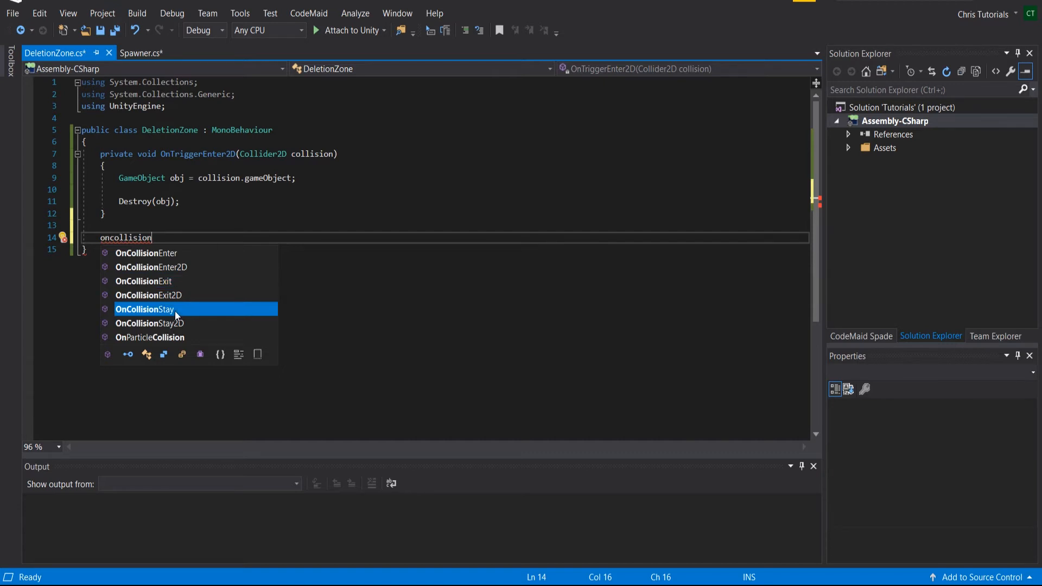
mouse_move(176, 309)
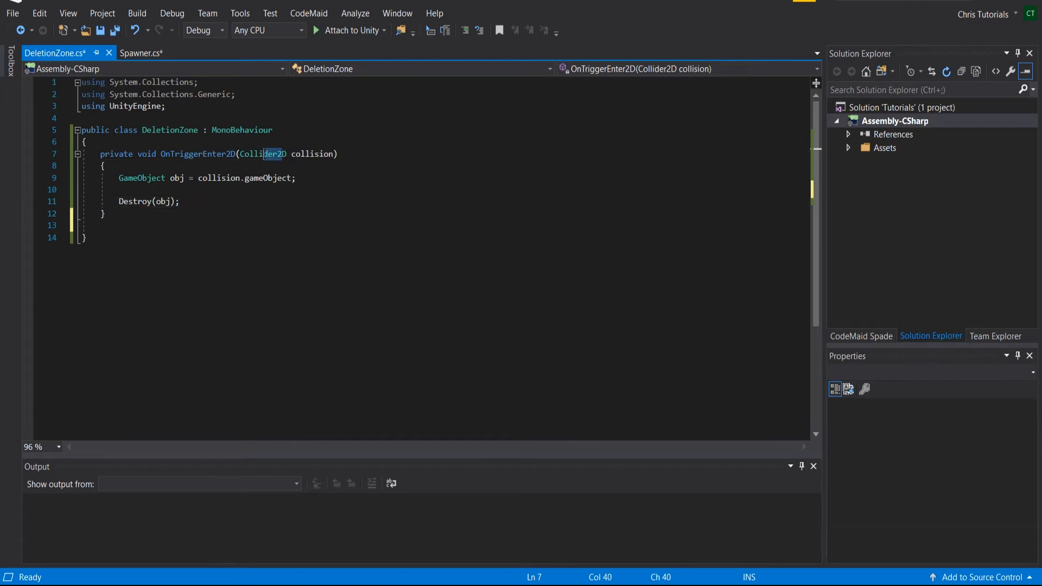
click(294, 178)
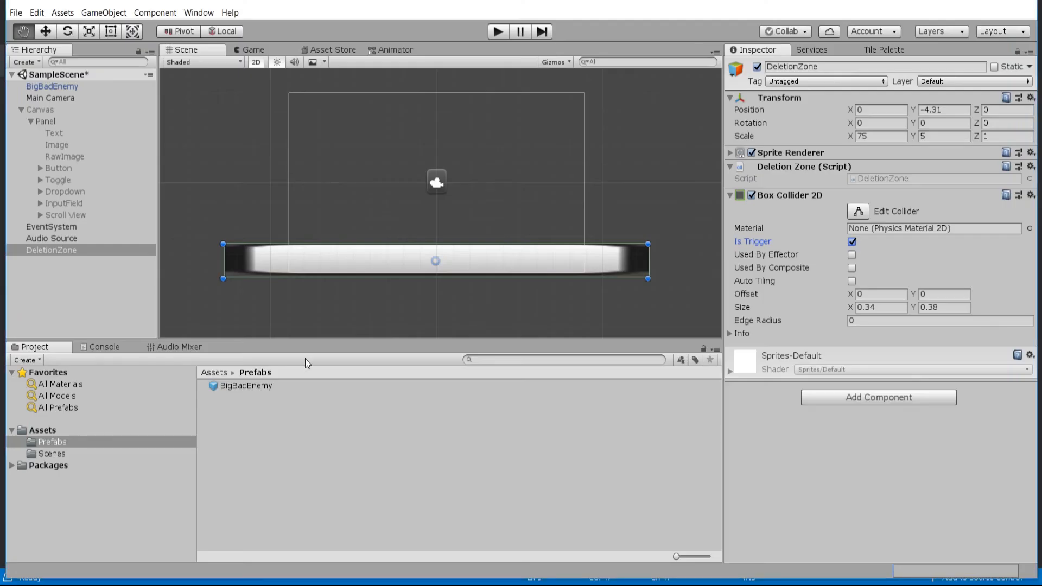
mouse_move(282, 380)
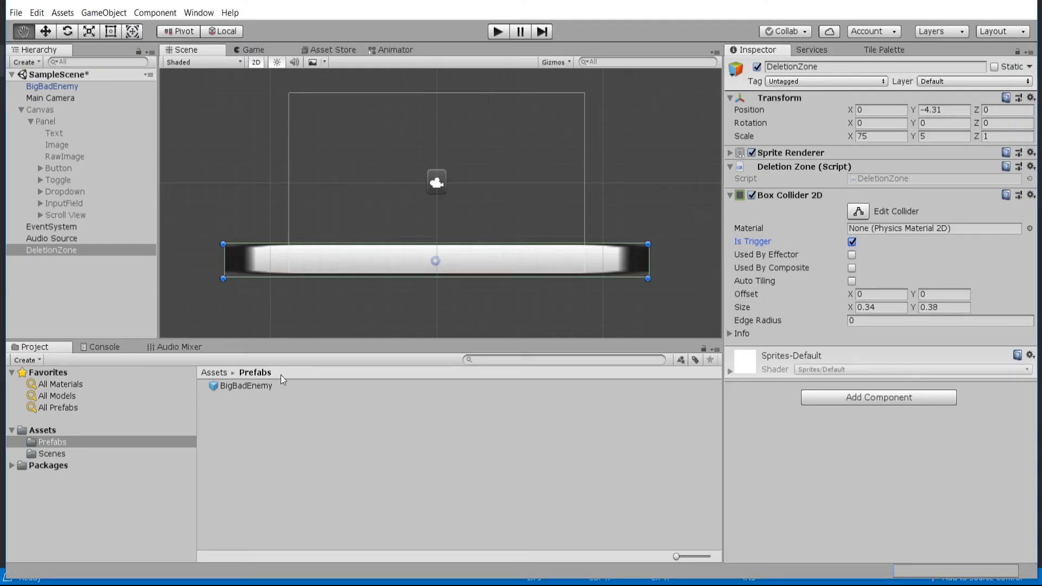
- Inspect the BigBadEnemy prefab, then select its scene instance with the Spawner script
click(245, 386)
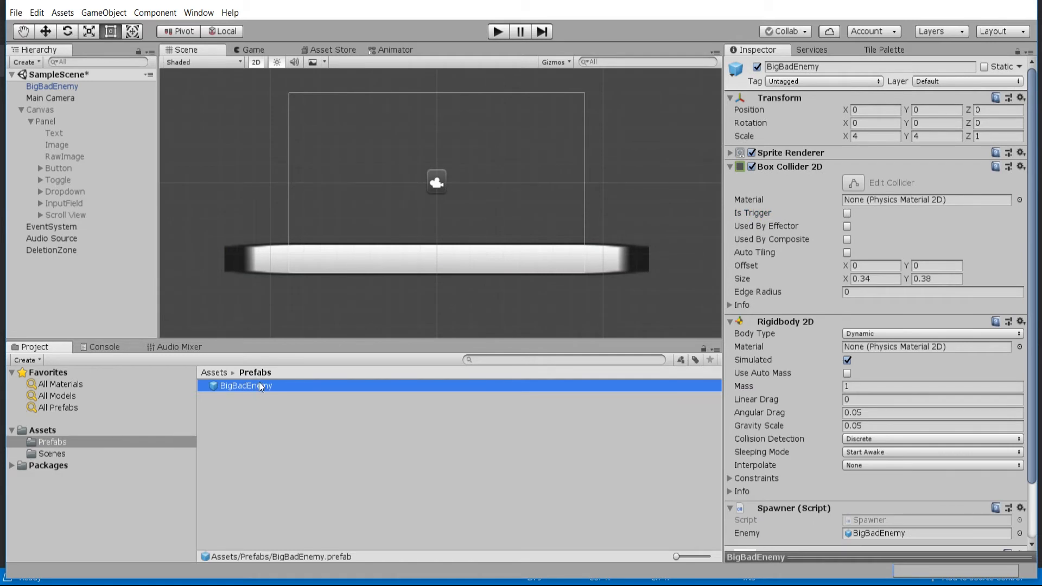
mouse_move(245, 326)
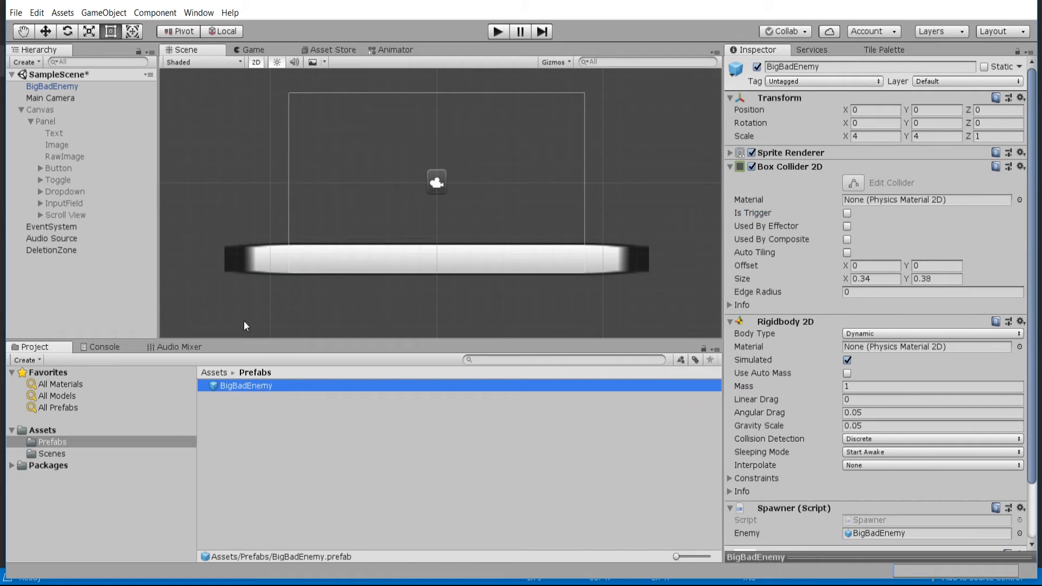
click(52, 86)
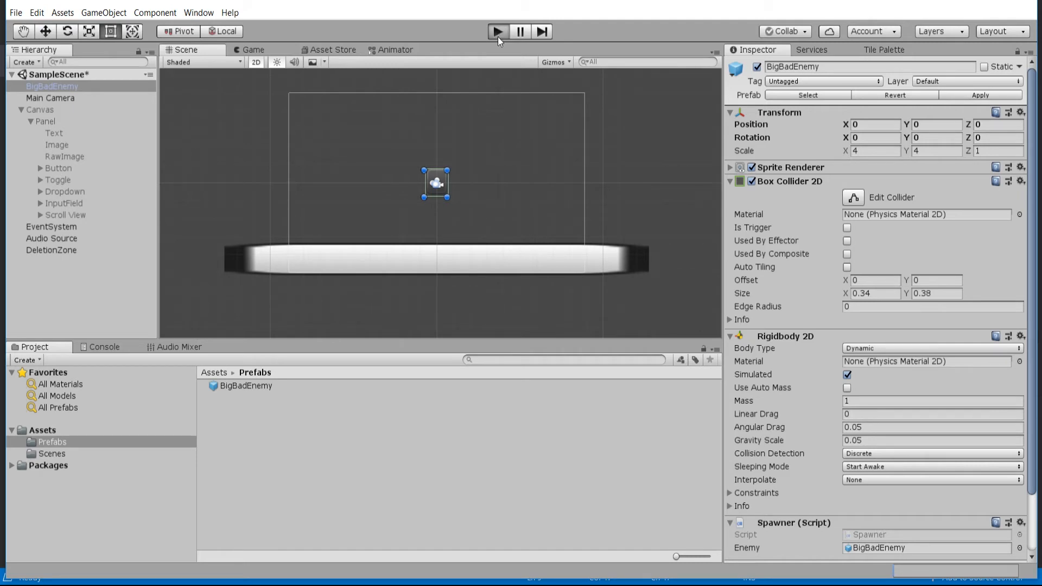
- Run the game once in play mode, then stop the test
click(498, 31)
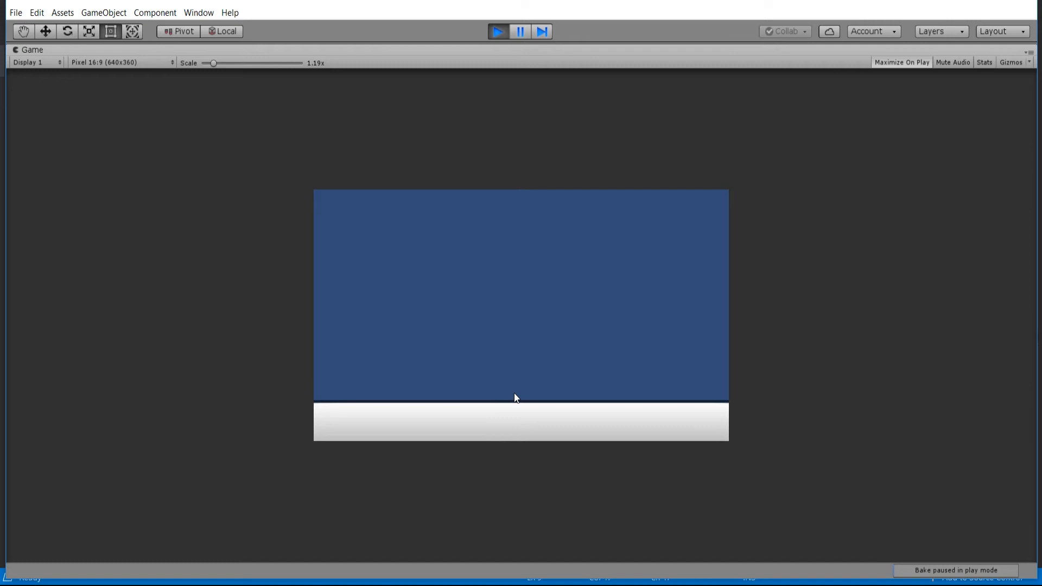
mouse_move(525, 409)
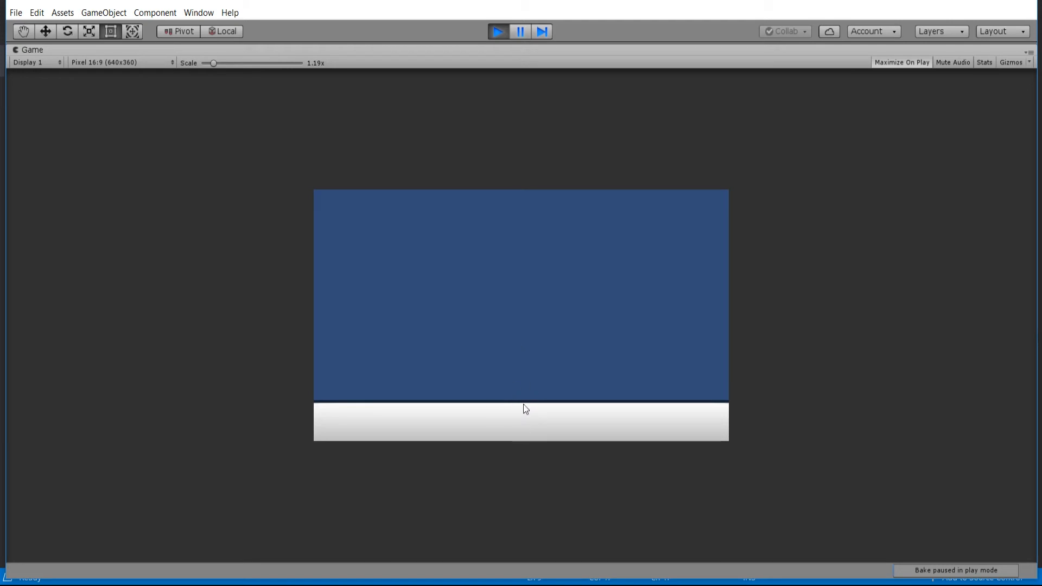
mouse_move(518, 412)
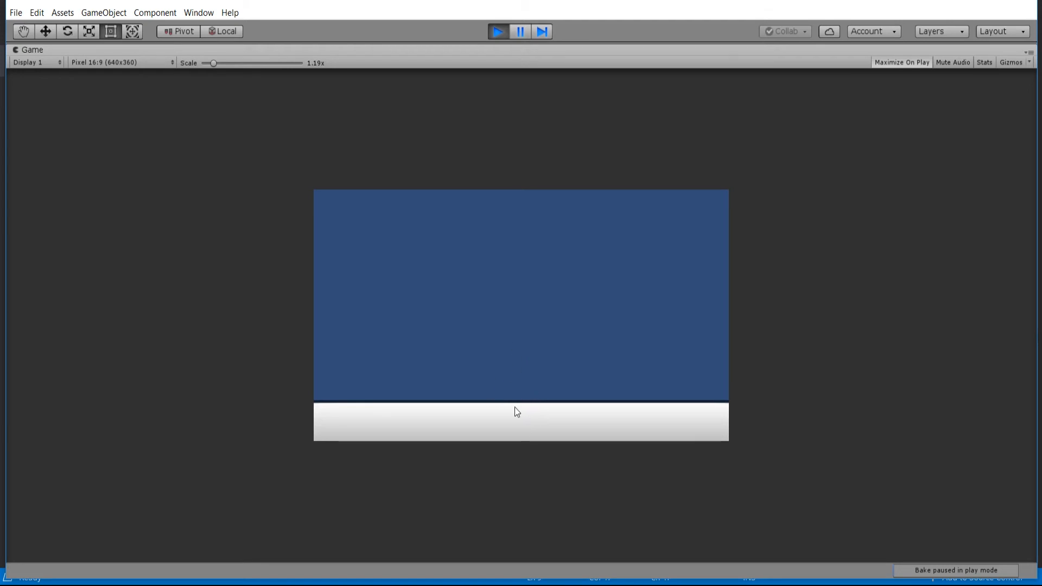
mouse_move(528, 398)
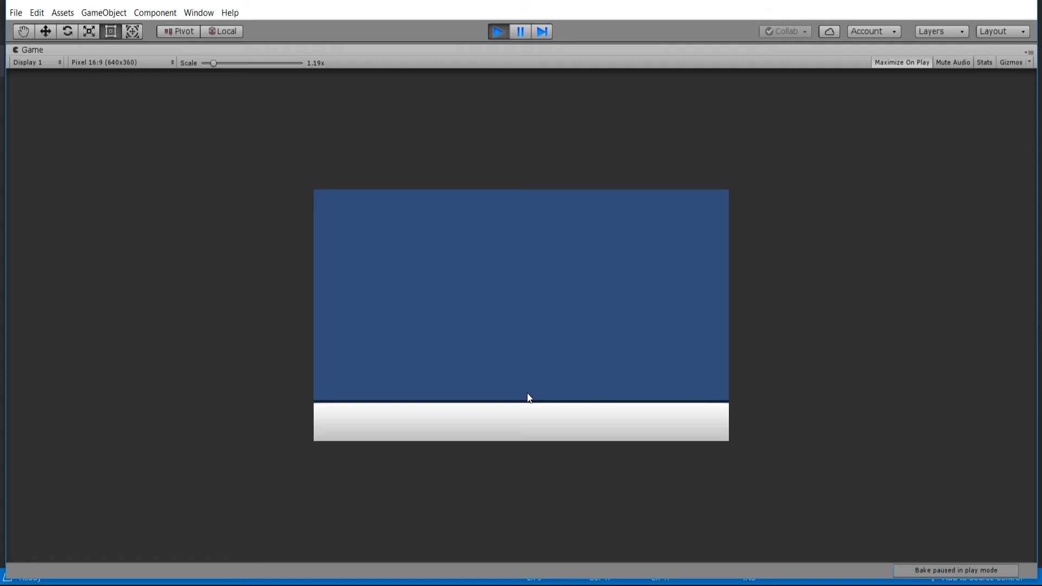
click(497, 31)
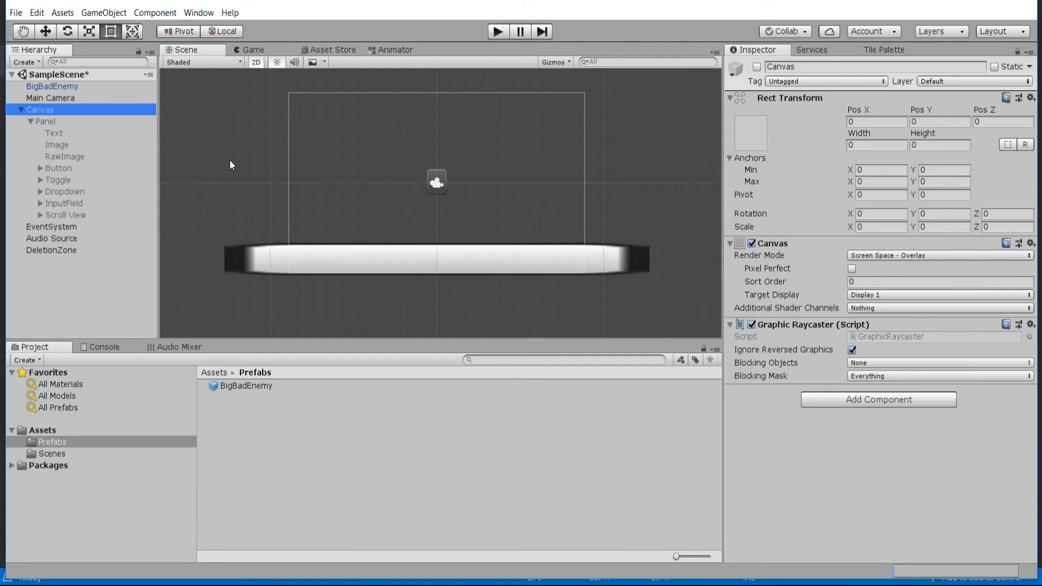
mouse_move(68, 169)
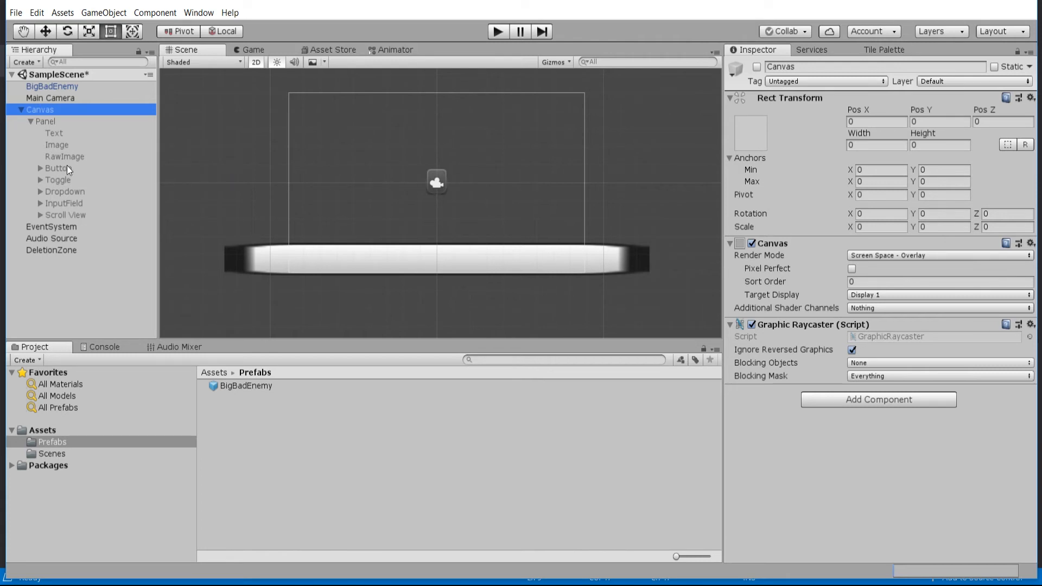
- Create a new UI Button nested under the main Canvas, removing the extra canvas
click(59, 168)
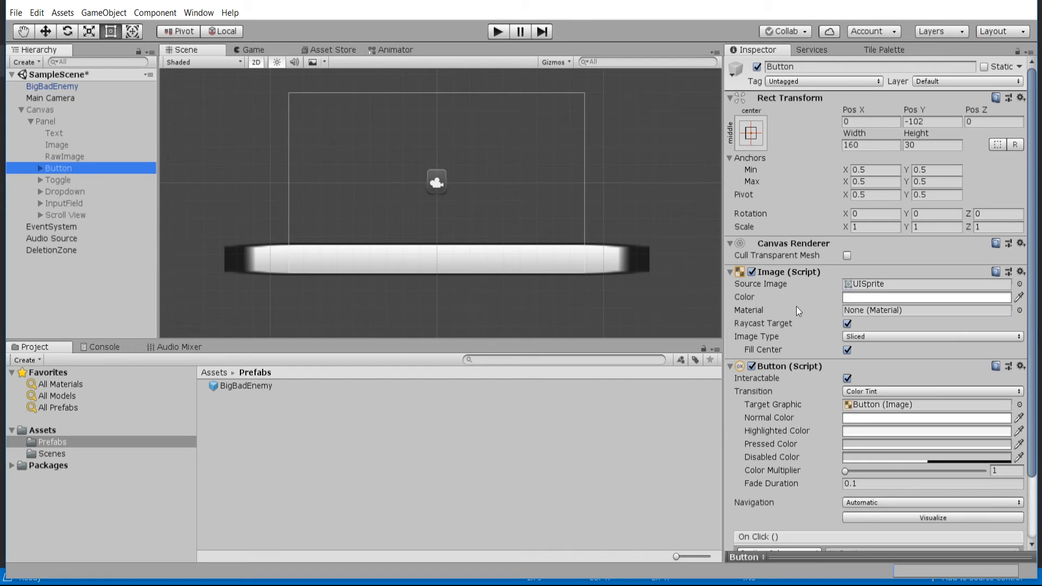
mouse_move(829, 304)
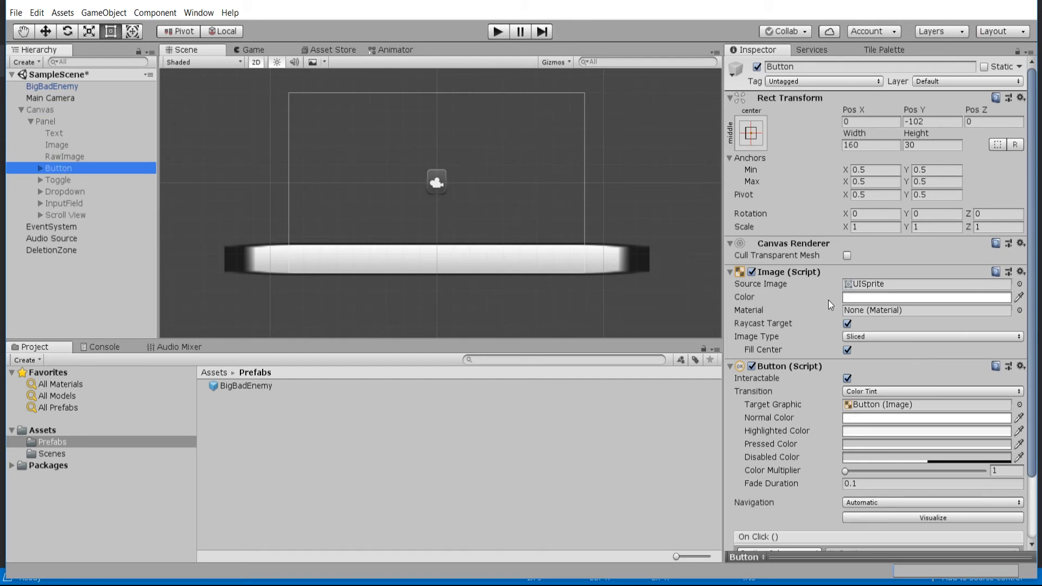
right_click(39, 109)
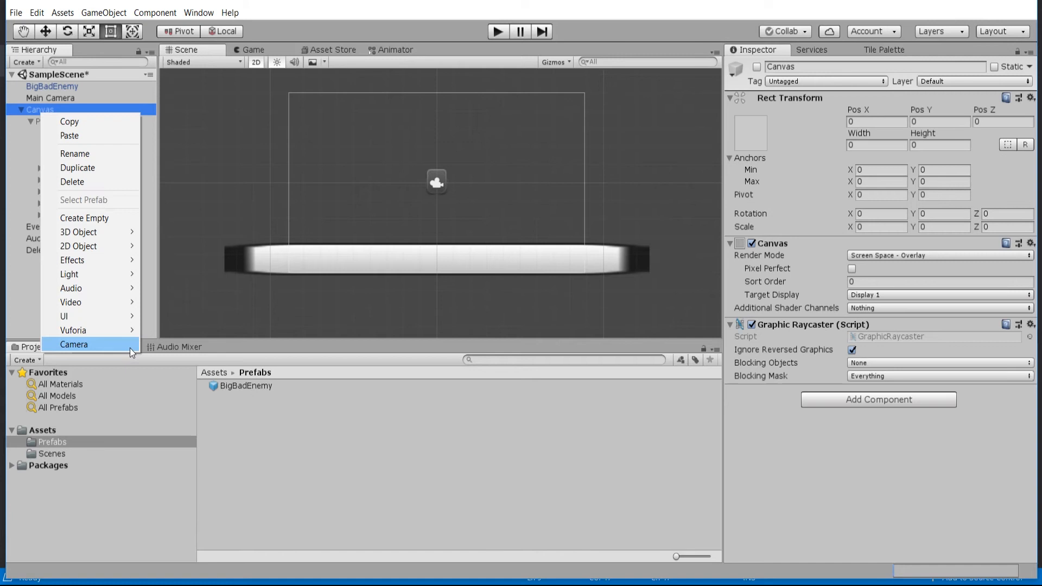
mouse_move(113, 325)
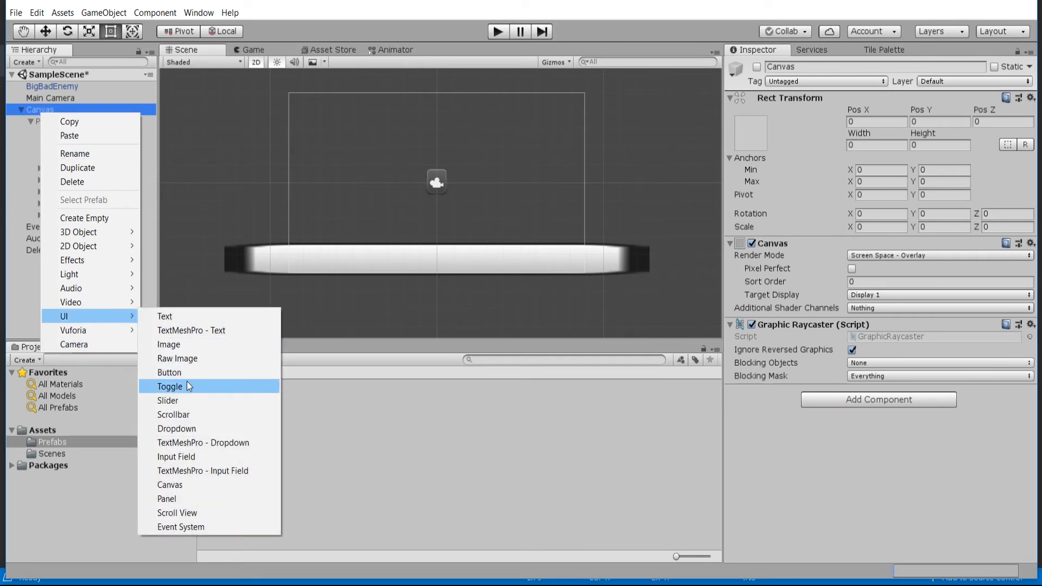
click(169, 373)
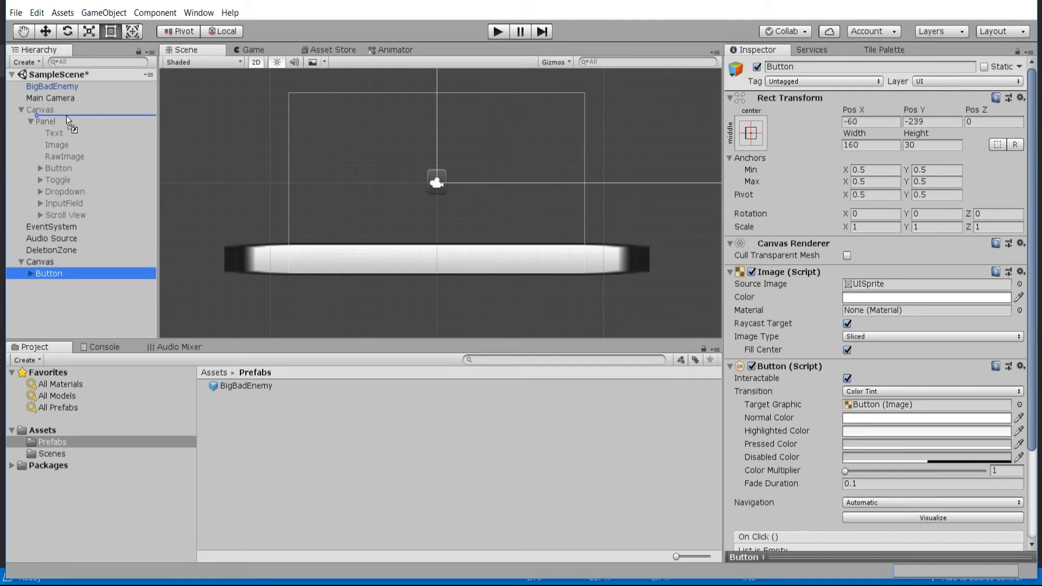
click(49, 121)
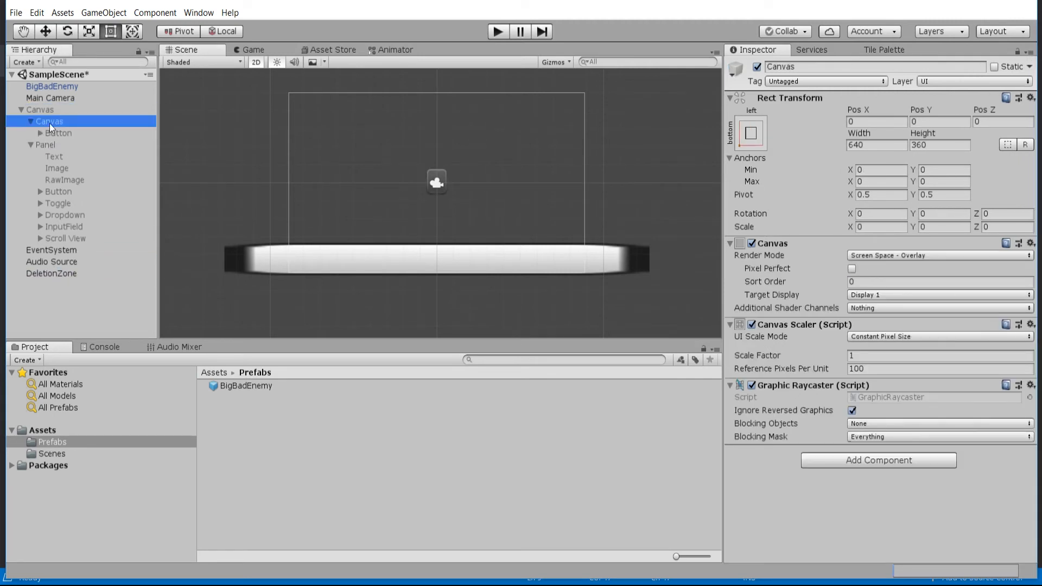
click(48, 122)
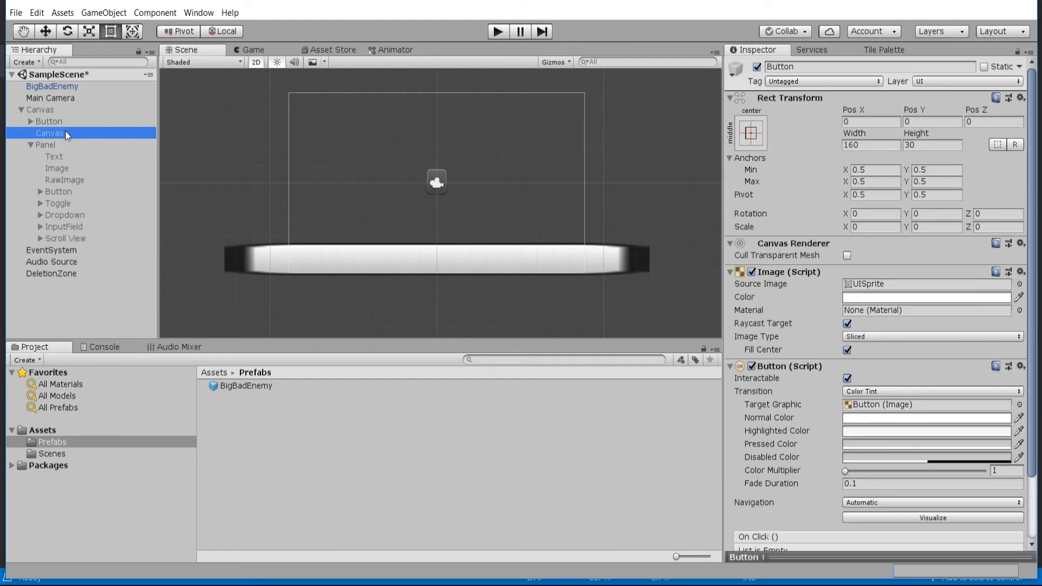
click(48, 121)
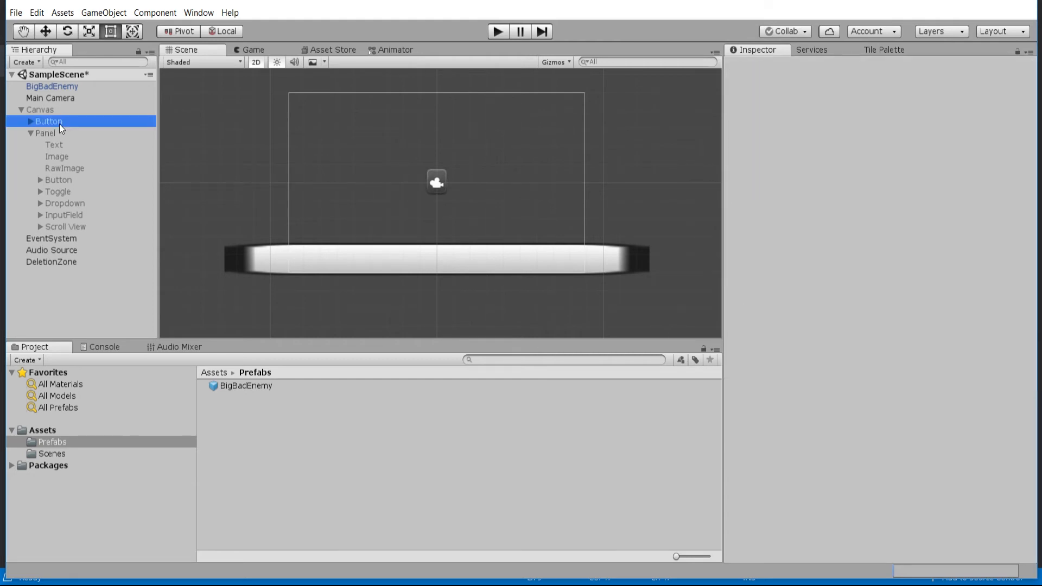
click(48, 121)
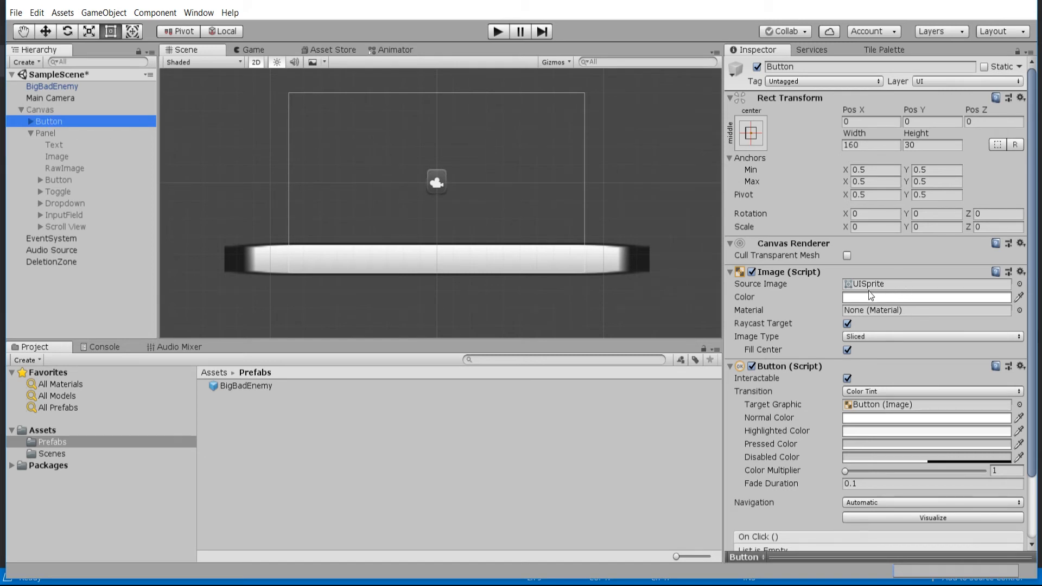
- Add an On Click entry targeting Panel with GameObject.SetActive set to true
scroll(down, 3)
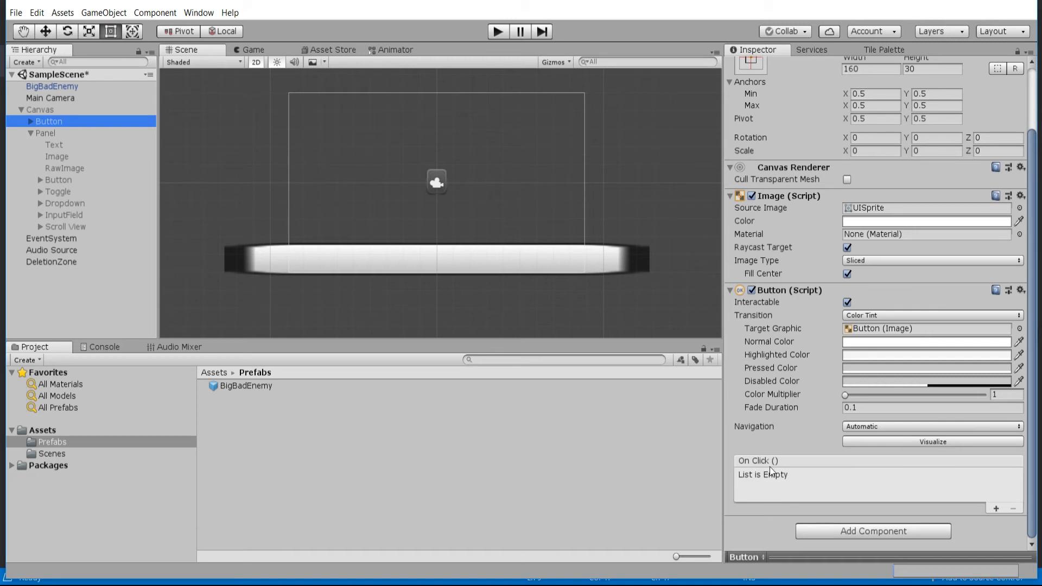
mouse_move(789, 468)
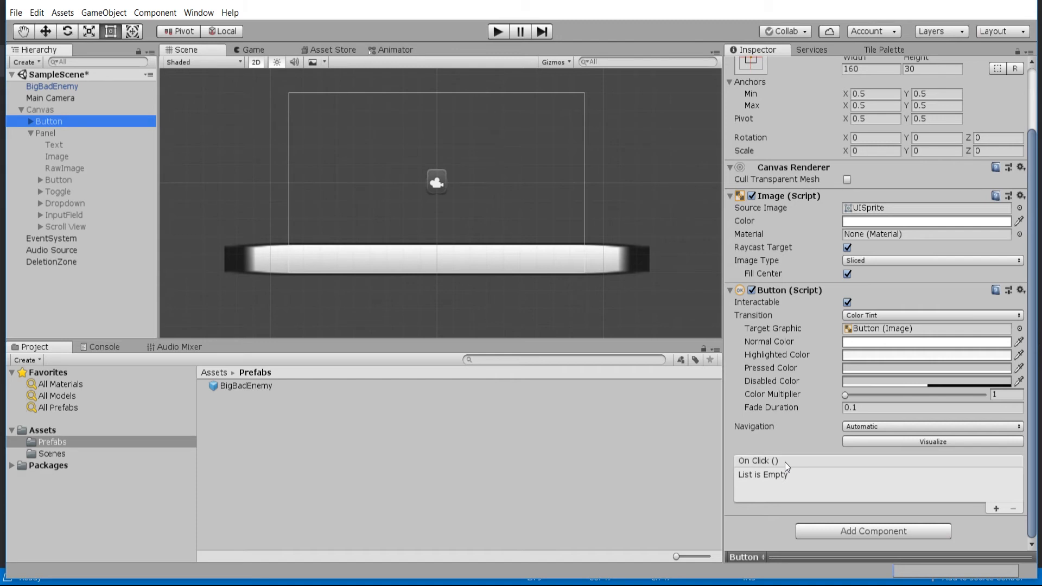
click(996, 509)
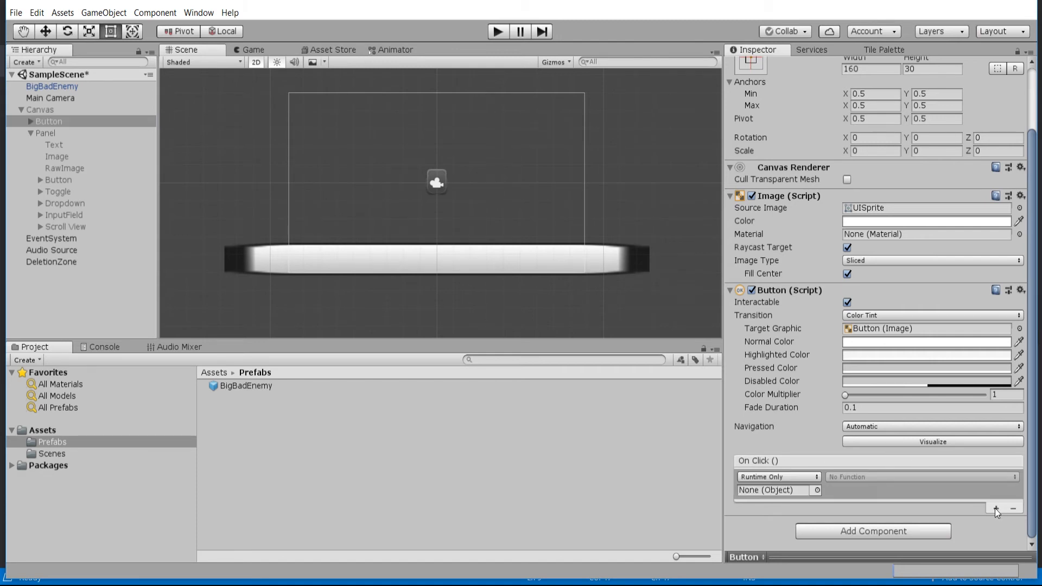
mouse_move(1000, 492)
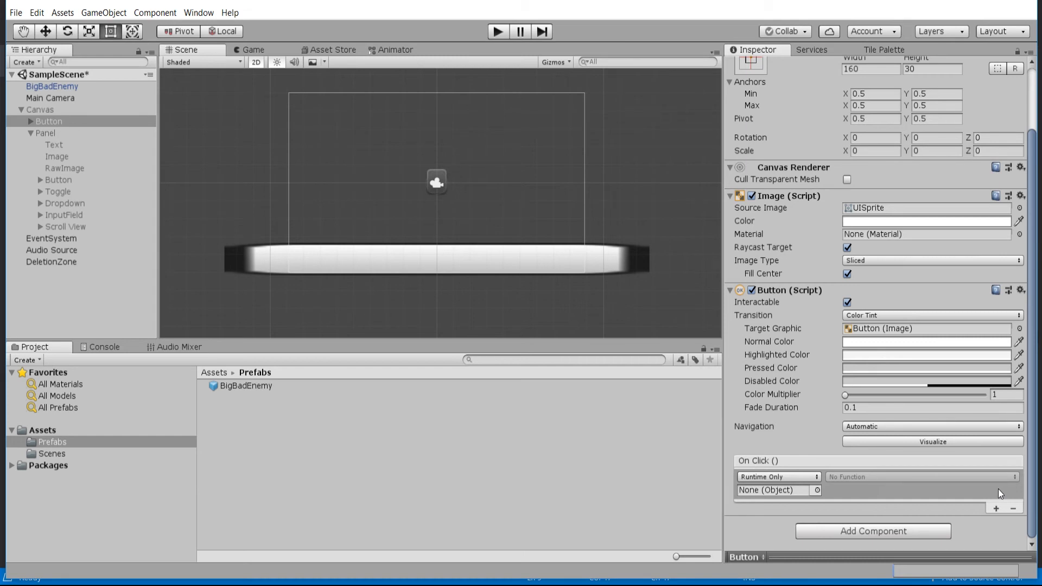
mouse_move(809, 491)
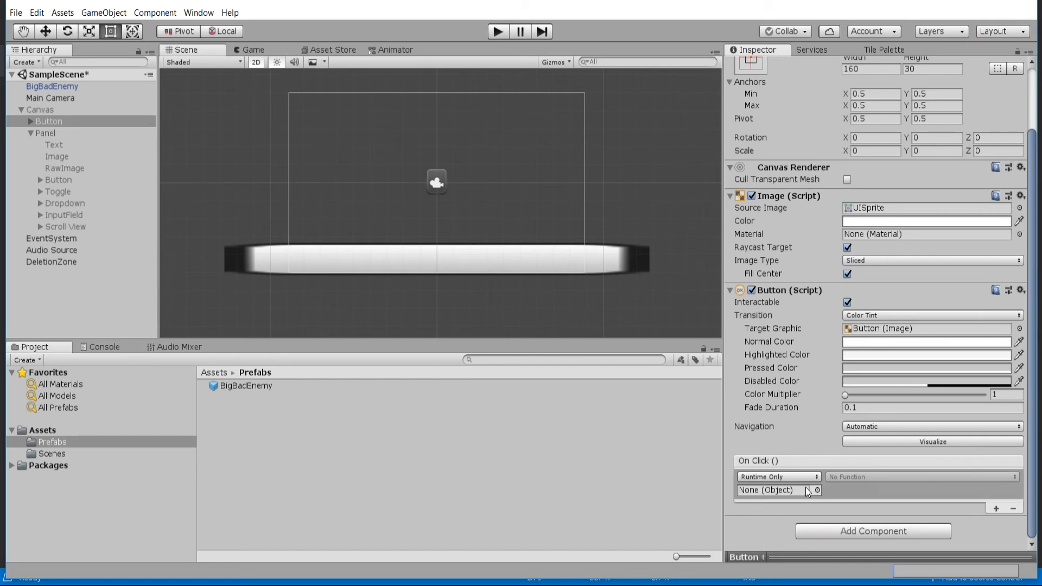
mouse_move(627, 415)
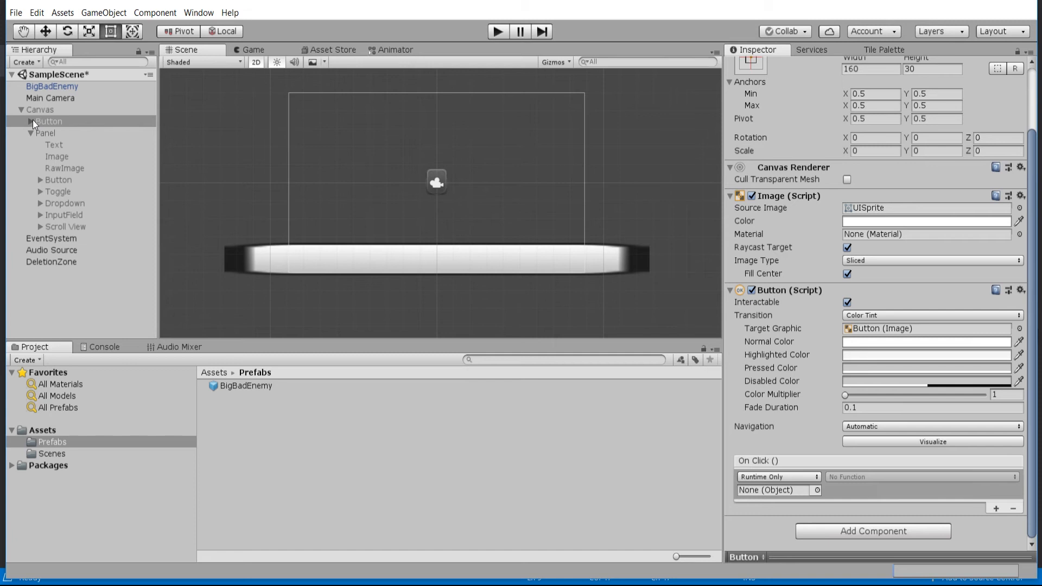
scroll(up, 3)
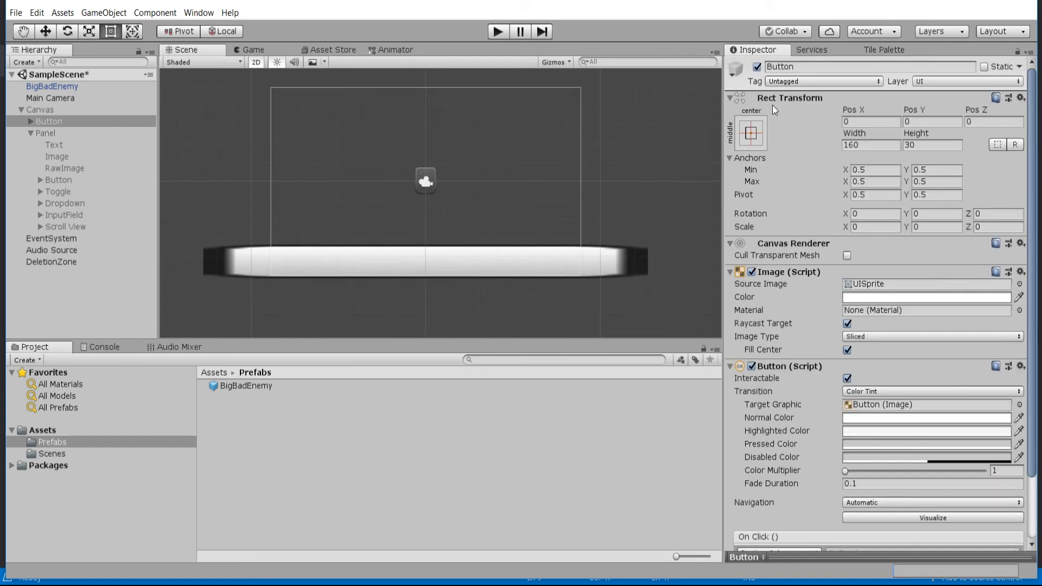
scroll(down, 3)
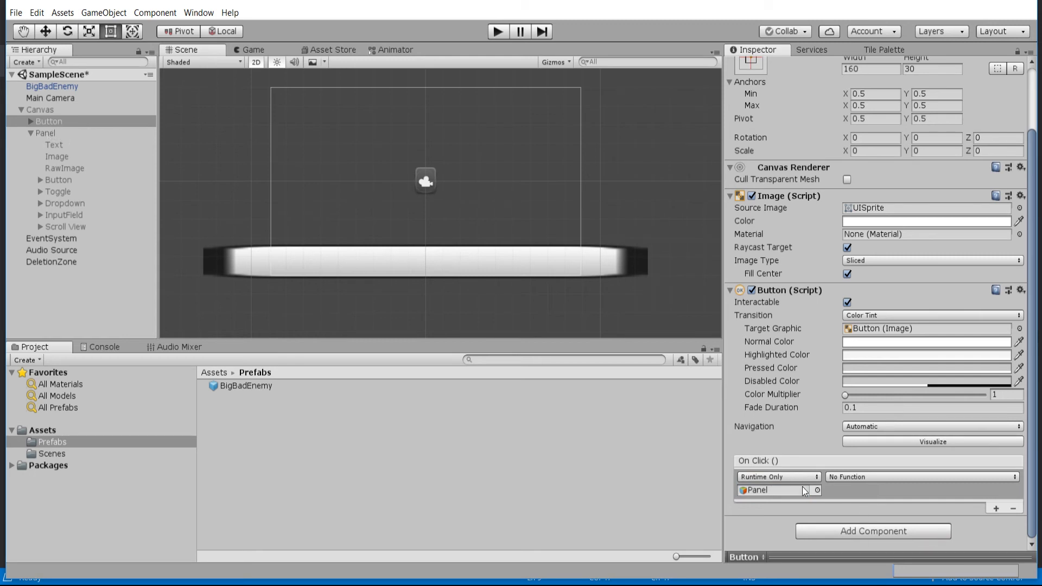
click(921, 477)
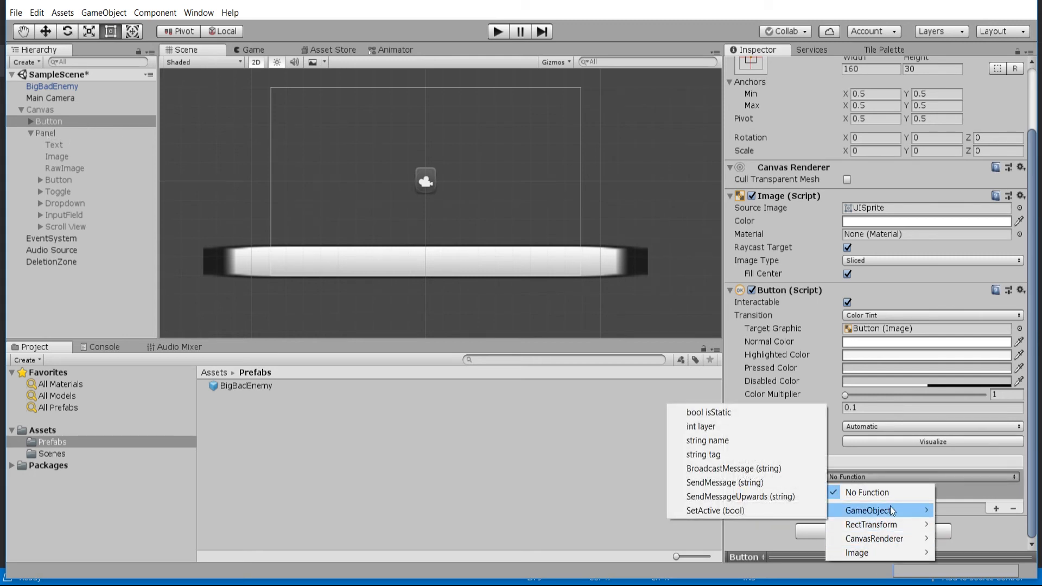
click(715, 511)
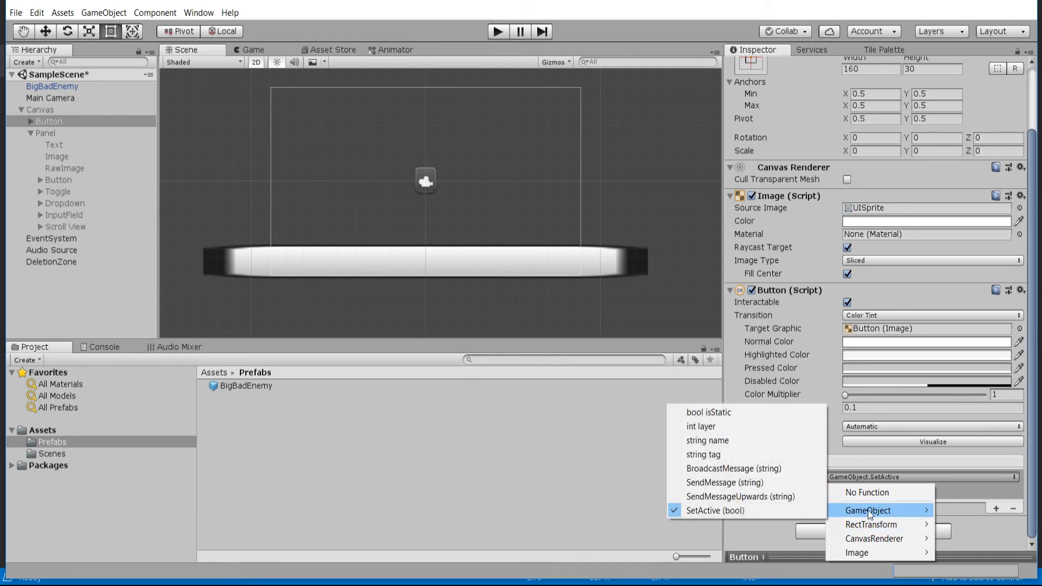
mouse_move(856, 465)
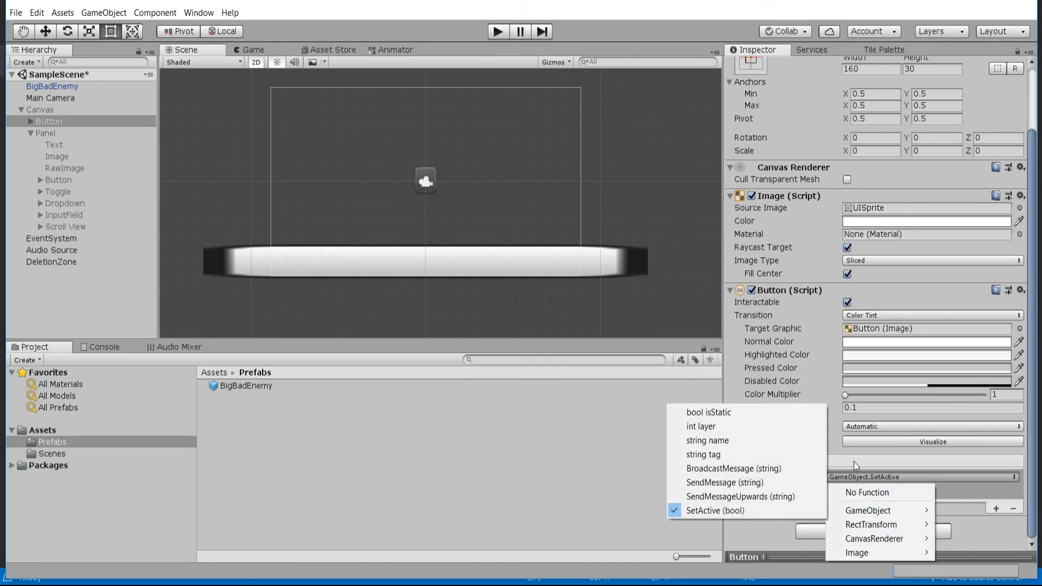
click(714, 511)
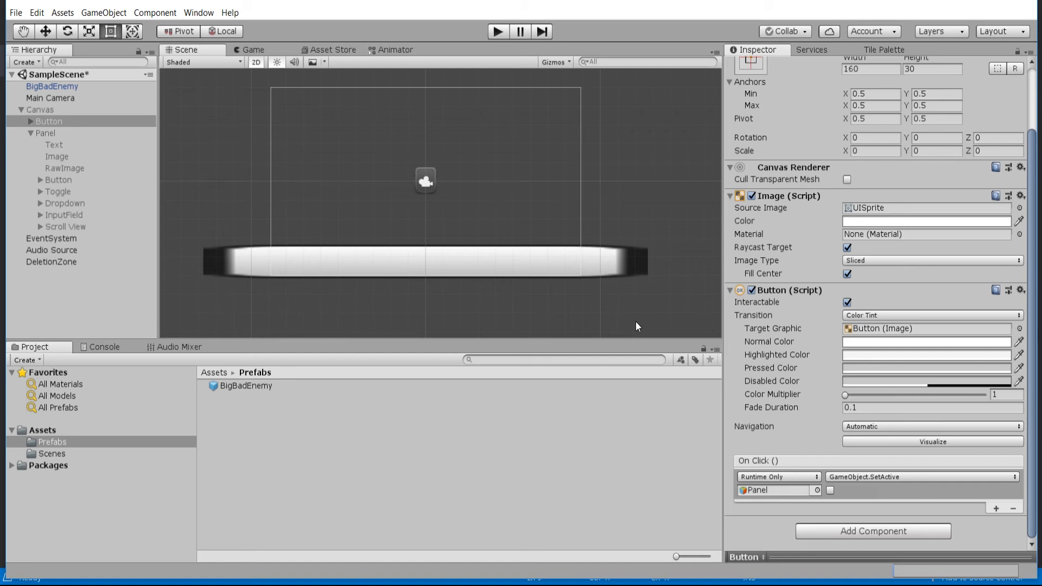
click(829, 491)
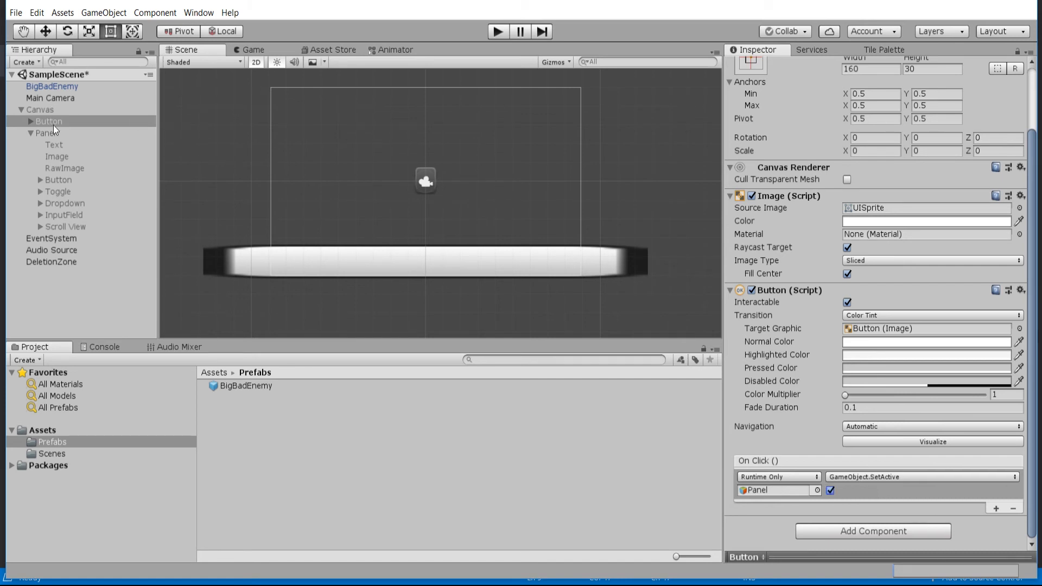
click(45, 132)
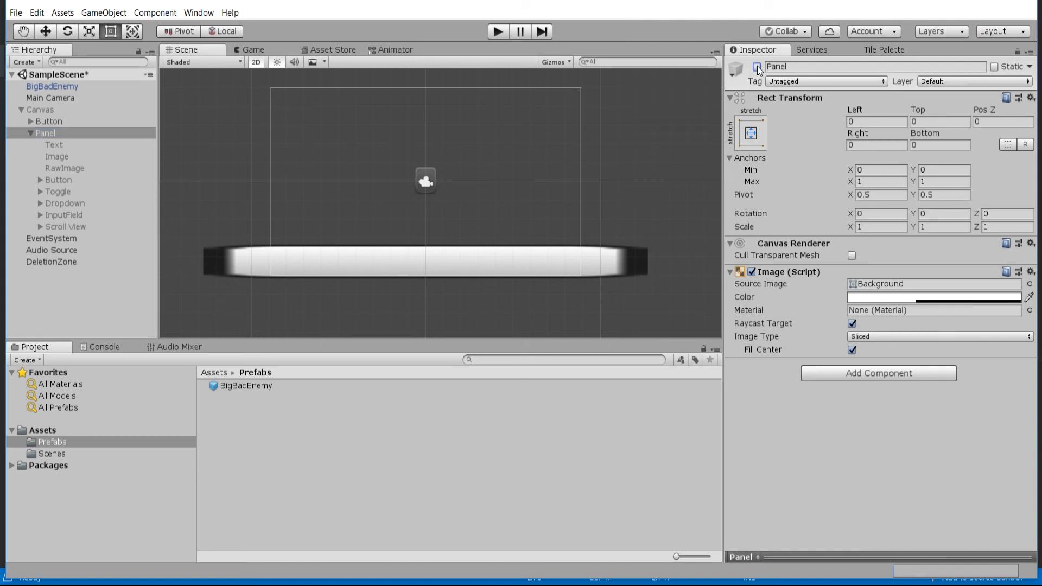
- Untick Panel's active checkbox so it starts hidden, then enter play mode showing only the Button
click(756, 66)
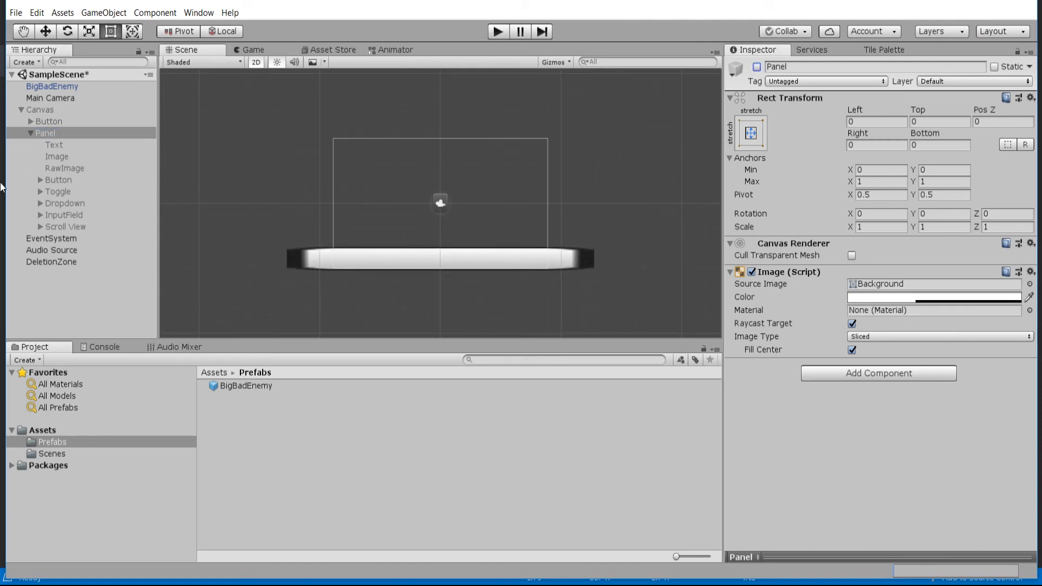
click(40, 110)
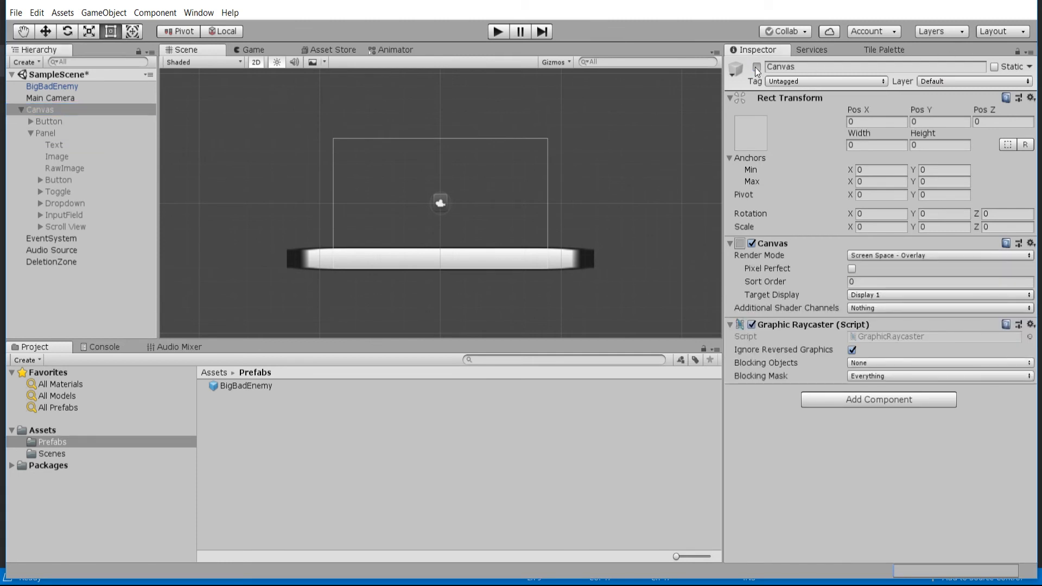
click(46, 133)
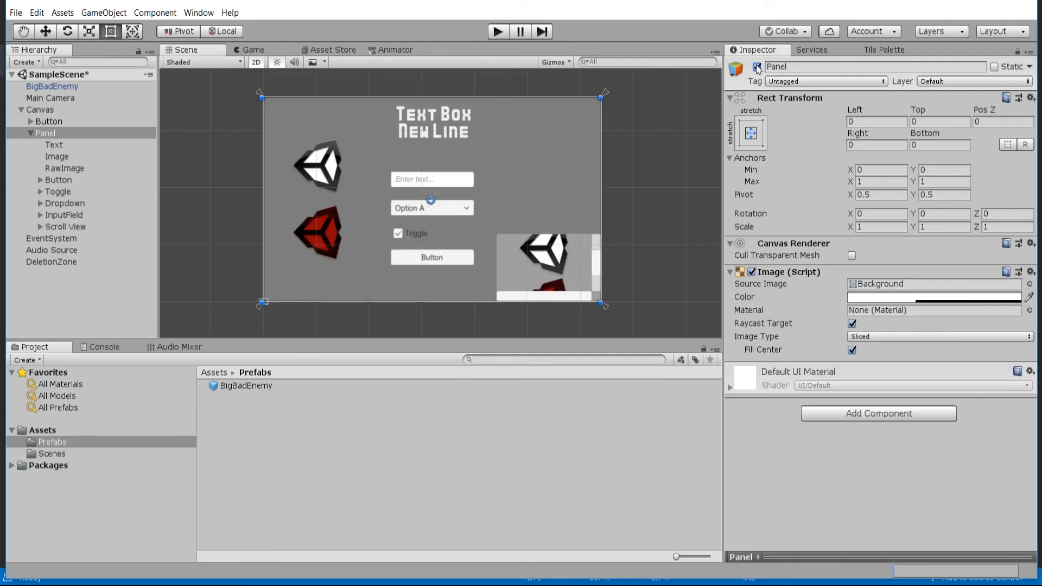
click(498, 32)
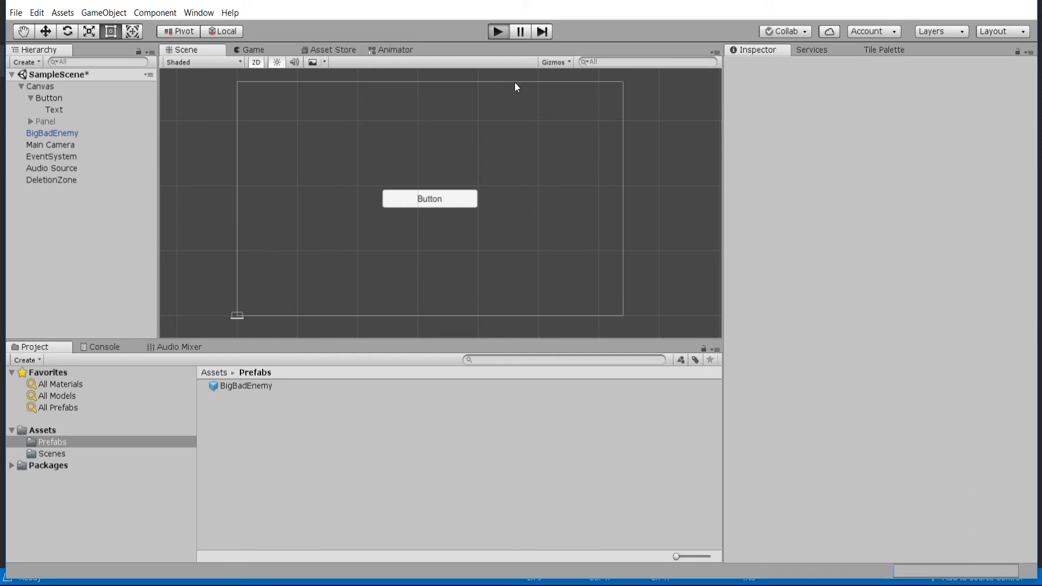
- Run the scene to test the Button revealing the Panel, then exit play mode
click(498, 32)
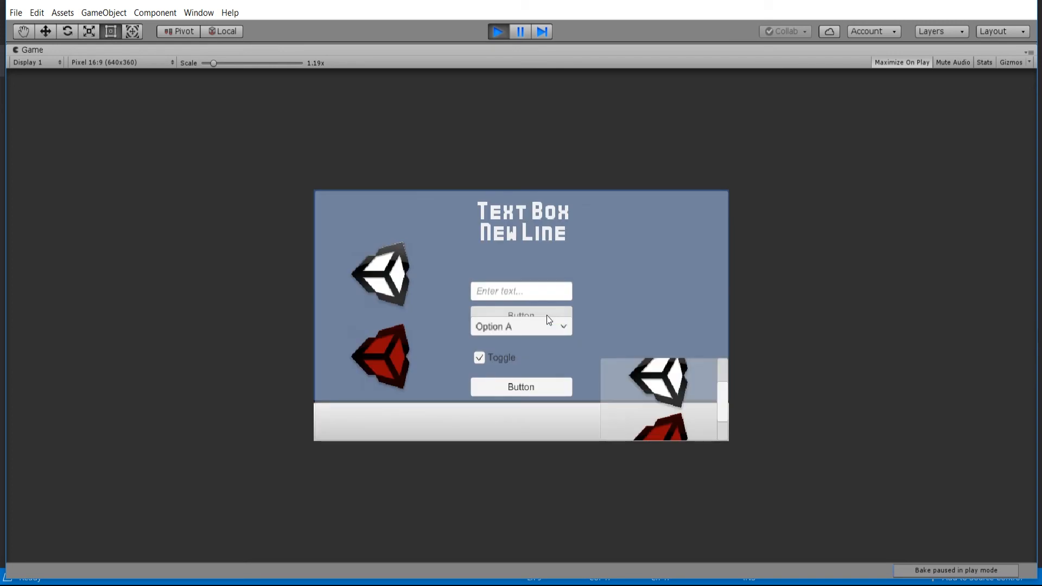
mouse_move(593, 299)
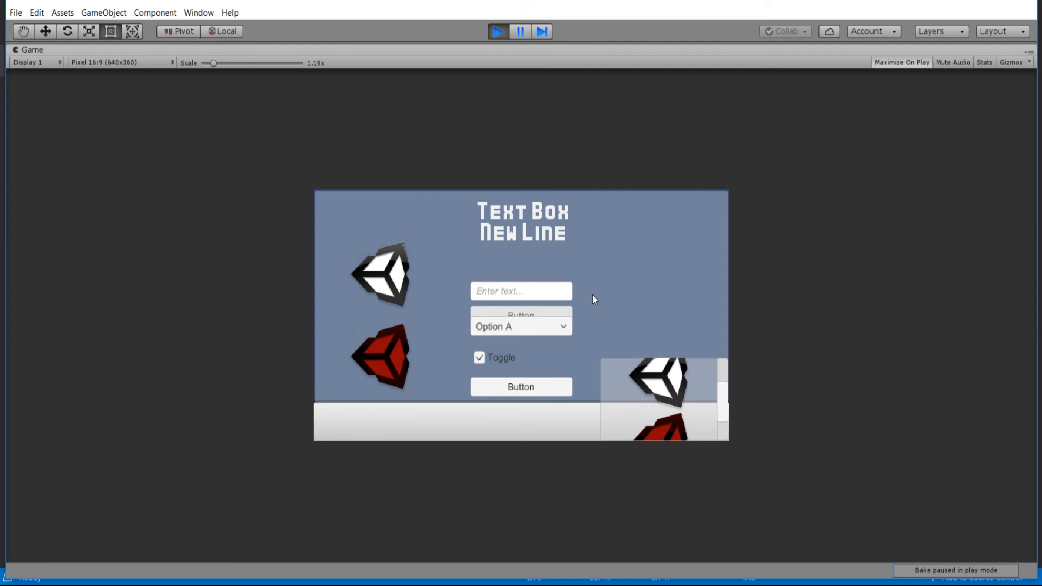
mouse_move(602, 281)
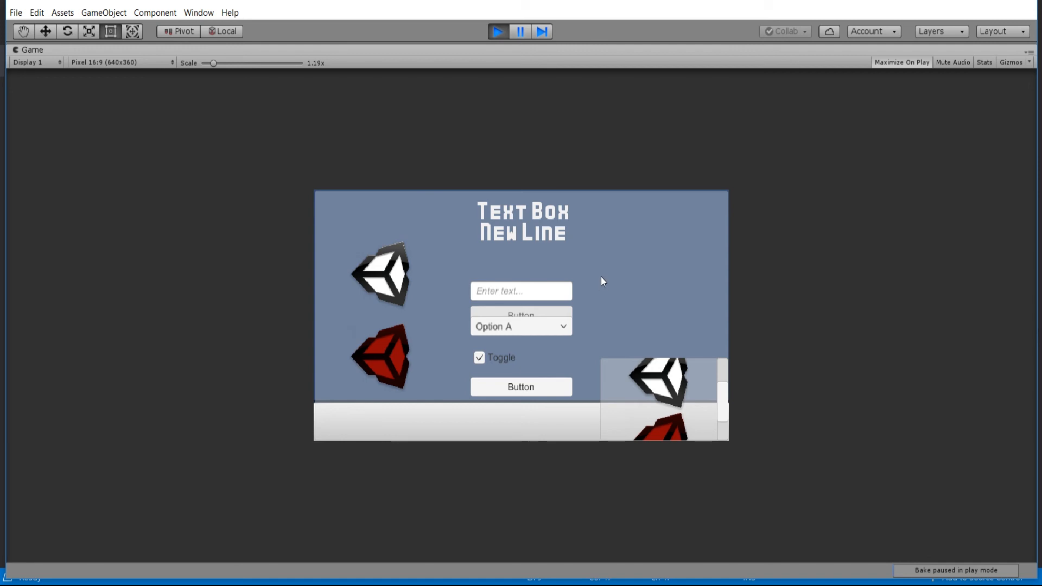
mouse_move(612, 281)
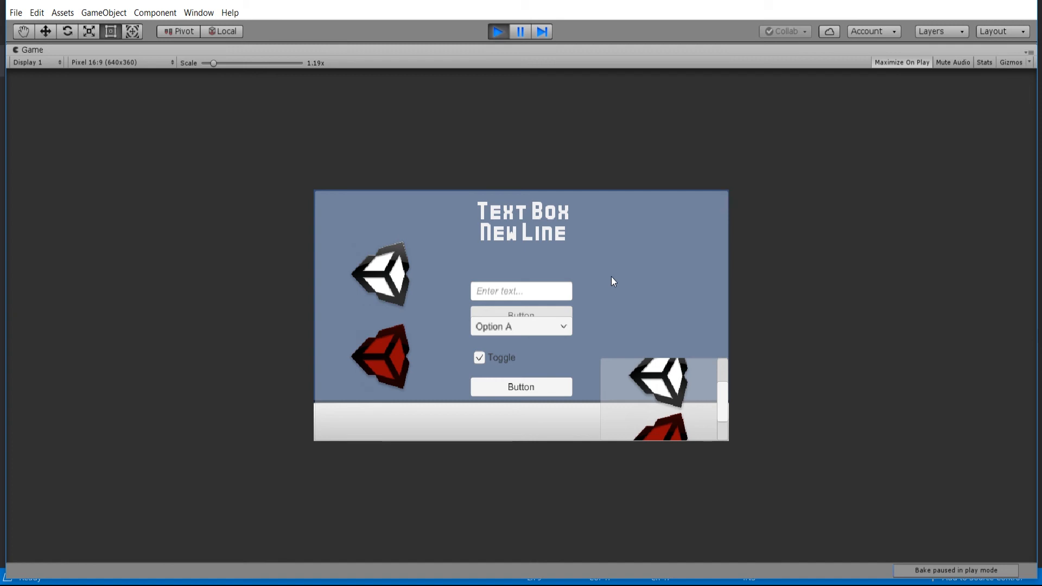
mouse_move(553, 251)
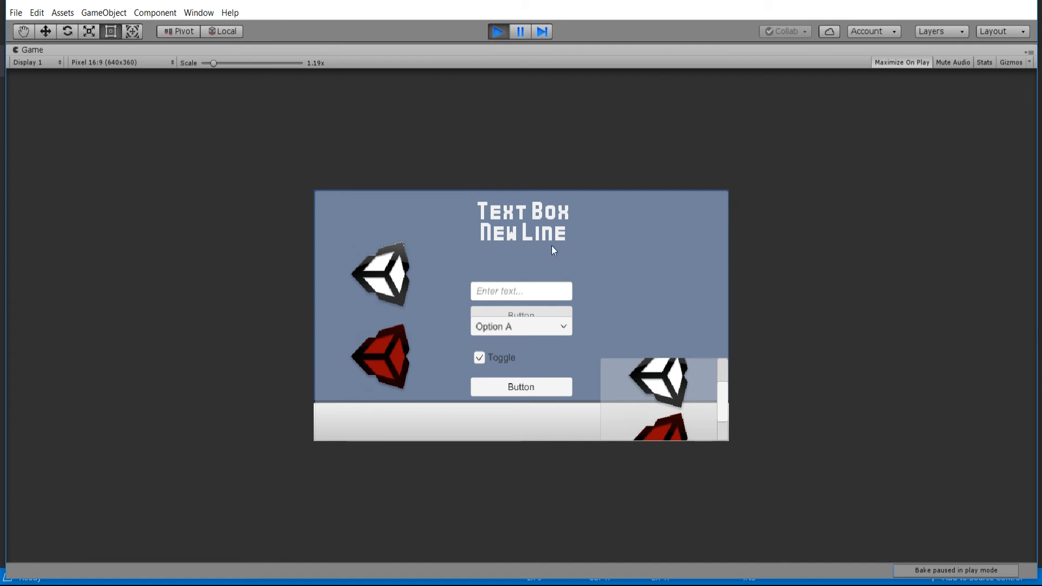
click(498, 32)
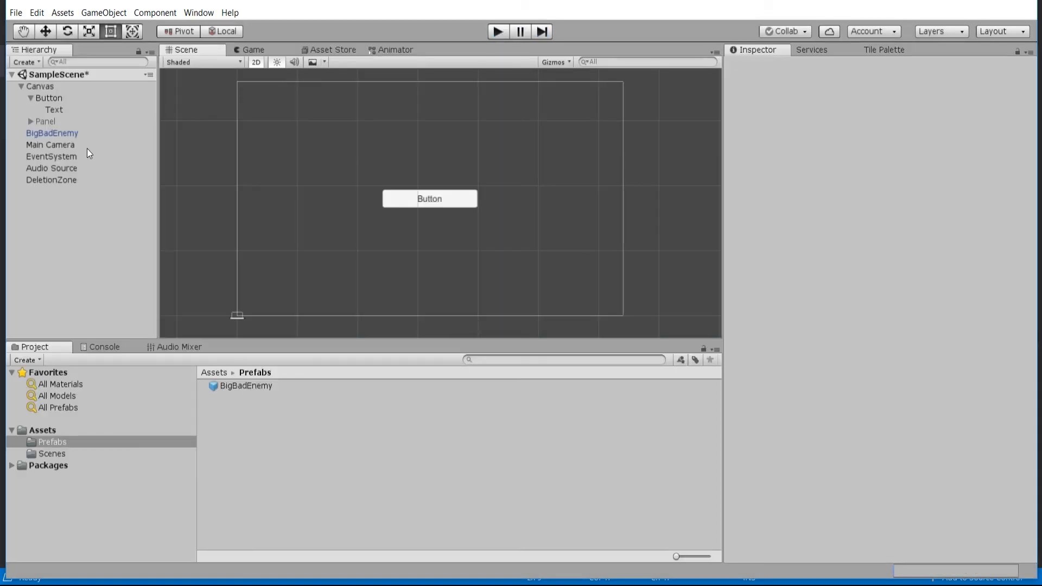
click(47, 98)
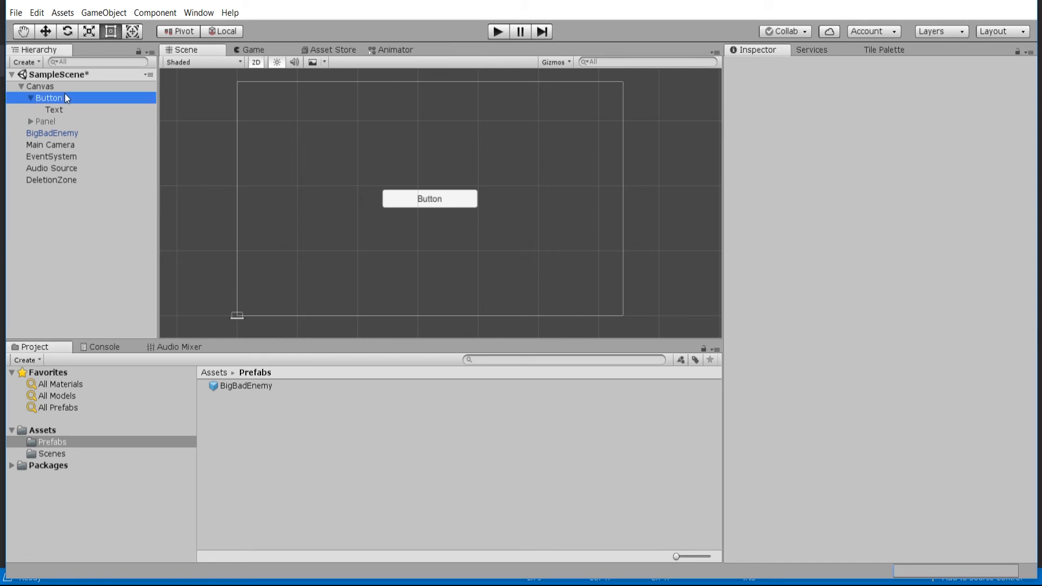
click(51, 156)
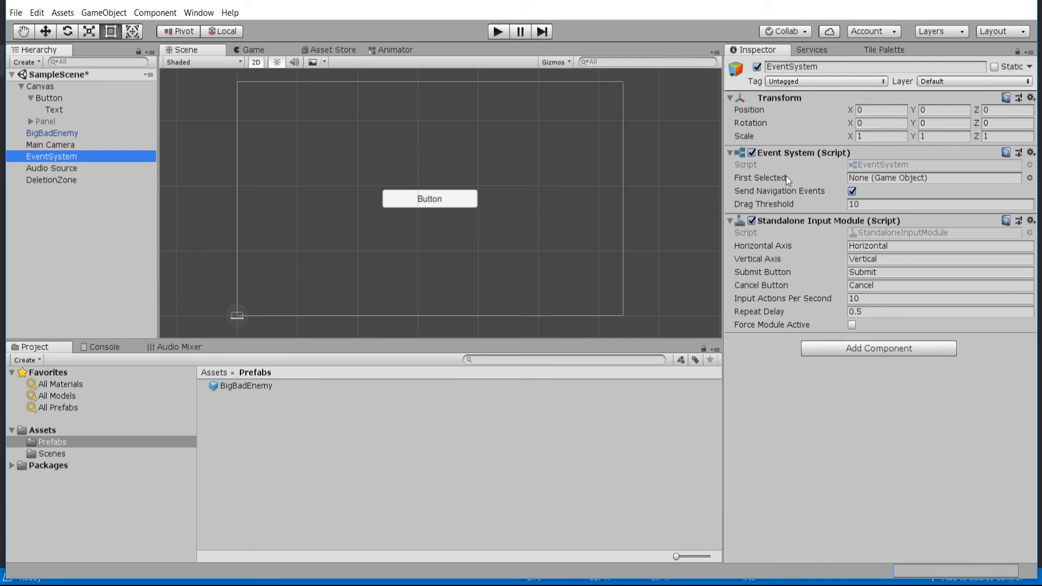
mouse_move(898, 222)
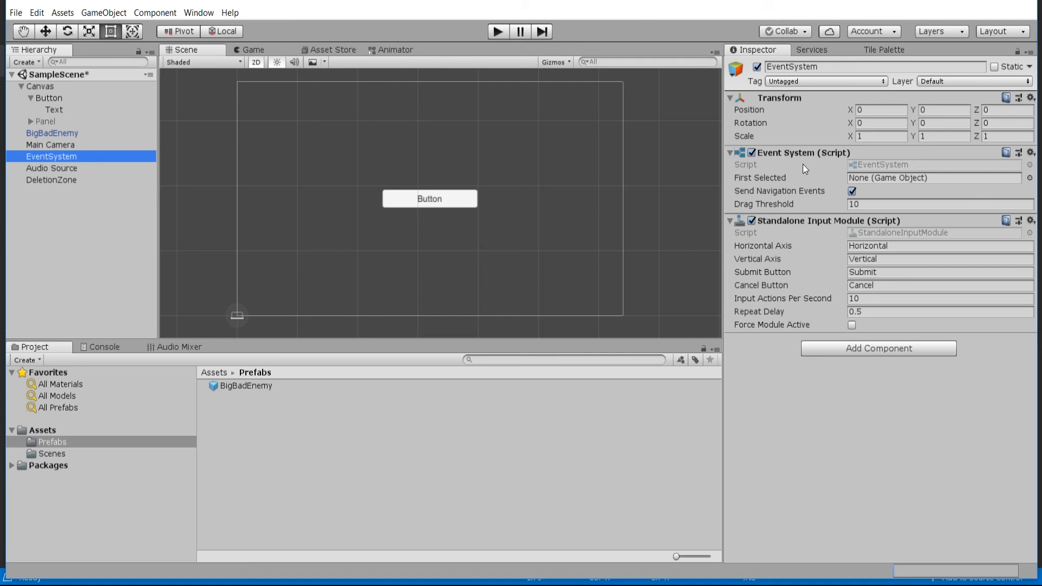
click(48, 97)
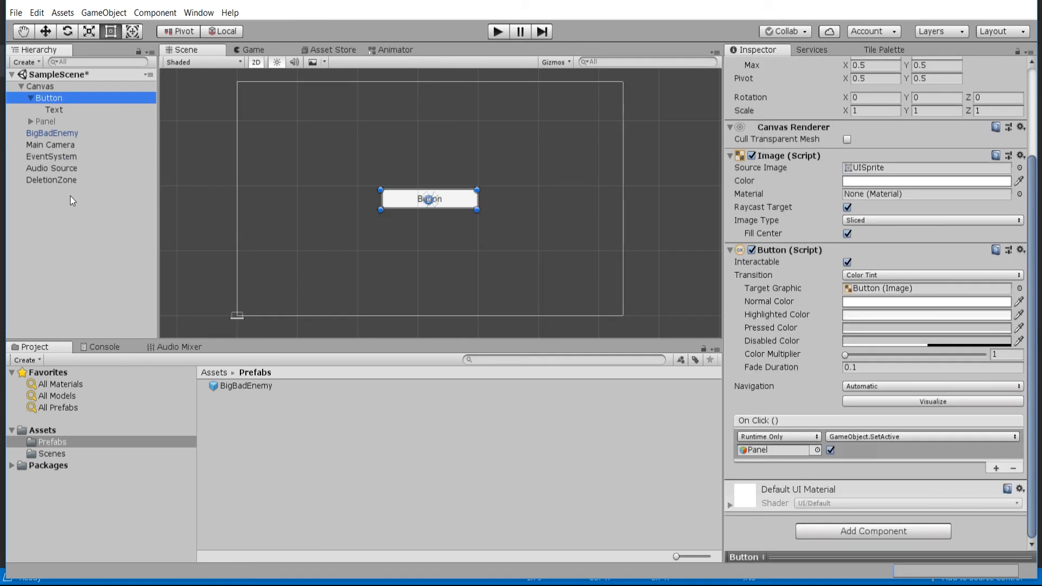
click(51, 156)
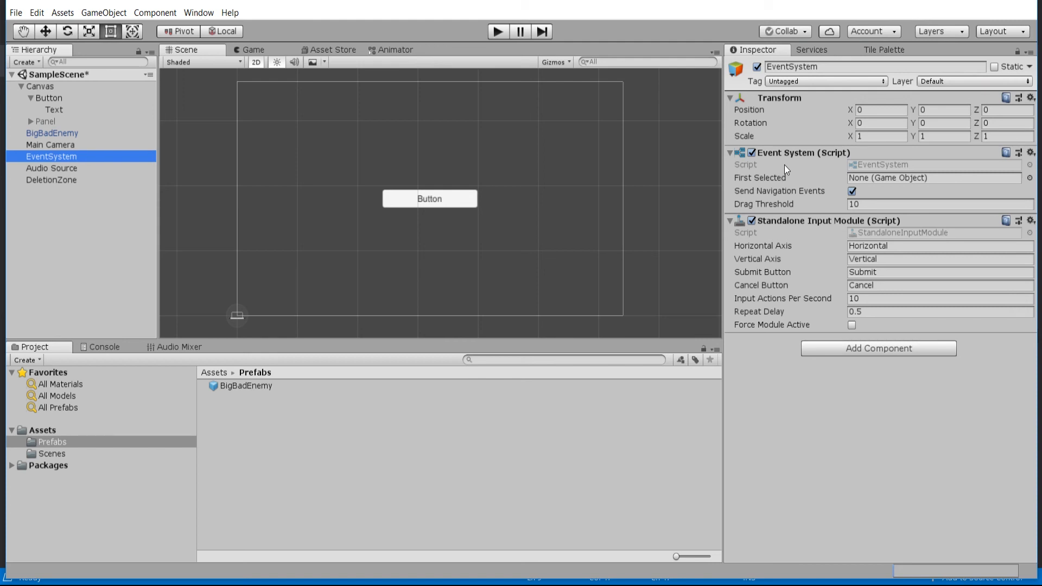
mouse_move(755, 164)
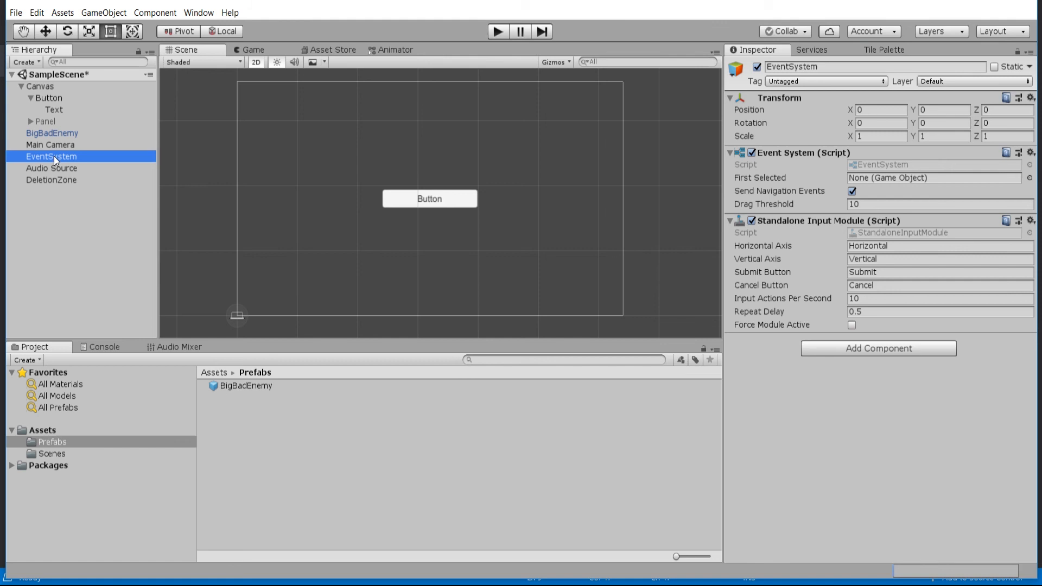
mouse_move(812, 159)
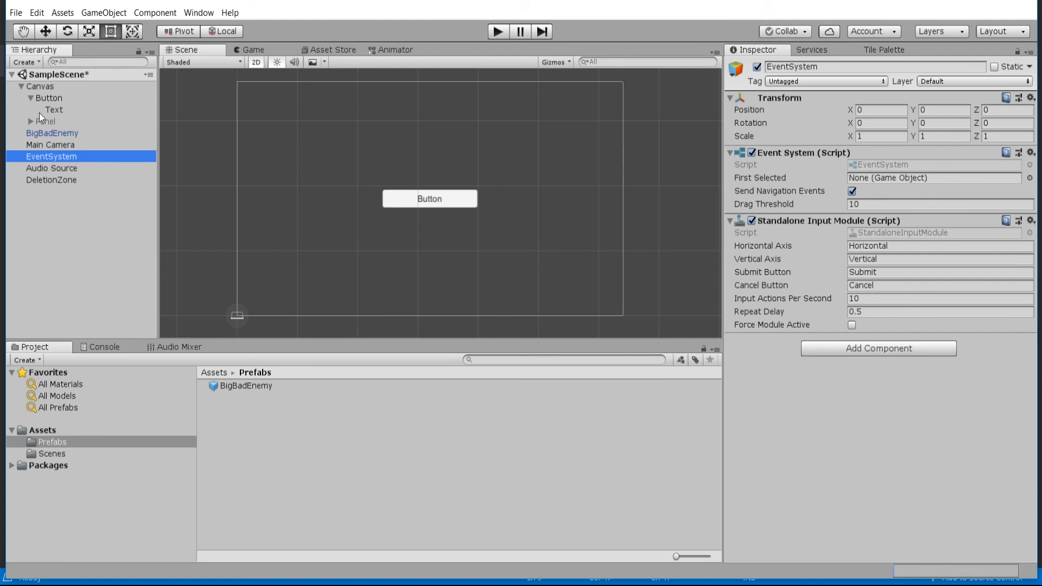
mouse_move(110, 124)
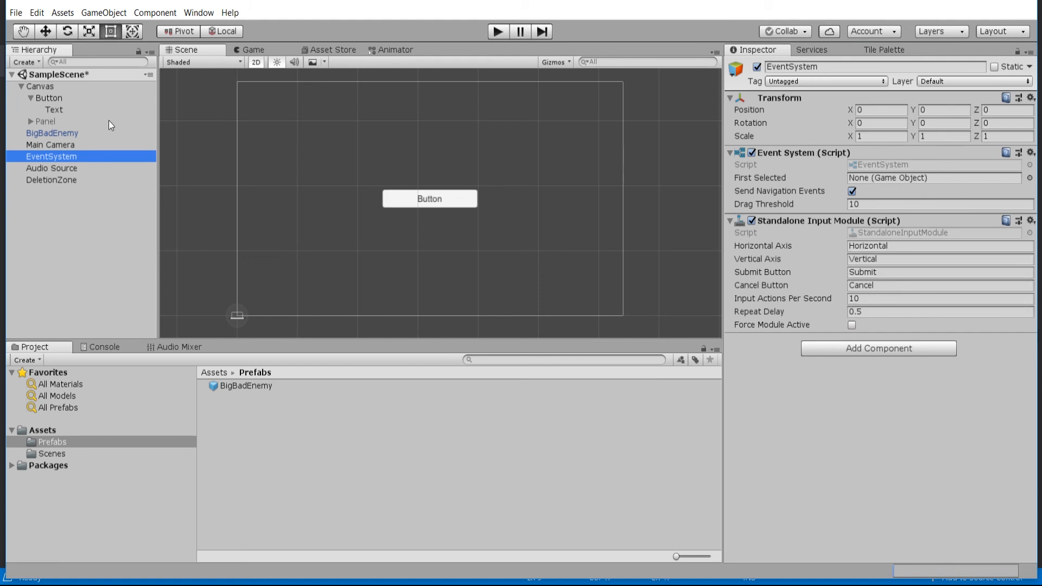
- Add a Button On Click entry calling AudioSource.Play on Audio Source, then select Audio Source
click(48, 98)
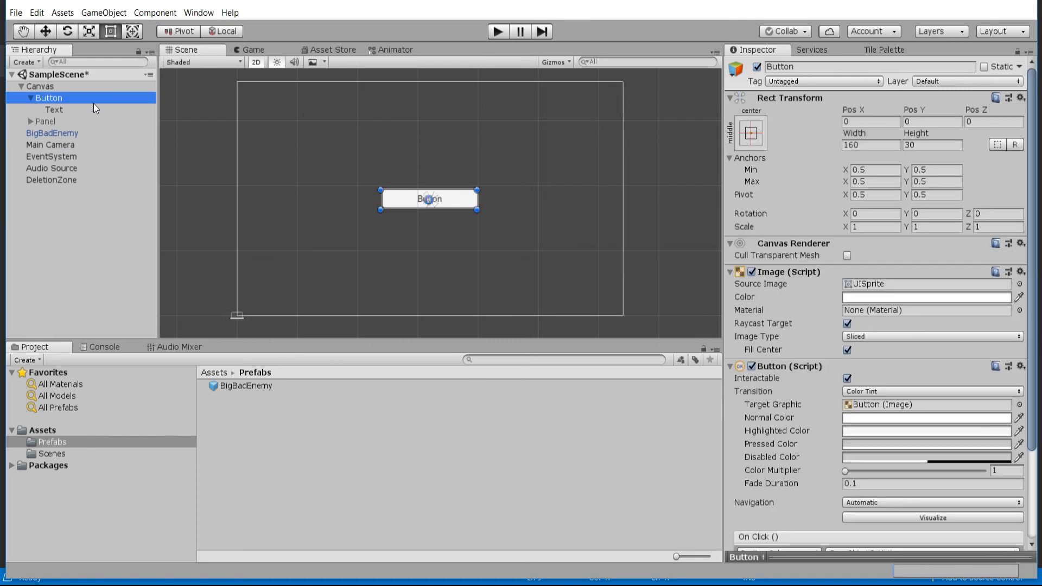
scroll(down, 3)
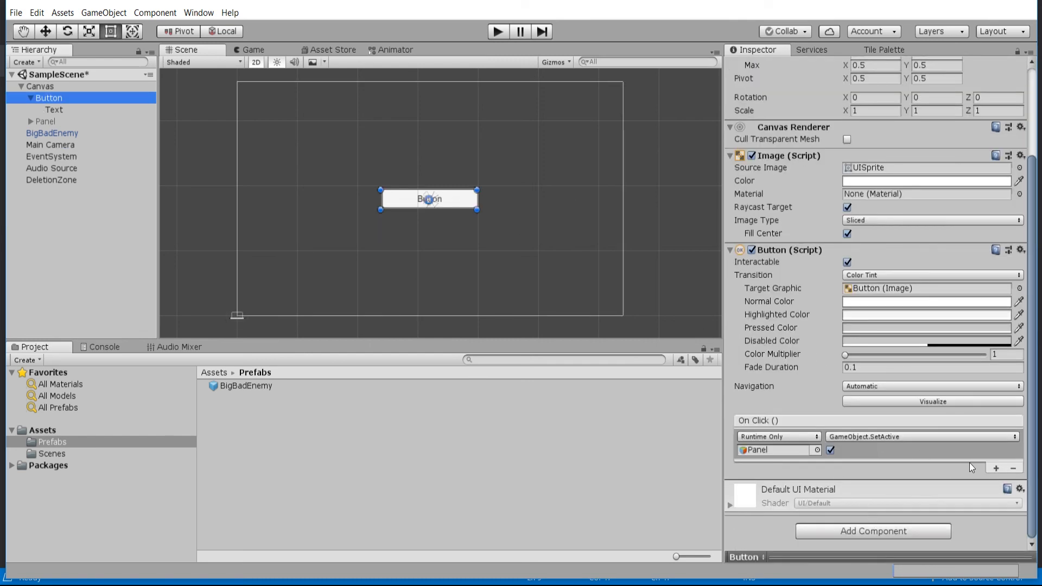
click(996, 468)
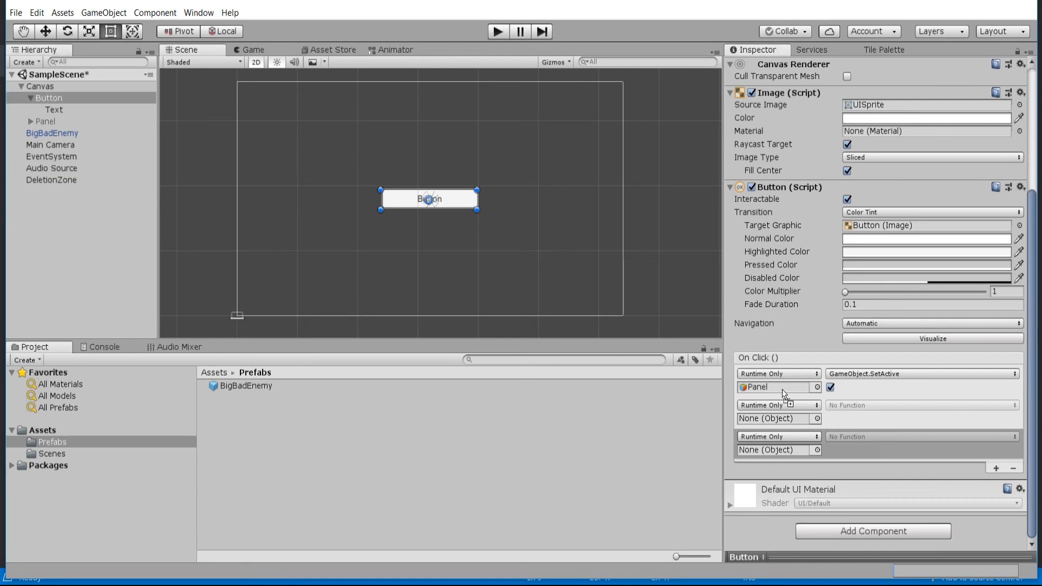
click(920, 405)
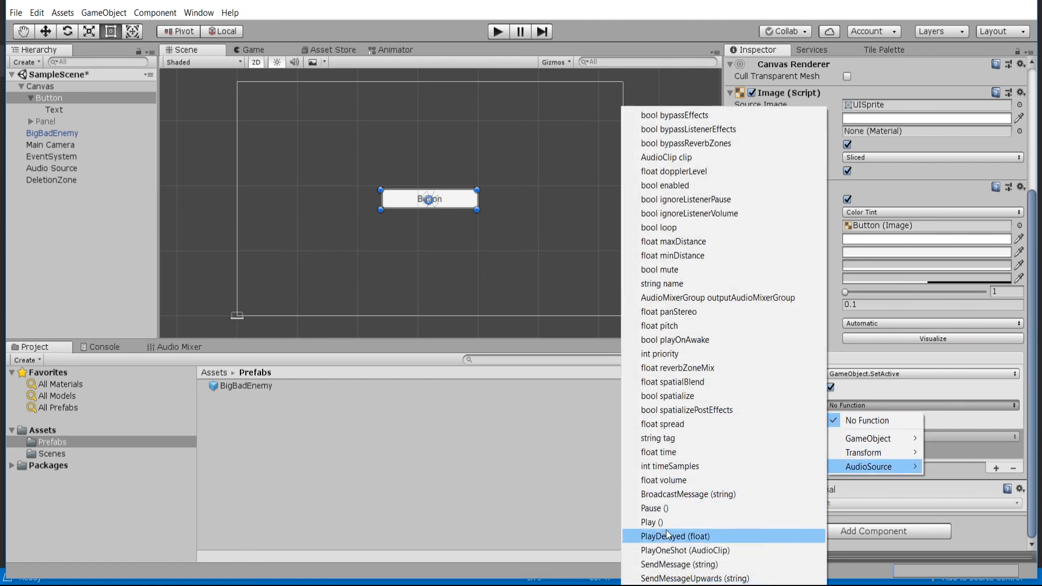
click(651, 522)
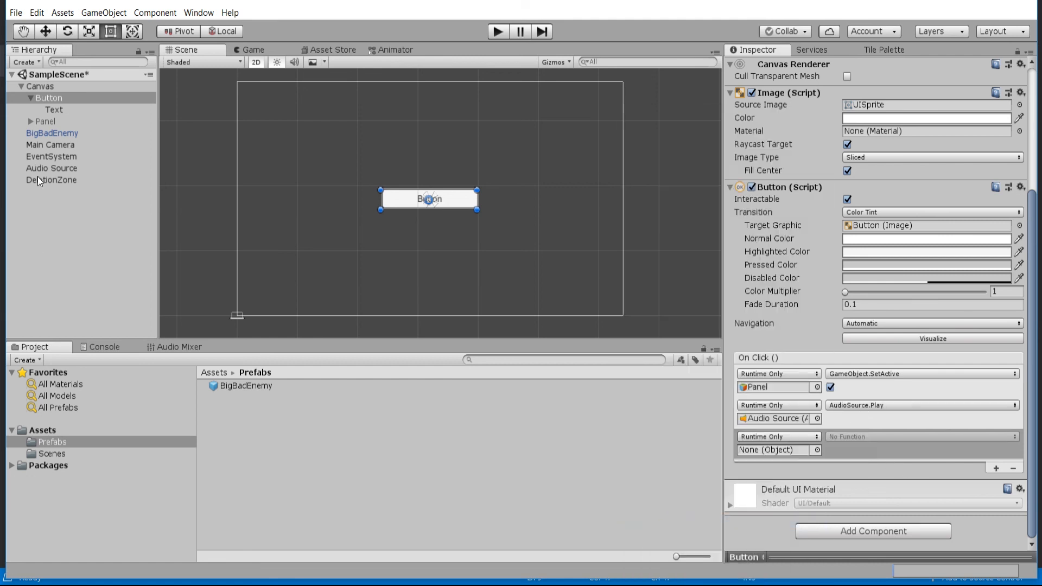
click(51, 169)
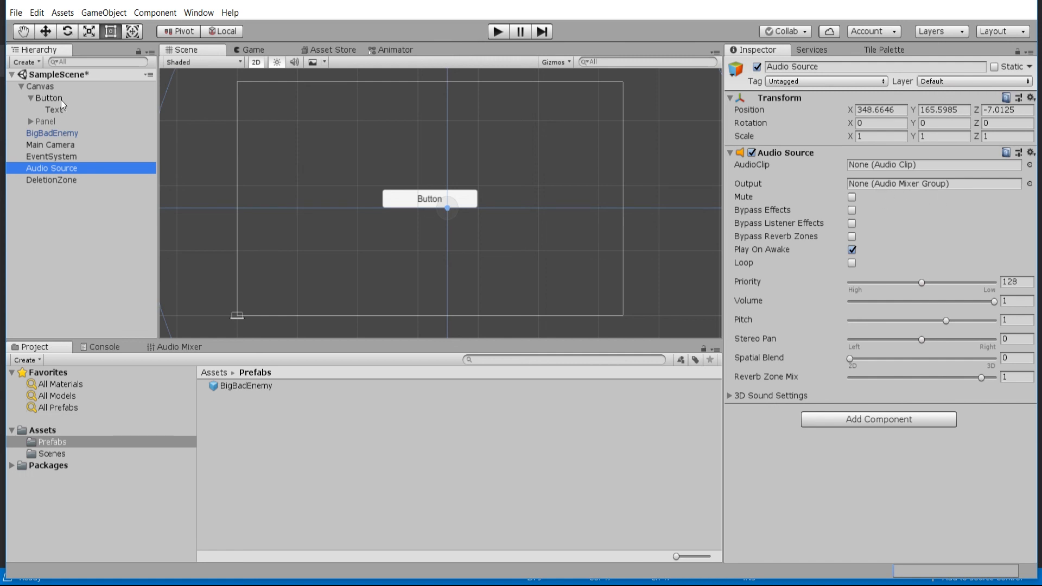
click(49, 98)
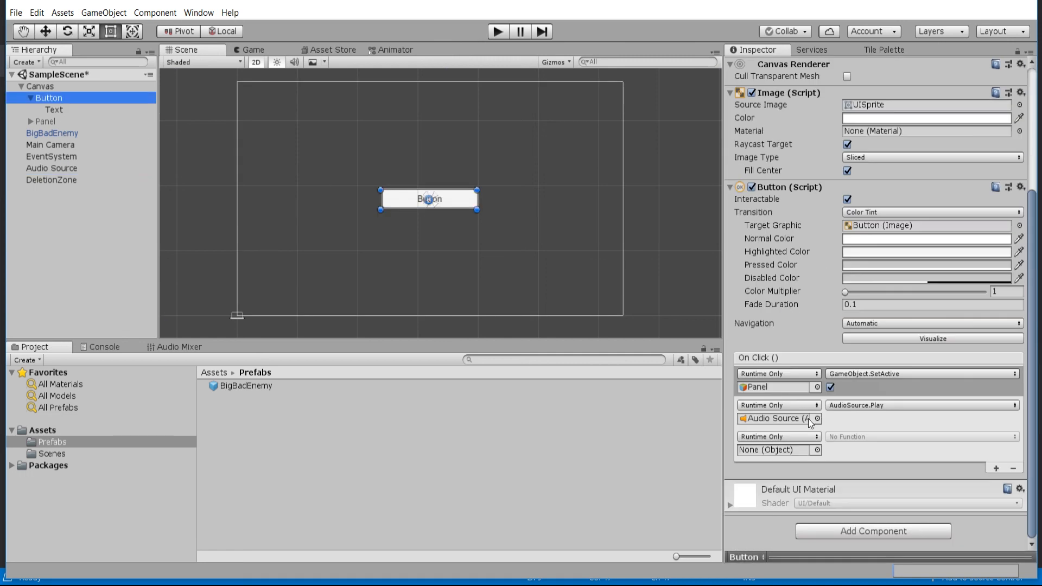
mouse_move(1014, 479)
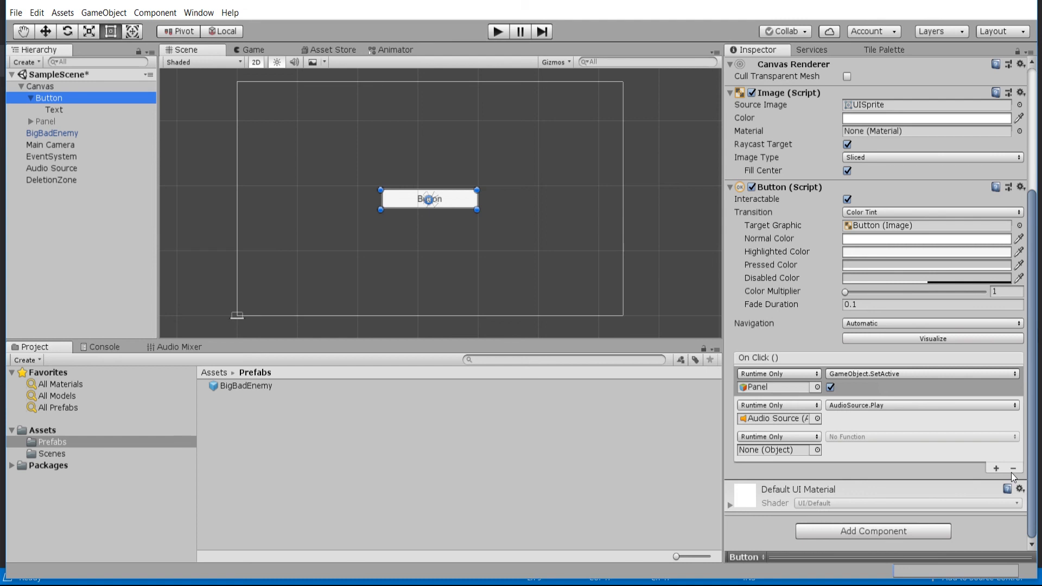
mouse_move(789, 408)
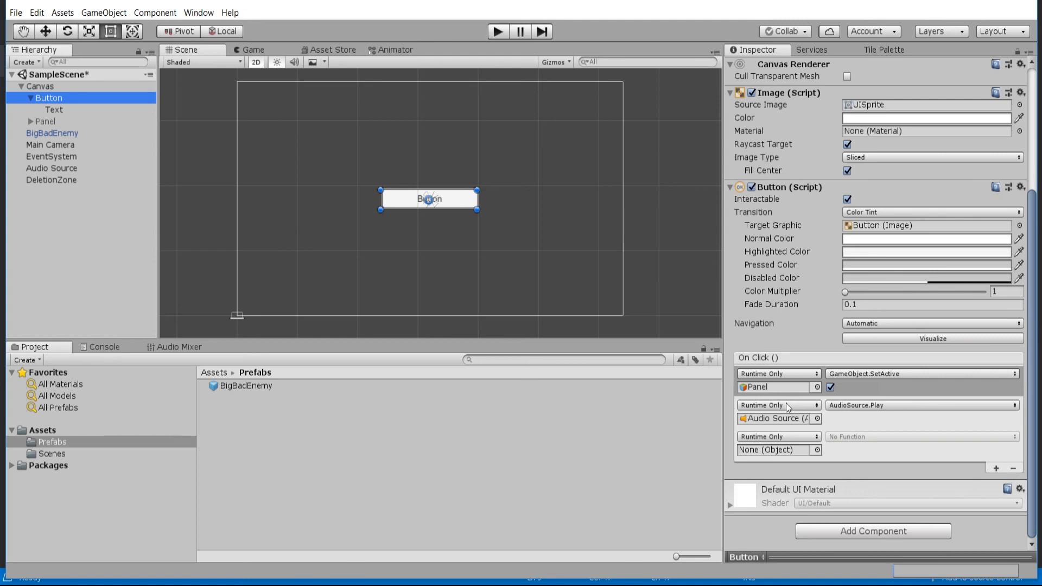
mouse_move(810, 421)
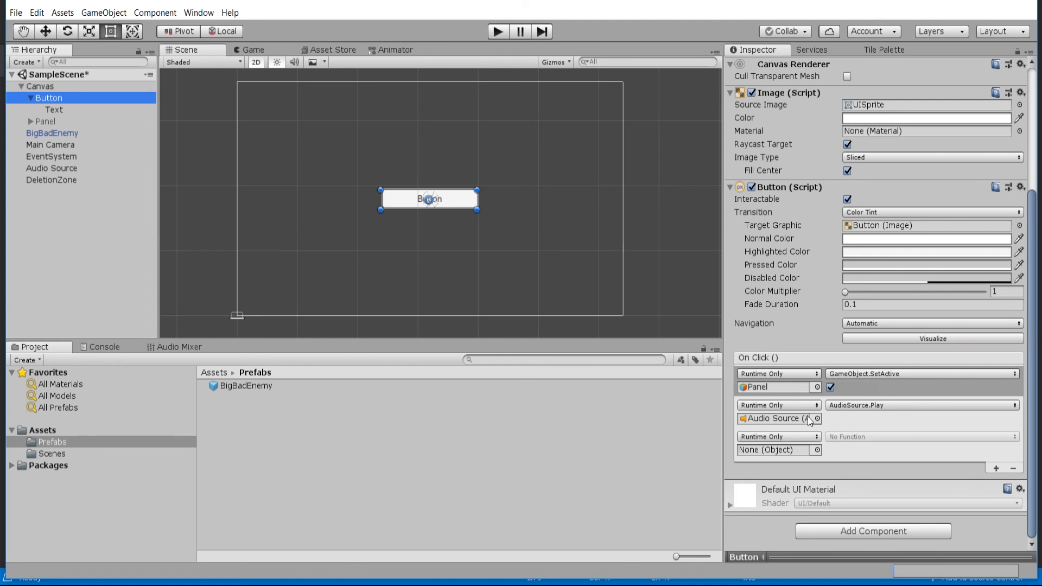
mouse_move(807, 384)
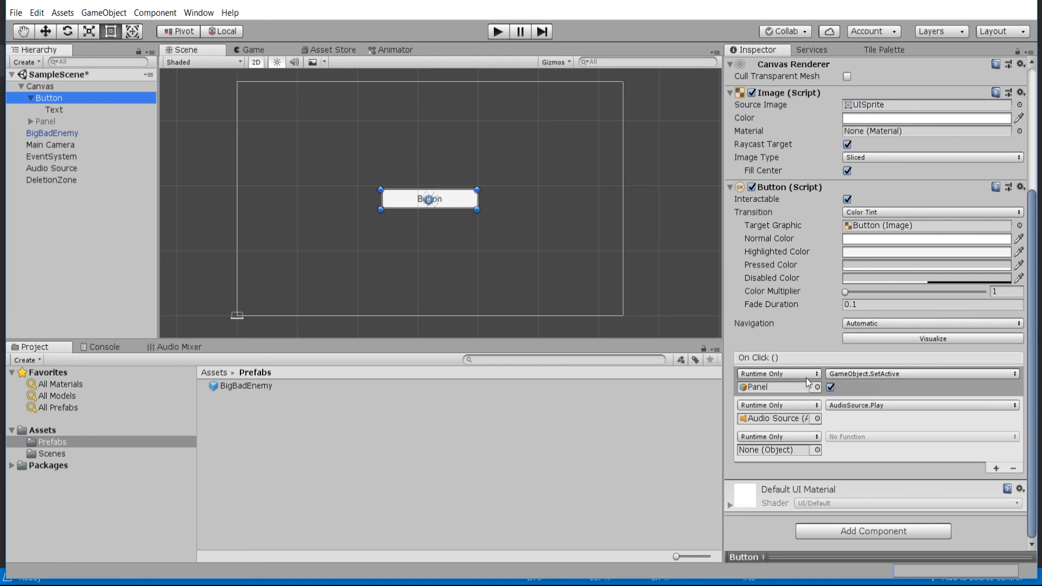
scroll(up, 3)
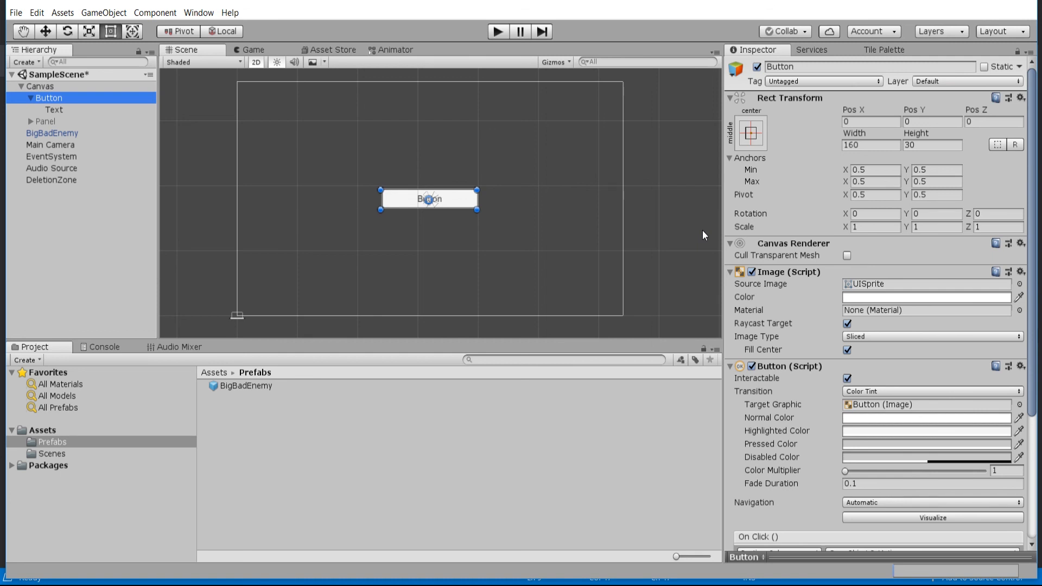
mouse_move(691, 222)
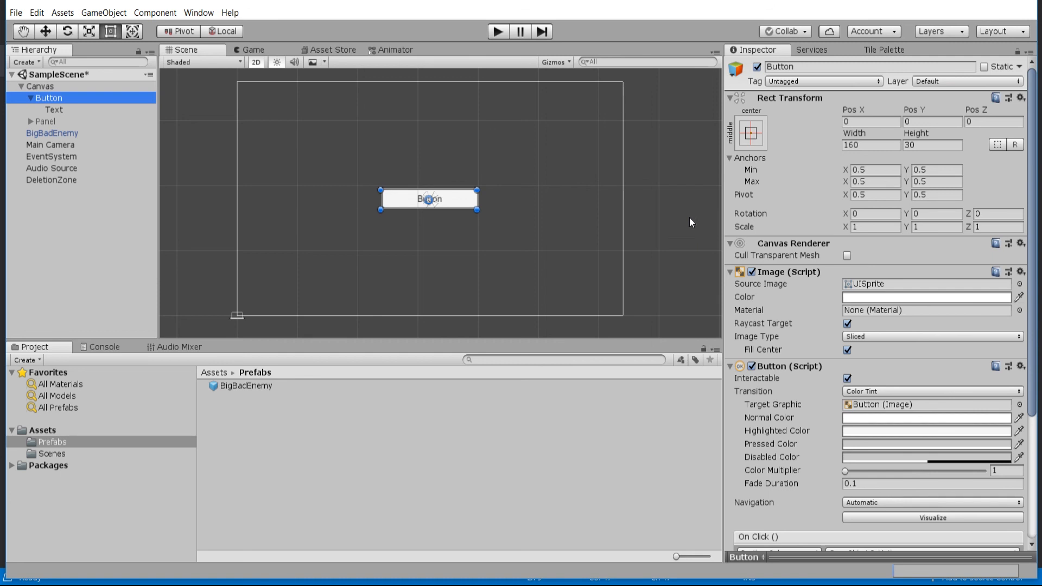
mouse_move(799, 228)
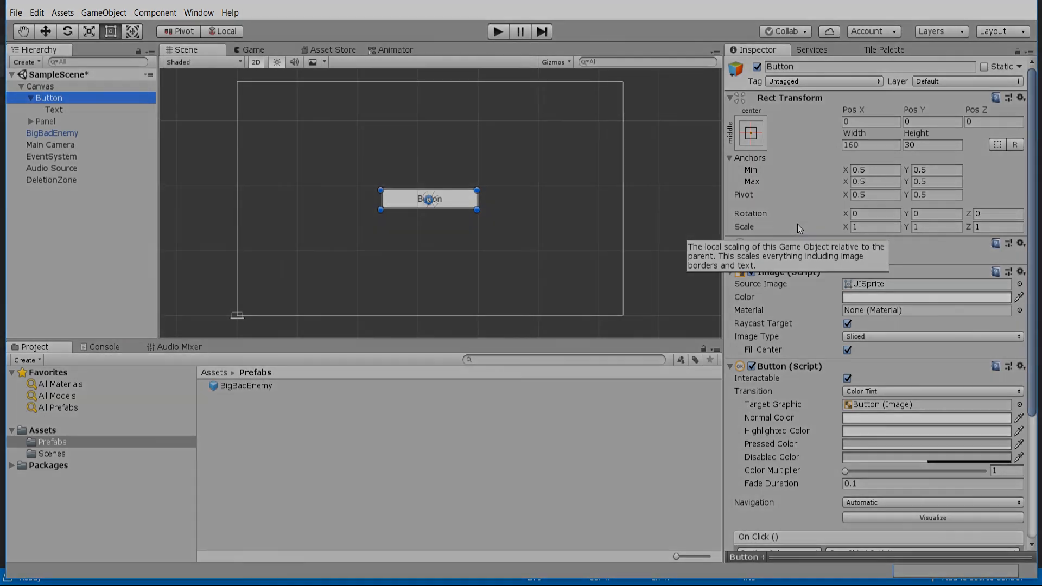